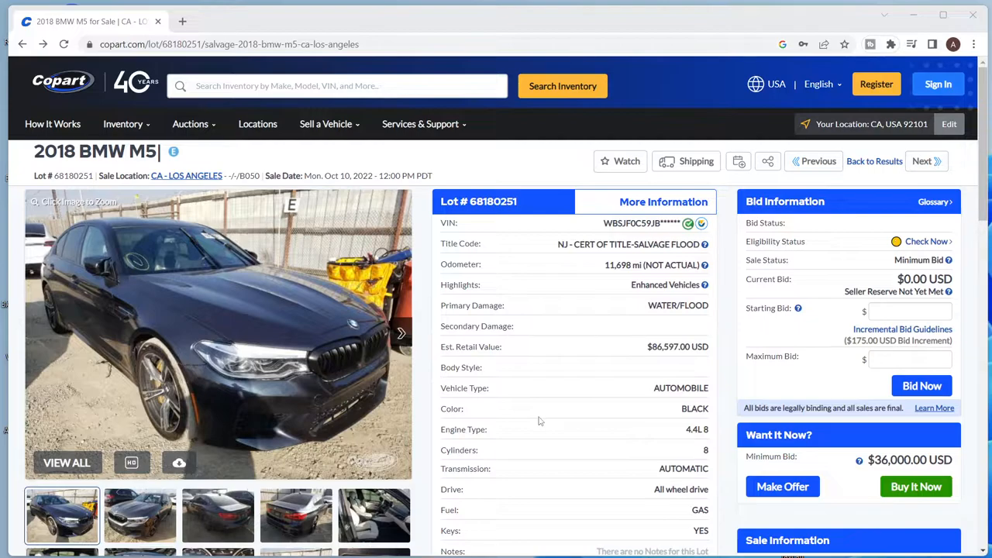
mouse_move(295, 333)
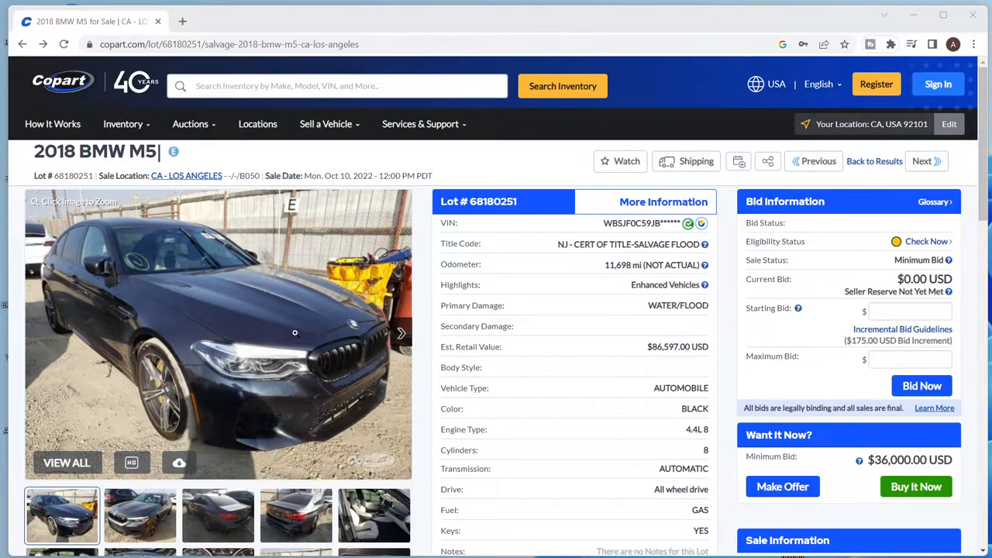
Step: Preview the dashboard, rear-seat and front exterior photos, then select the $36,000.00 buy-it-now price
scroll(down, 3)
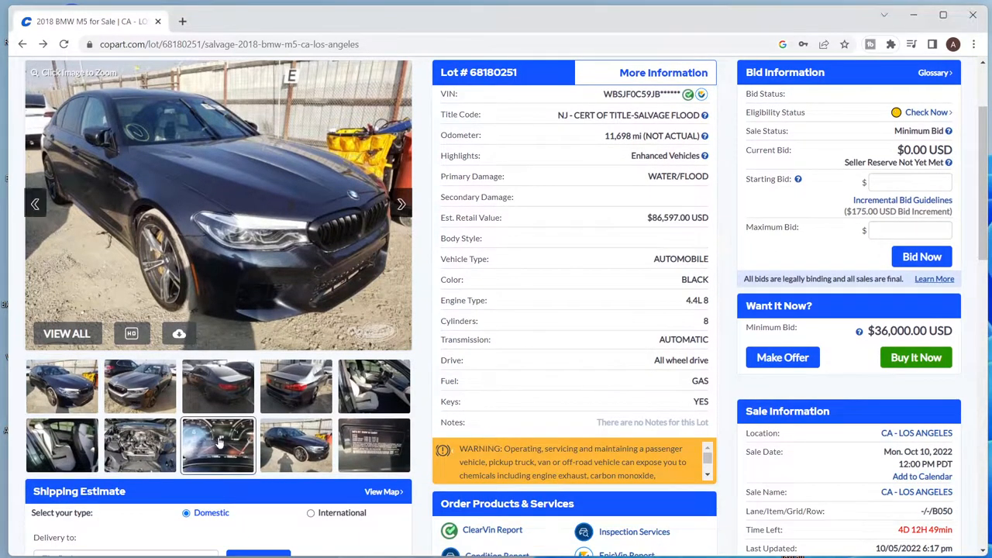
click(217, 445)
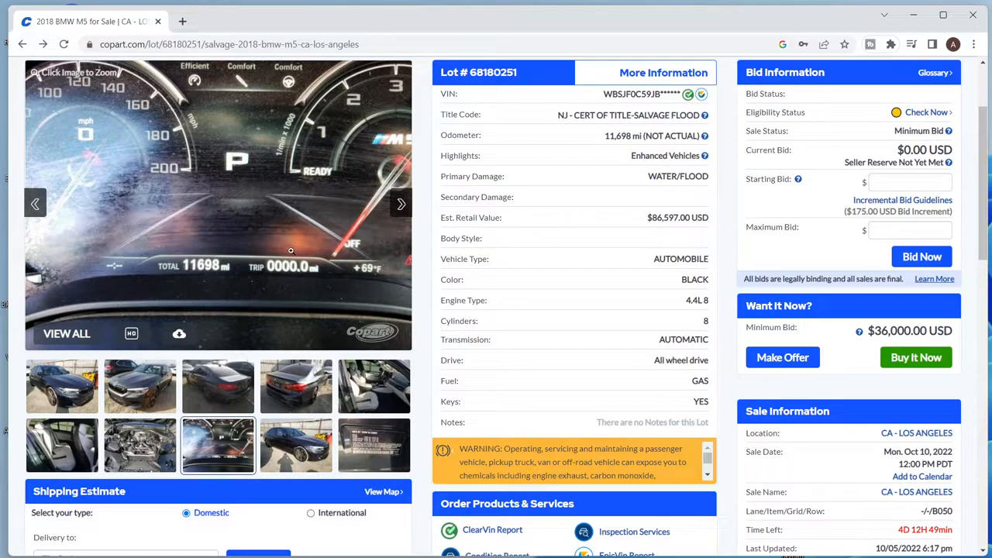
mouse_move(105, 192)
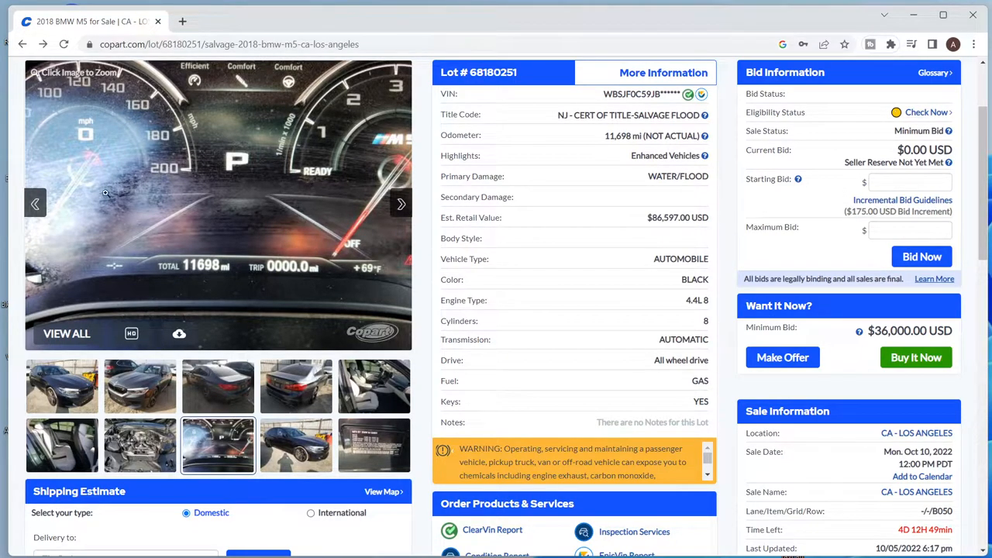
mouse_move(128, 217)
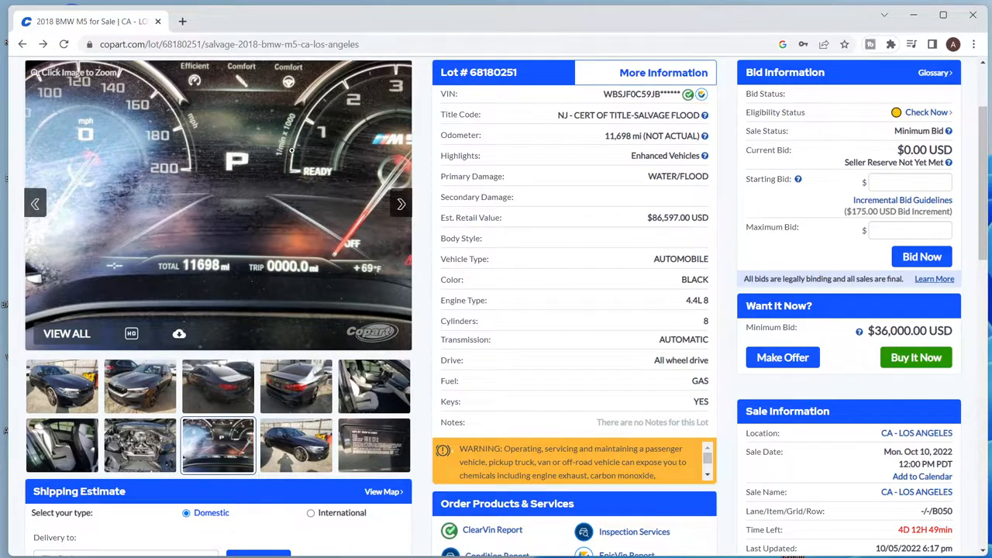
mouse_move(305, 136)
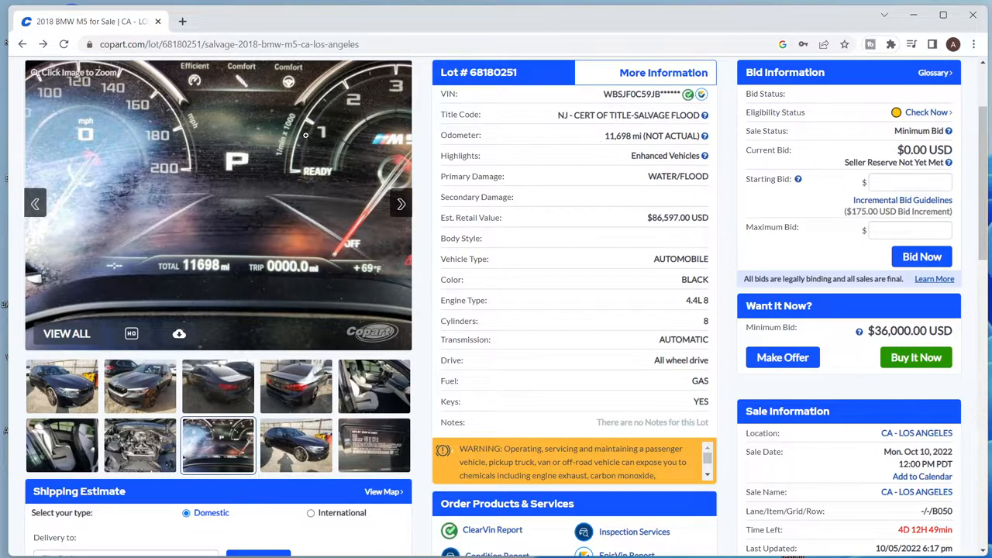
mouse_move(229, 184)
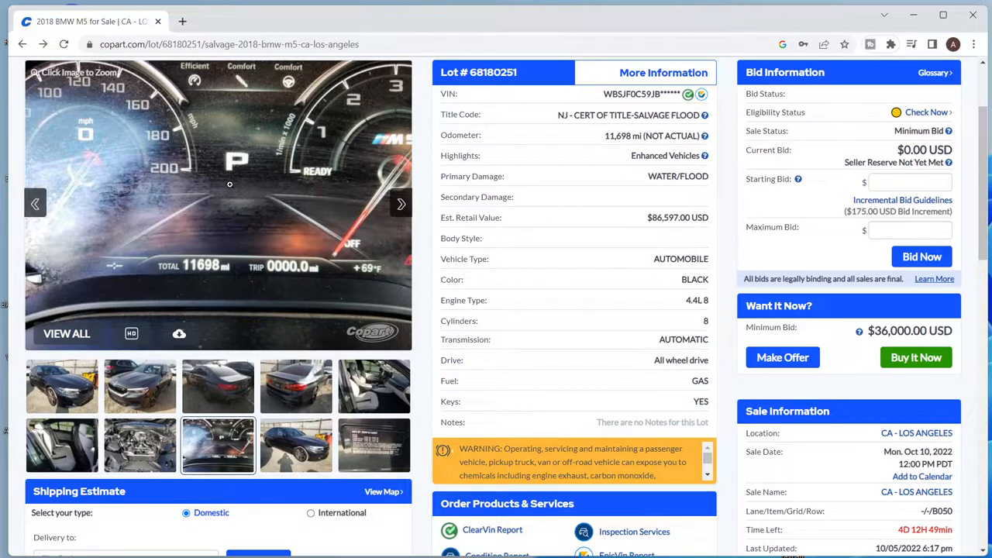
mouse_move(299, 438)
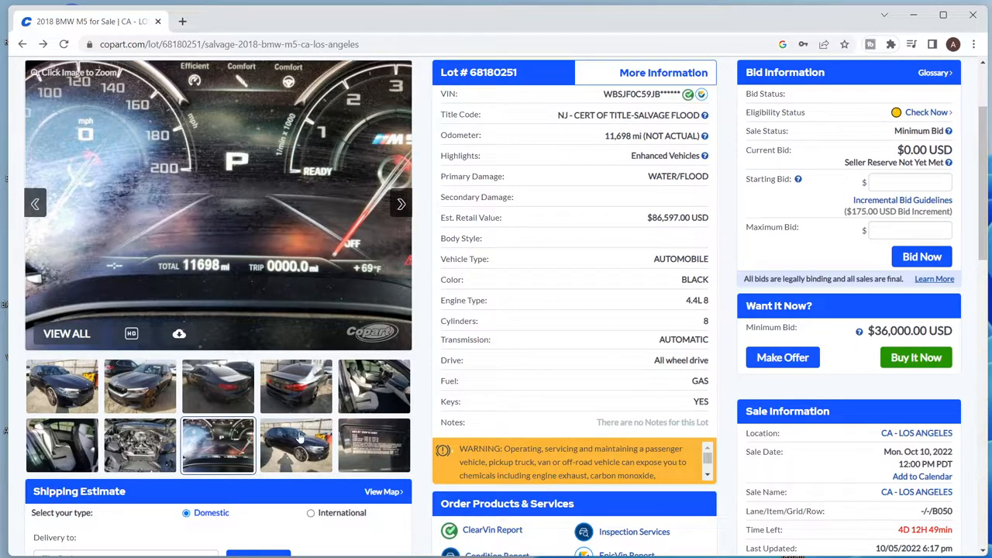
click(62, 446)
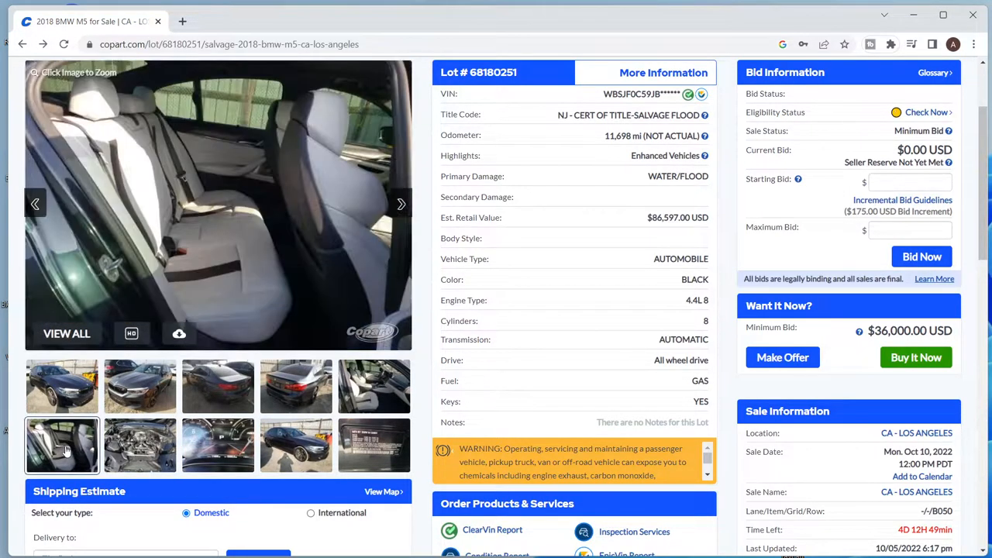
mouse_move(62, 386)
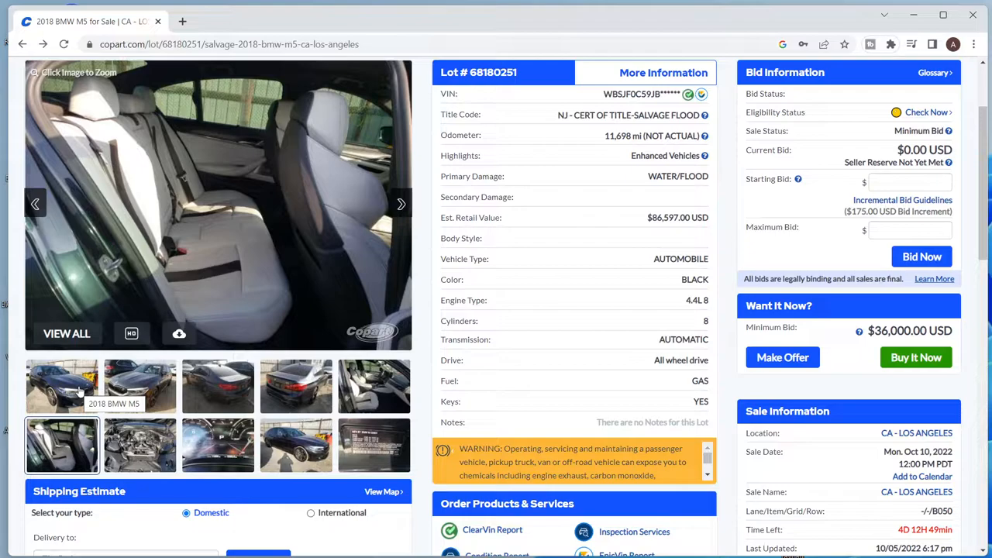
click(62, 386)
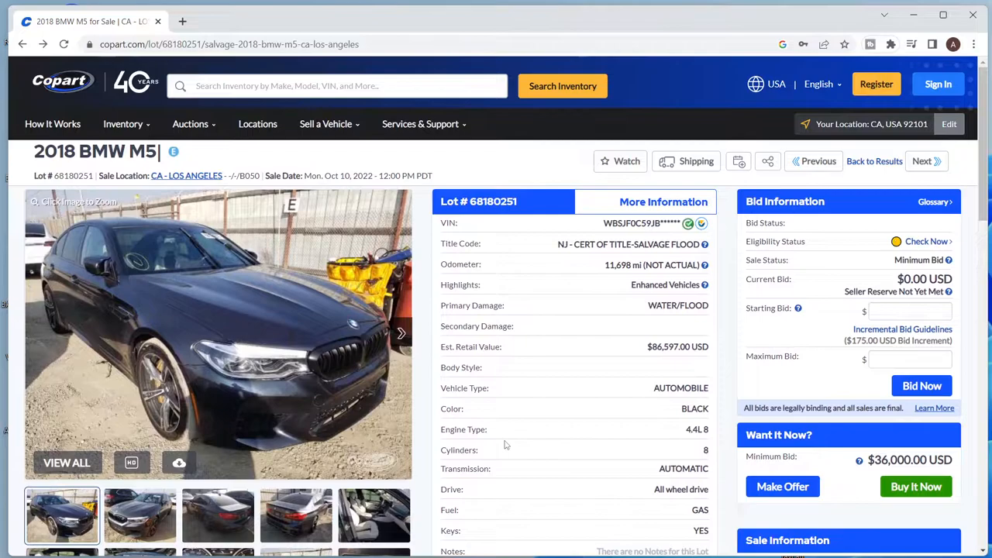
scroll(down, 3)
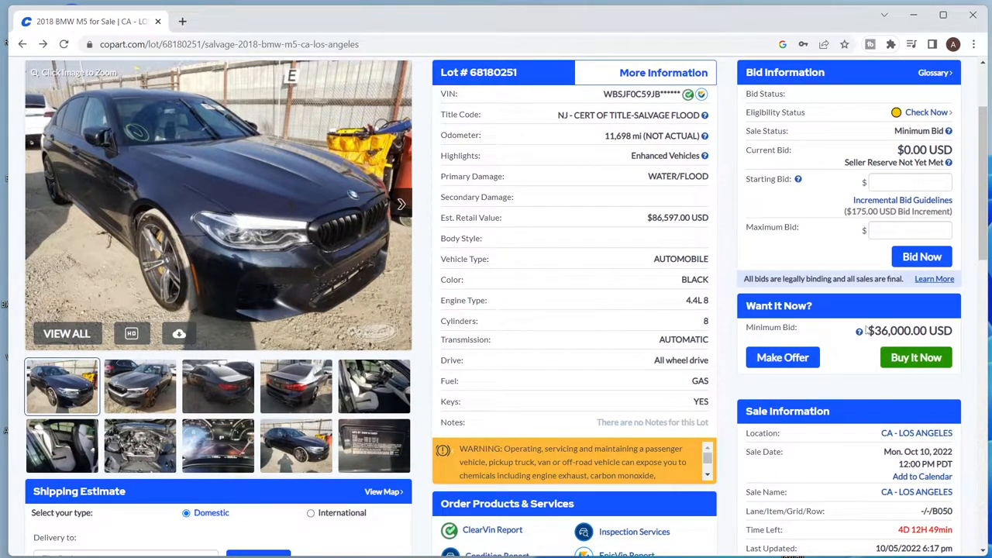
double_click(909, 330)
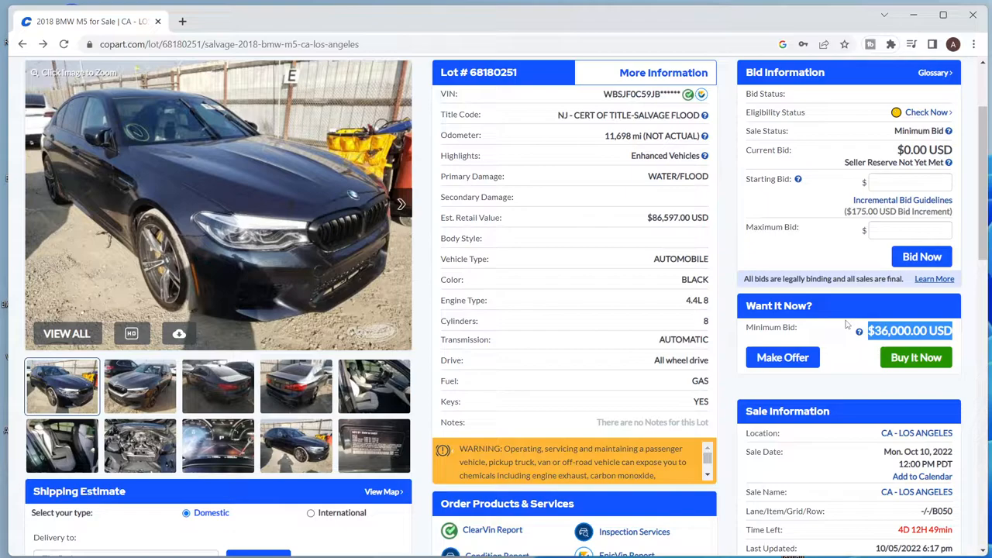
mouse_move(843, 322)
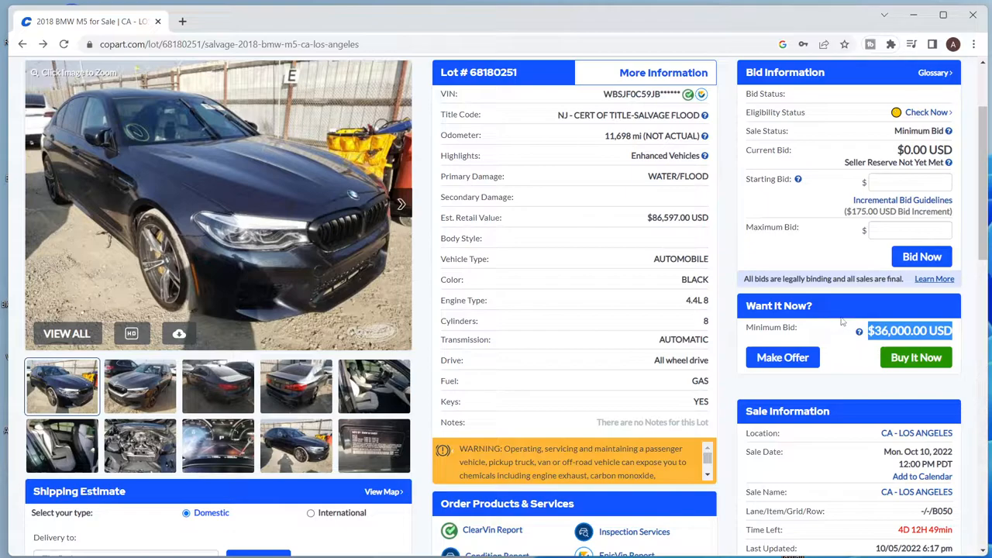
mouse_move(839, 318)
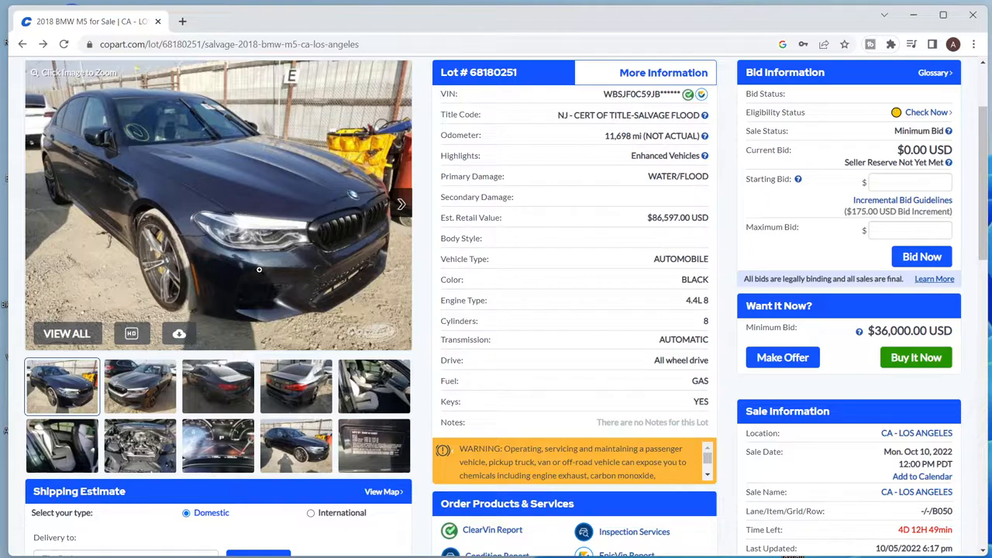
mouse_move(260, 269)
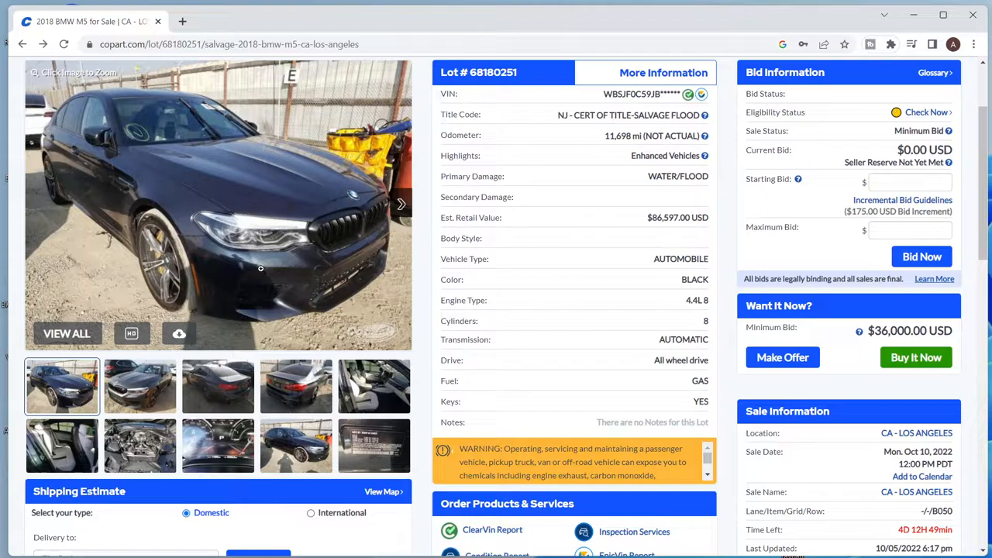
mouse_move(370, 268)
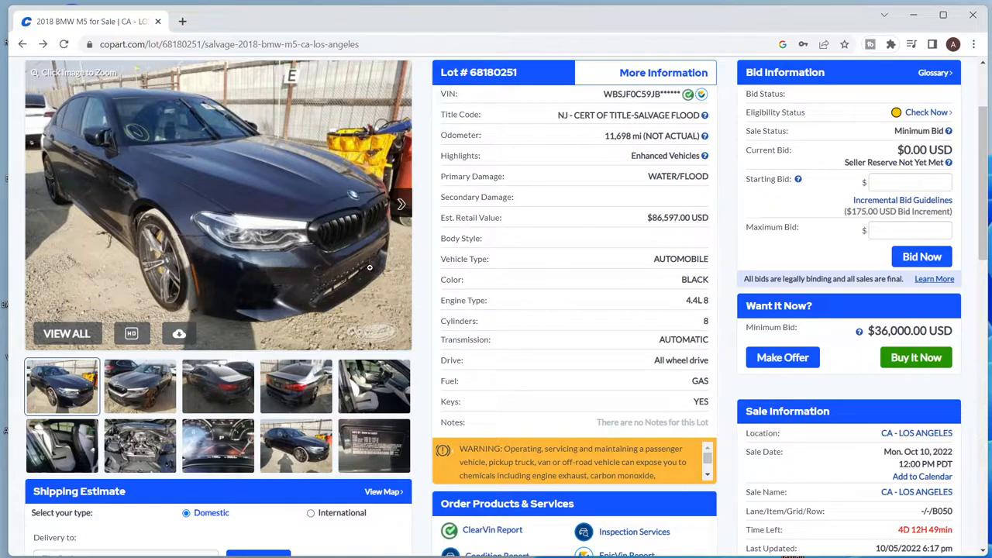
mouse_move(522, 289)
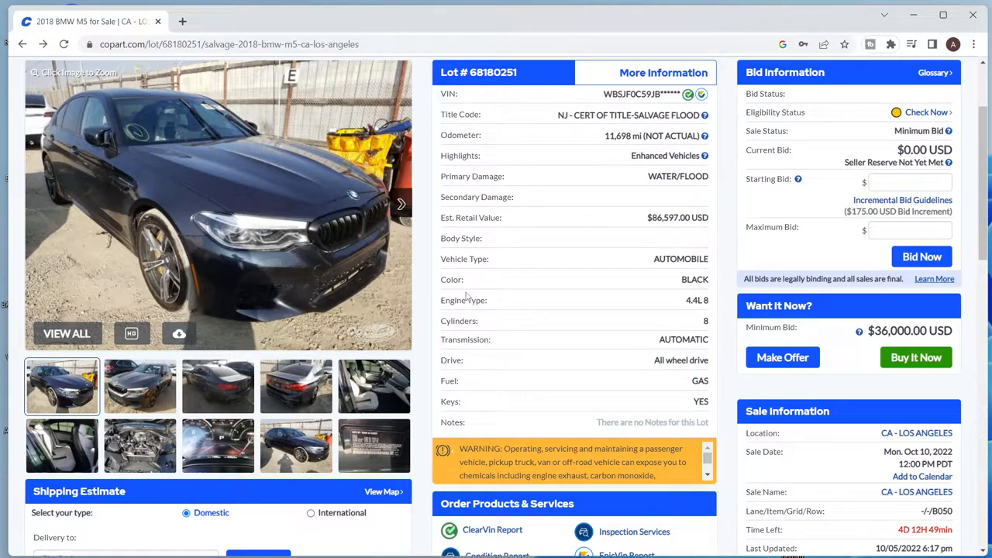
mouse_move(461, 295)
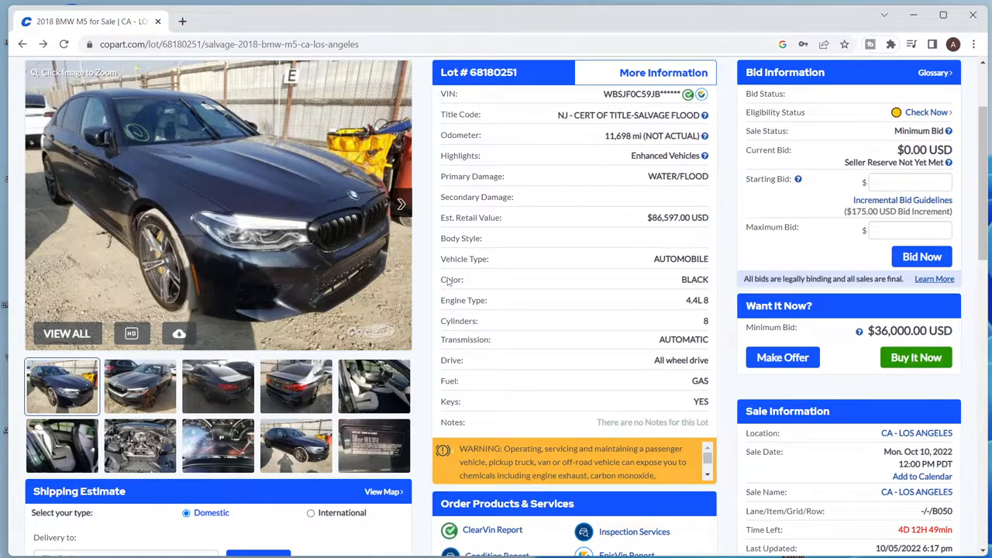
mouse_move(465, 277)
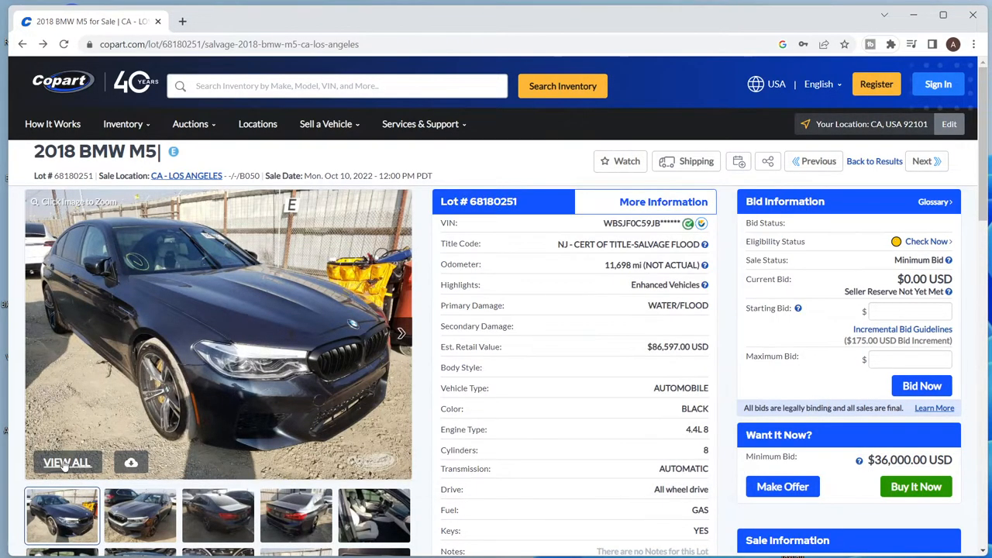
Step: Open the full photo gallery for lot #68180251 and view the front-left exterior shot
click(67, 463)
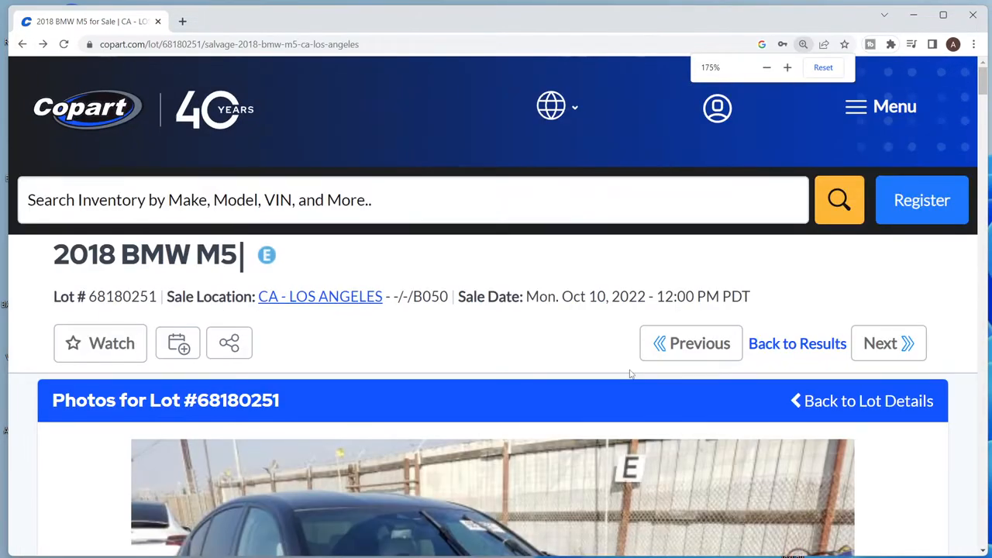
scroll(down, 3)
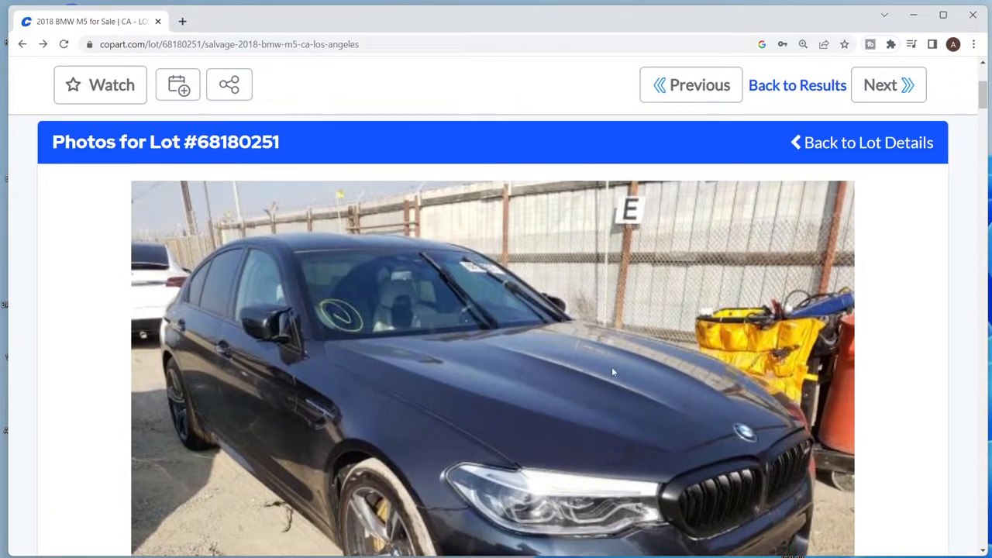
scroll(down, 3)
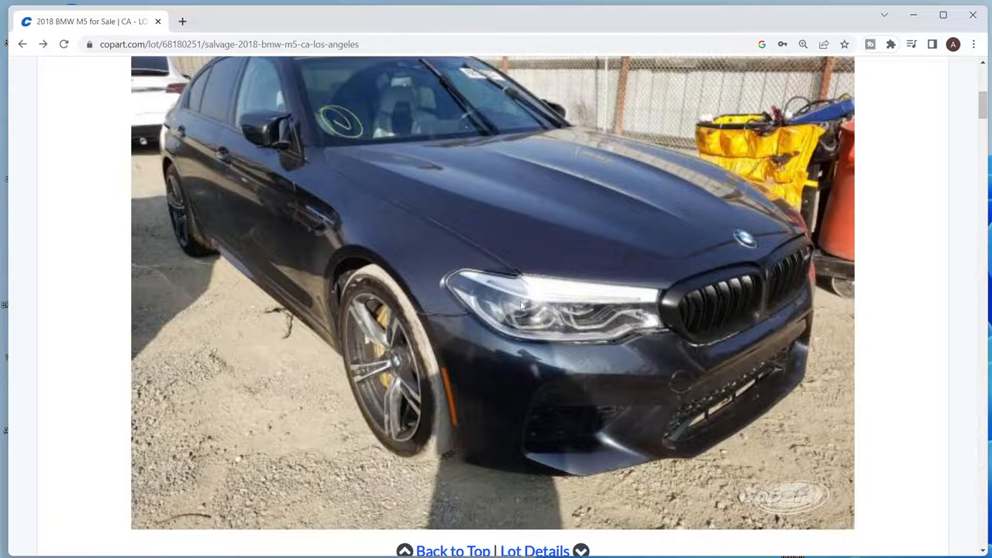
mouse_move(444, 329)
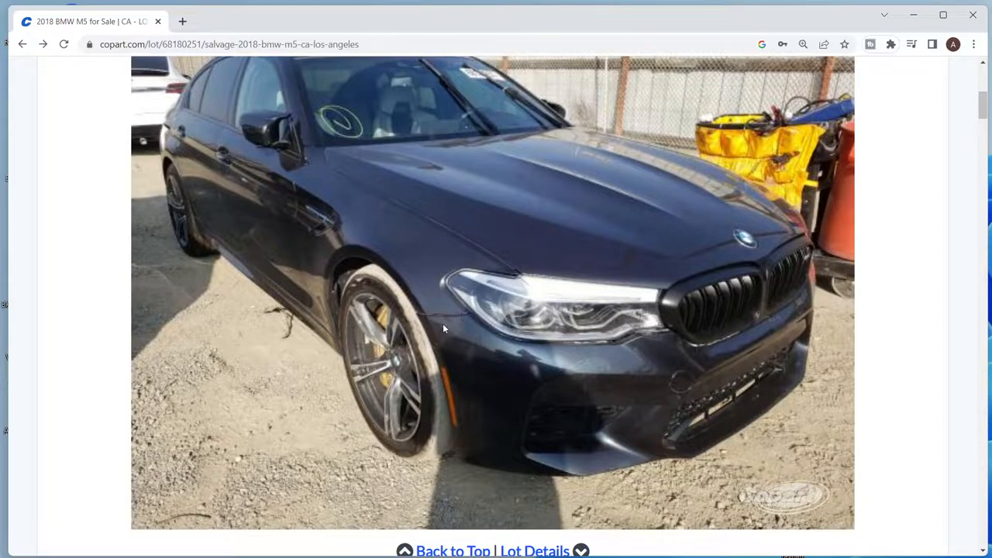
scroll(down, 3)
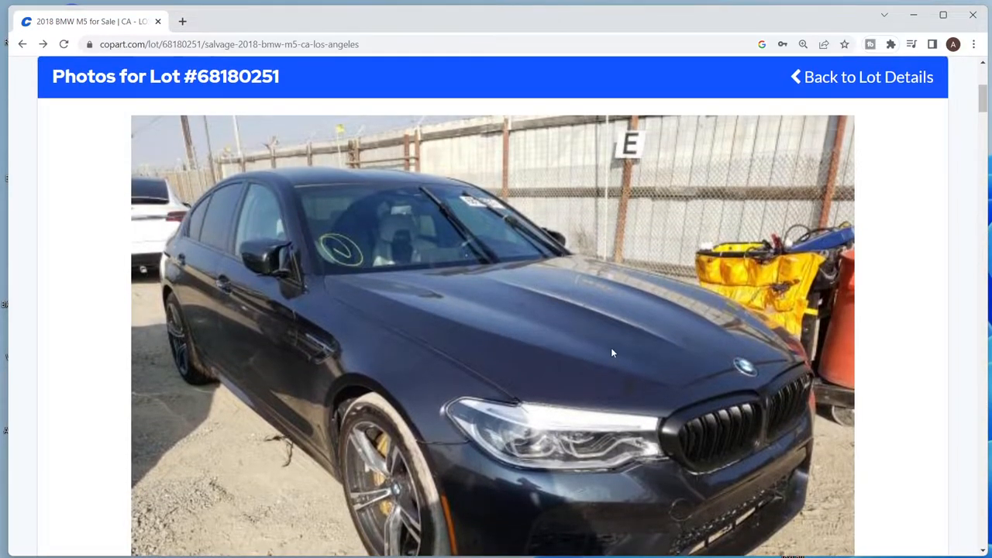
scroll(down, 3)
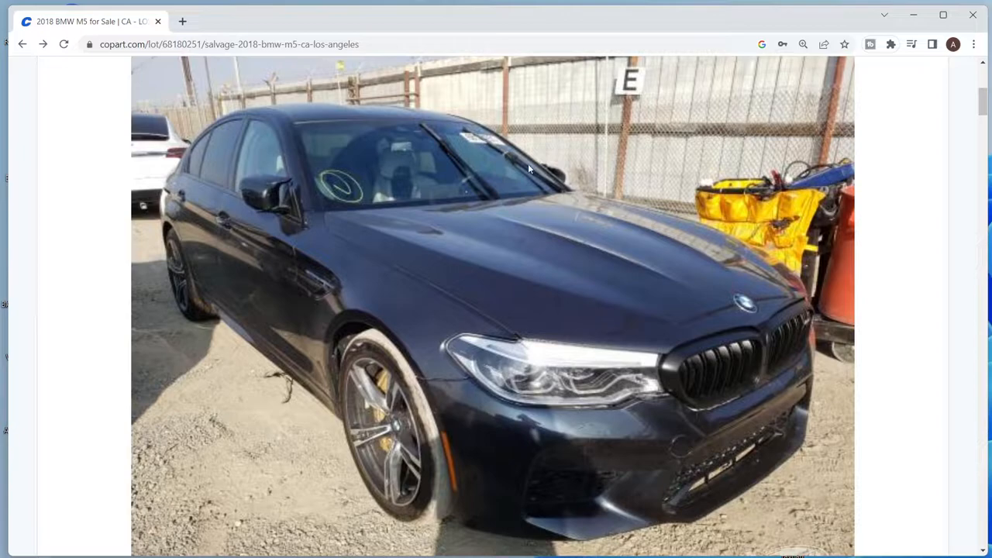
mouse_move(776, 395)
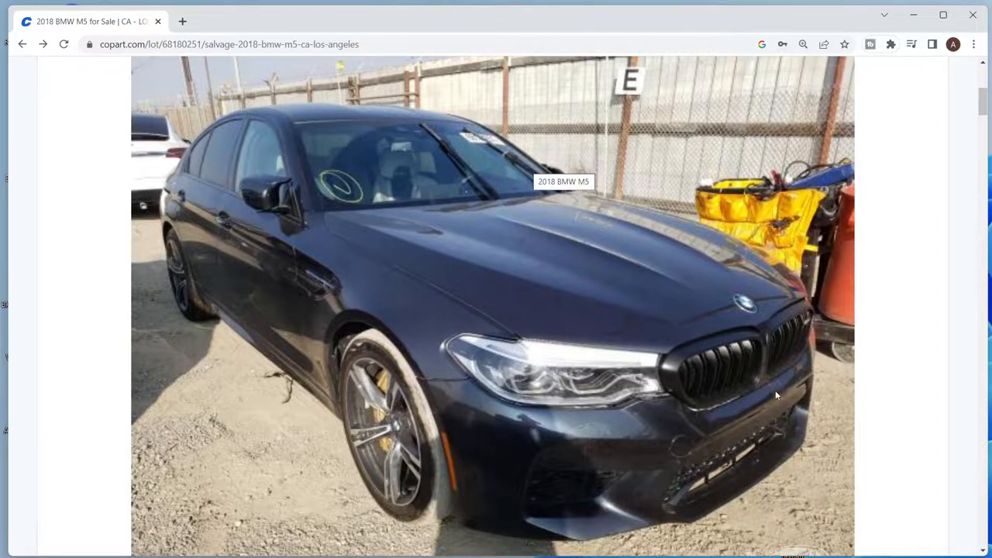
mouse_move(774, 417)
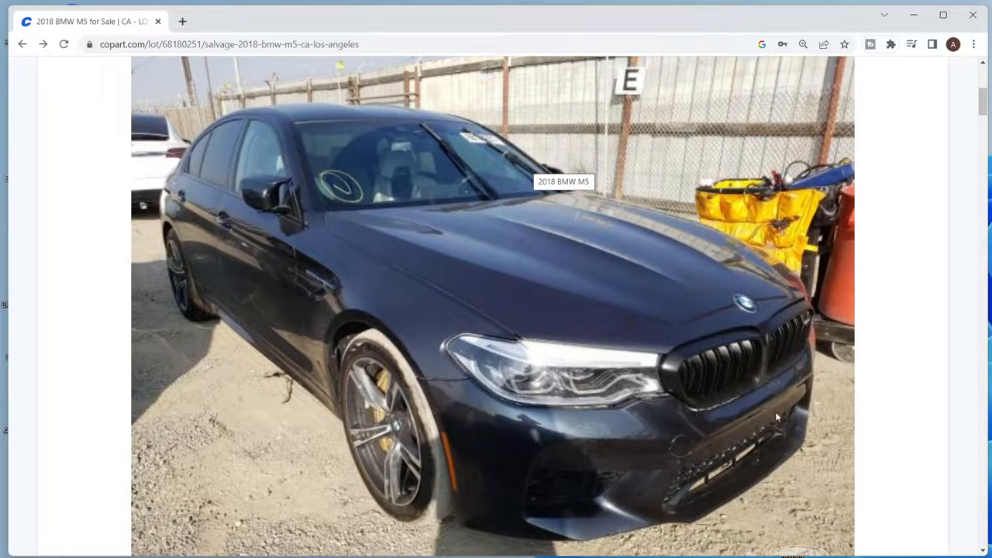
mouse_move(772, 389)
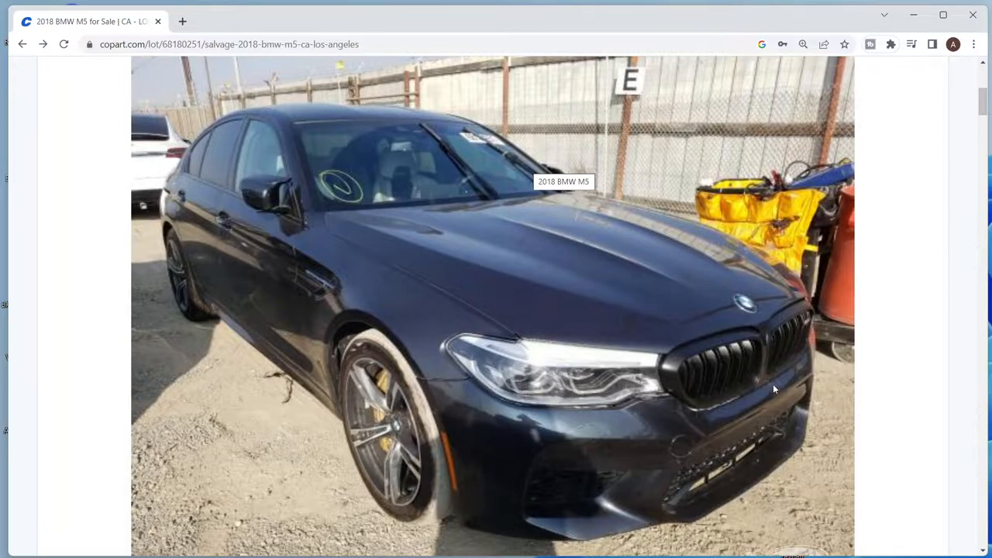
mouse_move(395, 416)
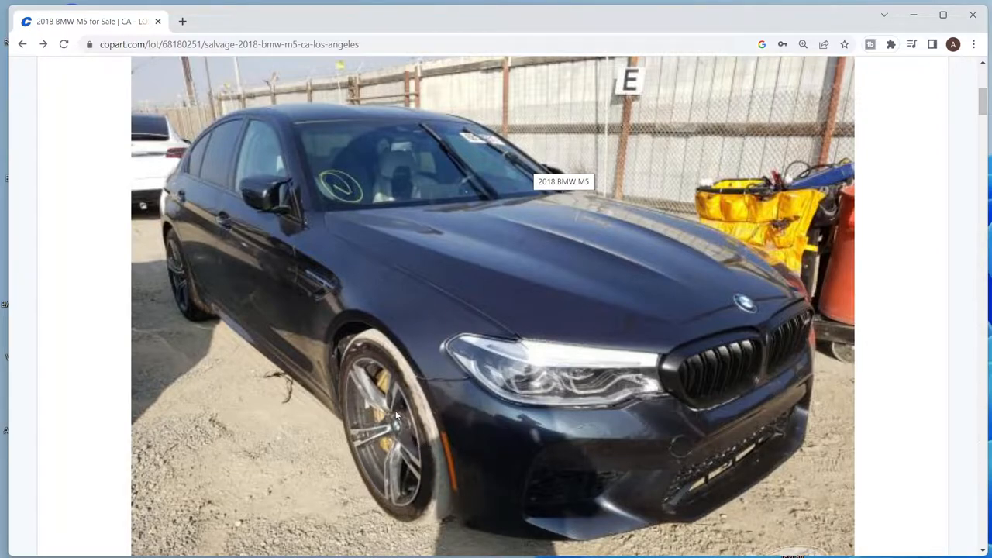
mouse_move(229, 304)
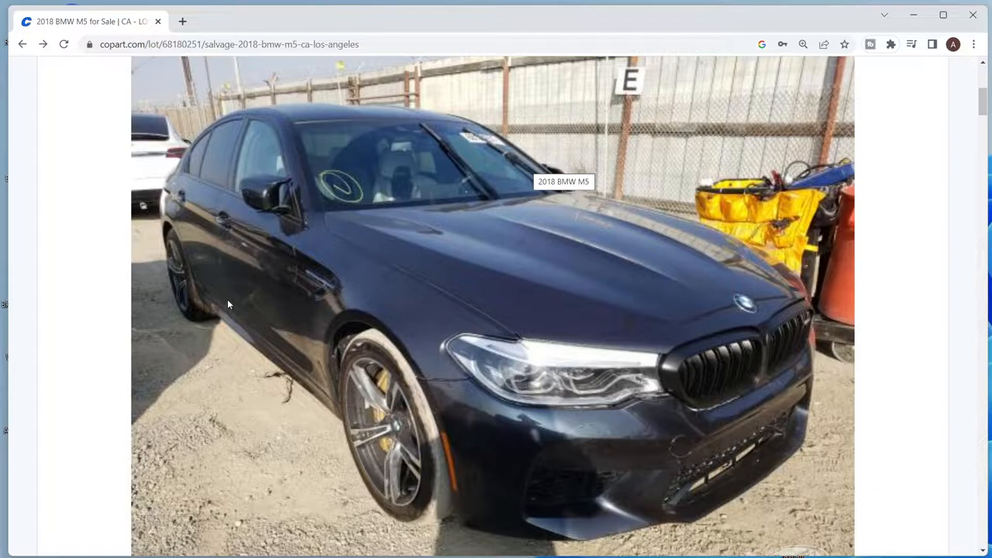
mouse_move(250, 302)
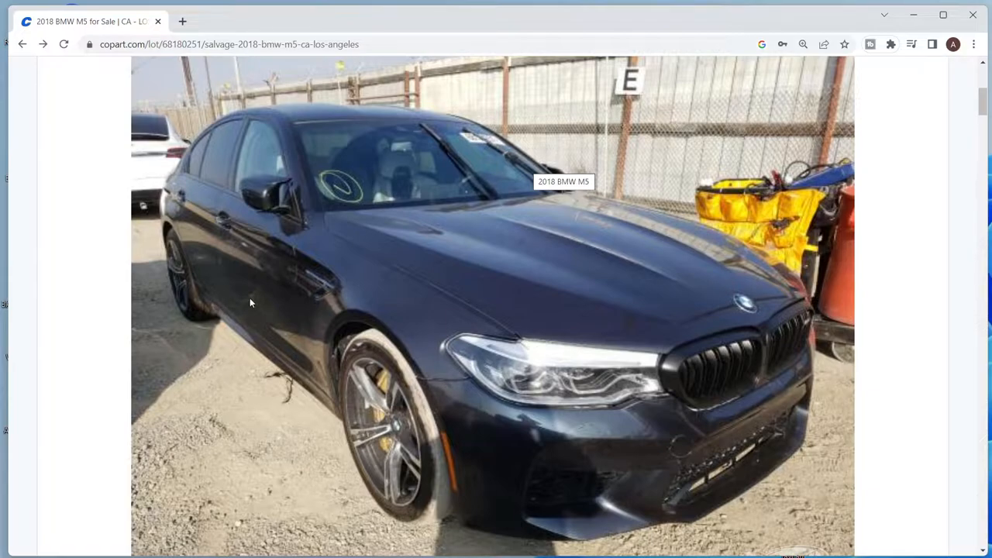
mouse_move(533, 339)
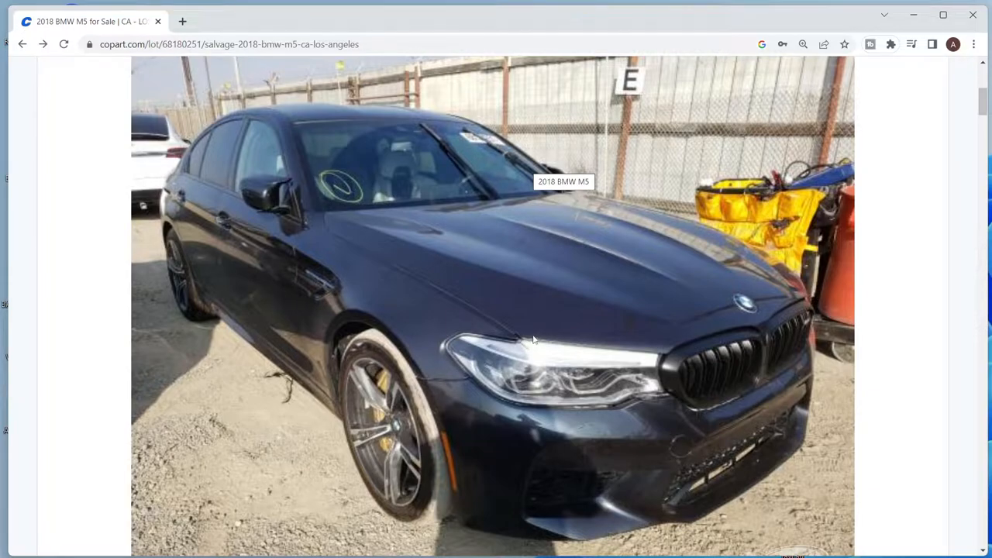
Step: Scroll the full-size photo list past rear exterior and seat shots to the engine bay
scroll(down, 3)
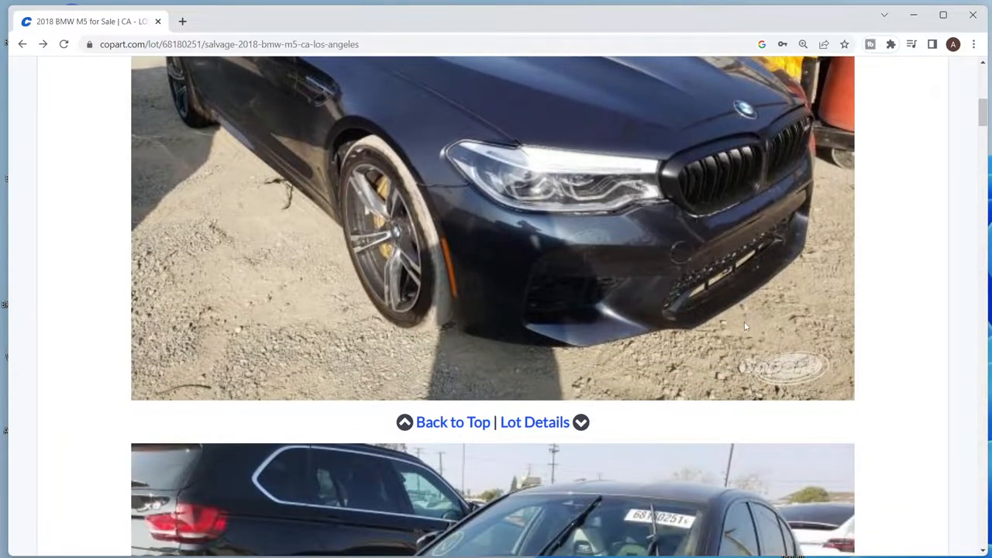
scroll(down, 3)
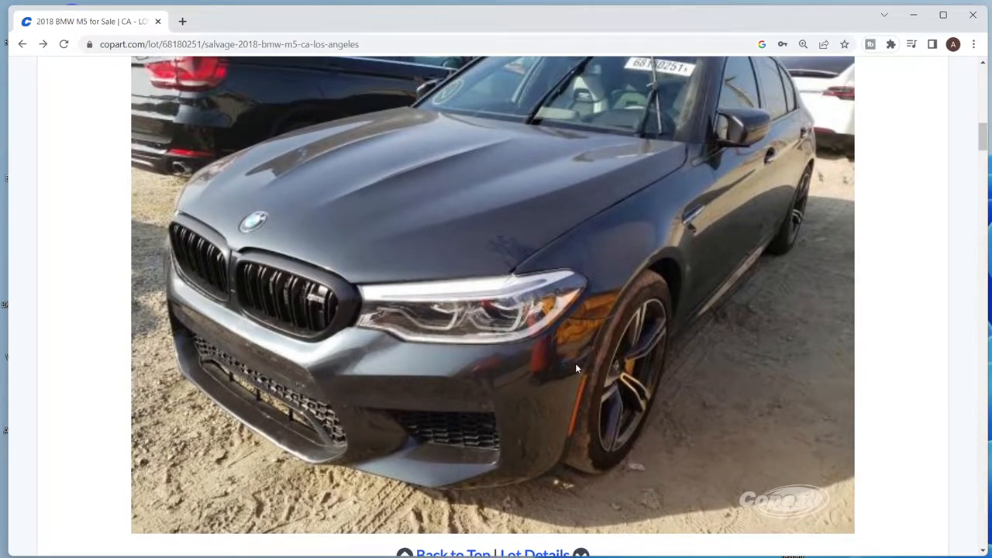
mouse_move(238, 298)
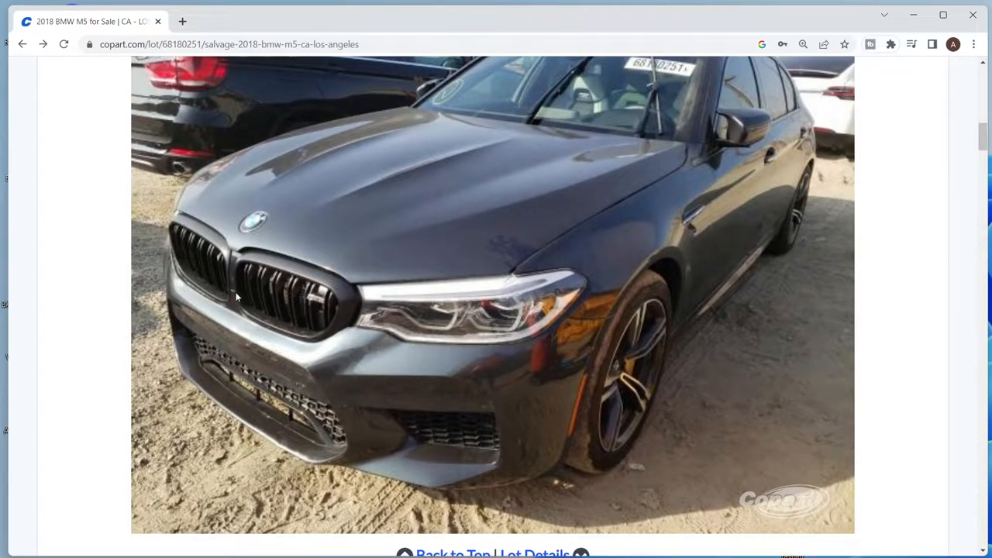
mouse_move(228, 297)
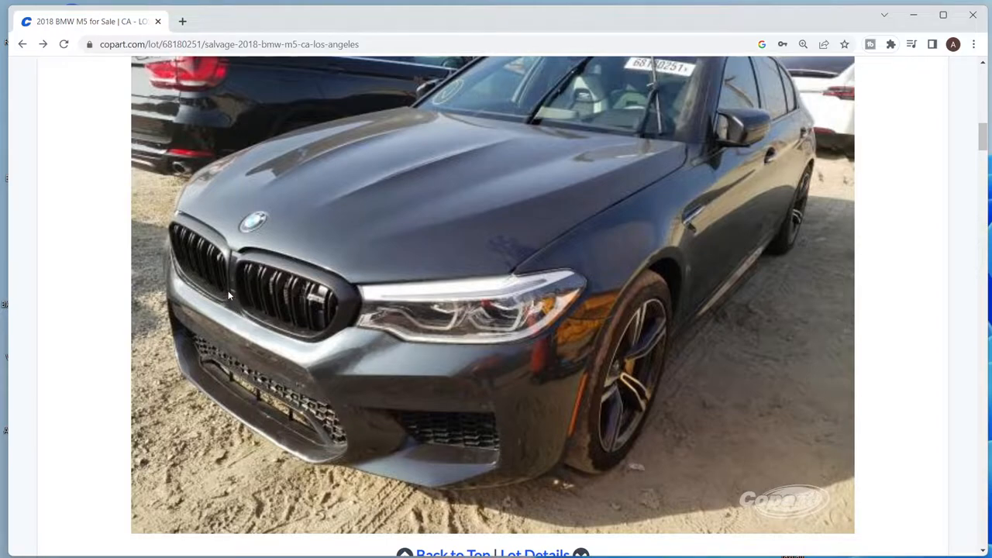
mouse_move(400, 349)
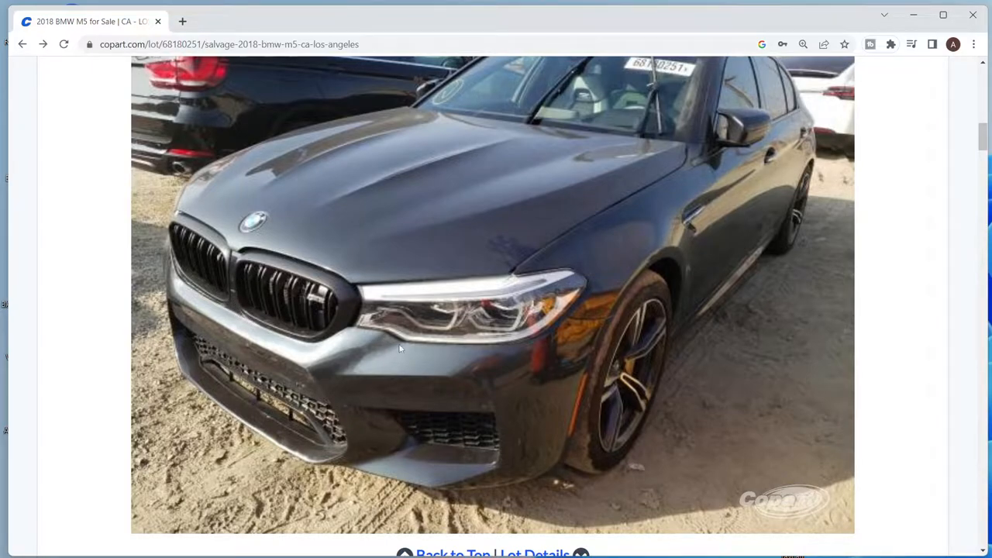
scroll(down, 3)
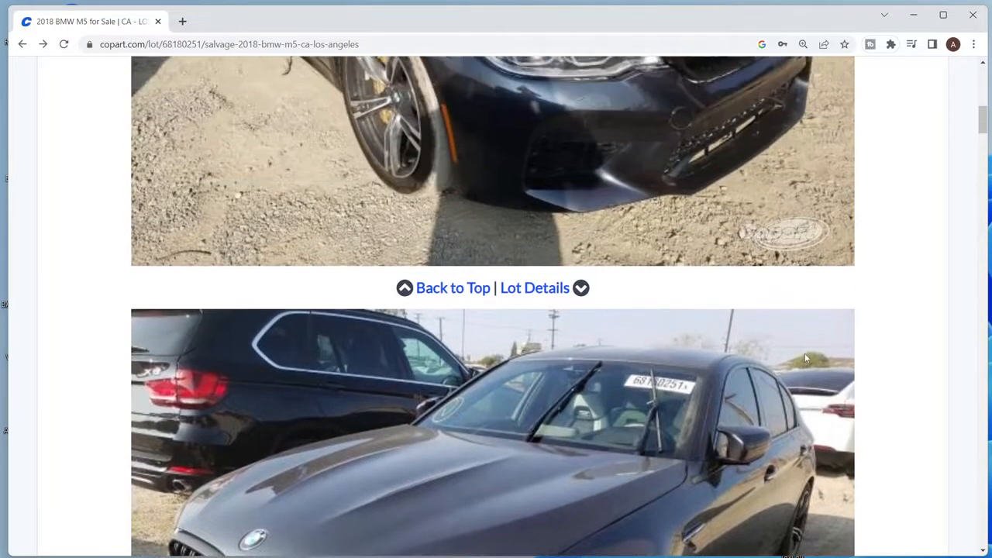
scroll(down, 3)
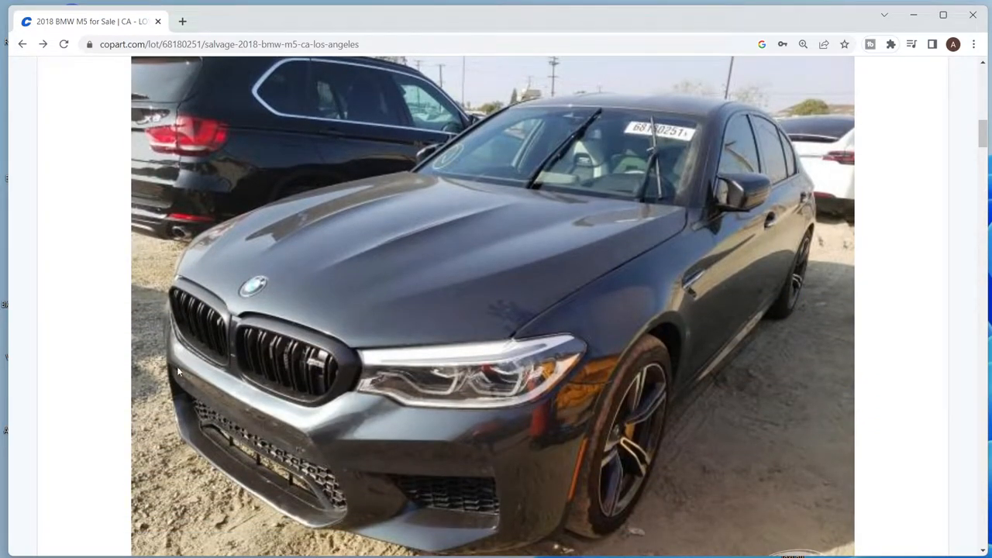
scroll(down, 3)
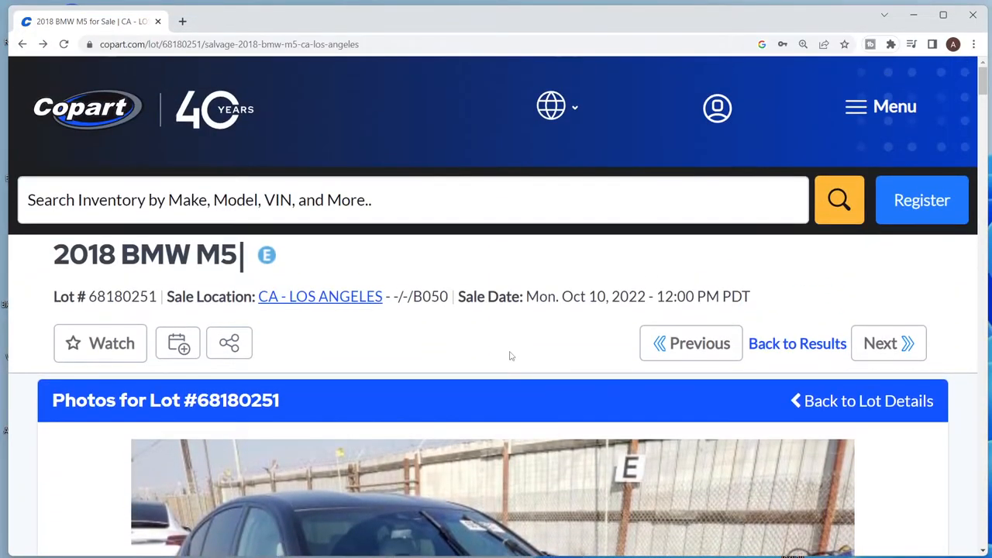
scroll(down, 3)
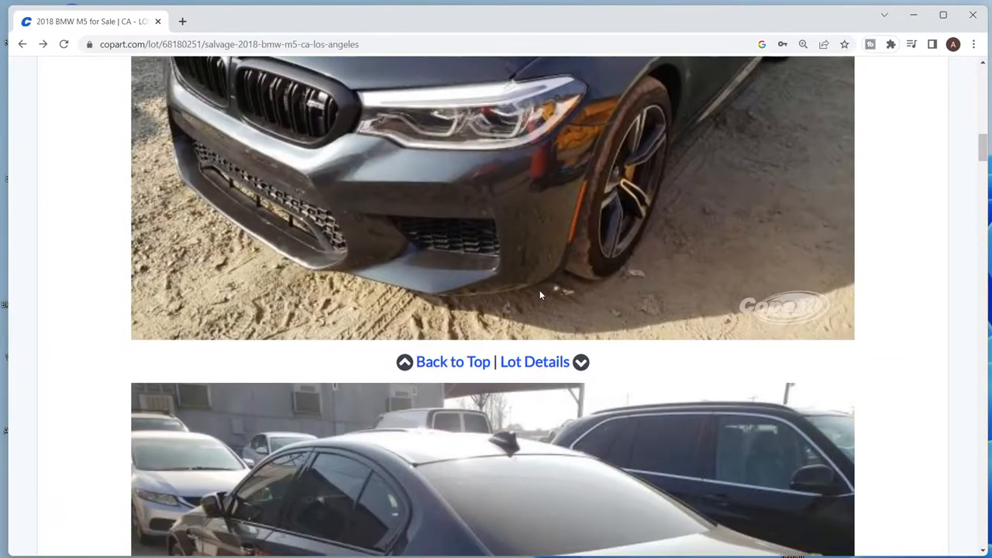
scroll(down, 3)
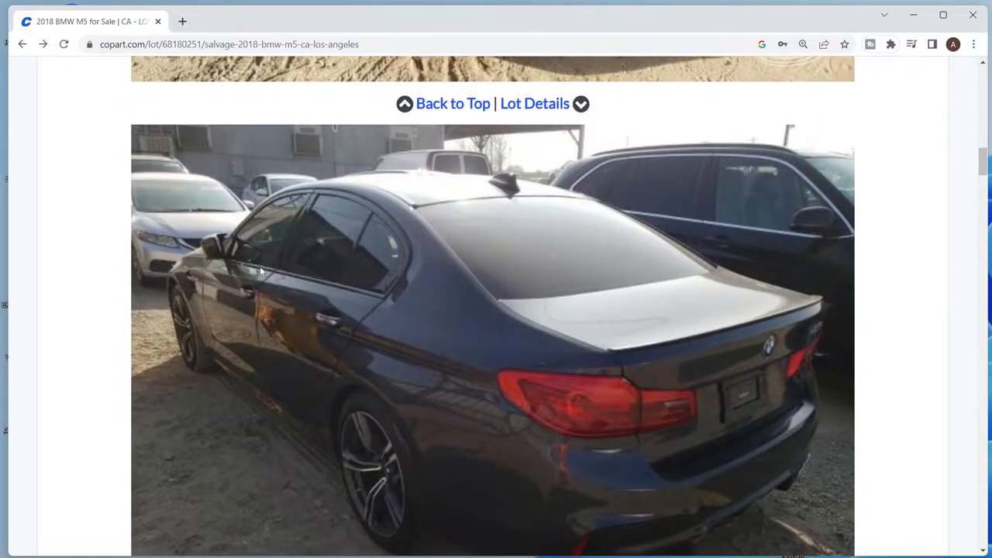
mouse_move(261, 270)
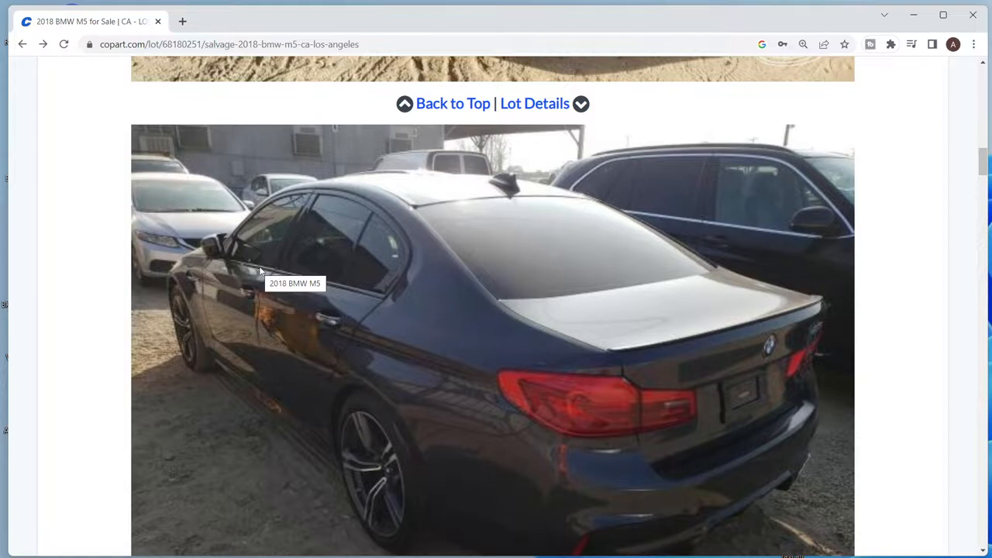
mouse_move(299, 243)
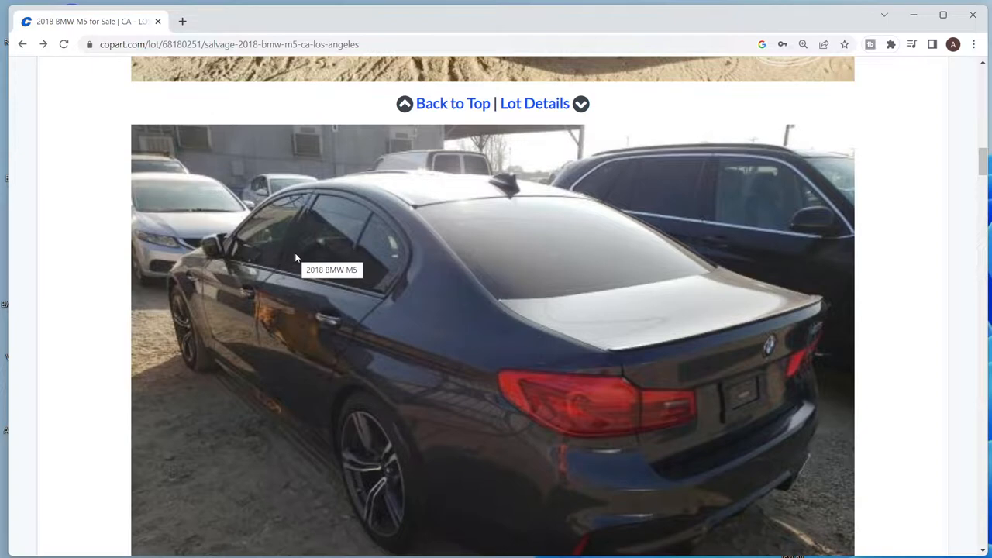
mouse_move(219, 272)
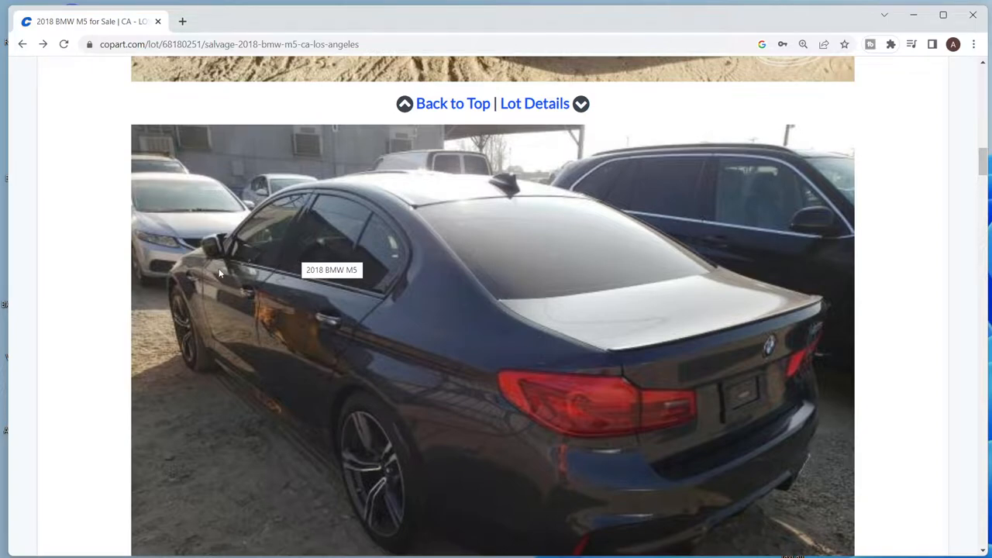
mouse_move(886, 265)
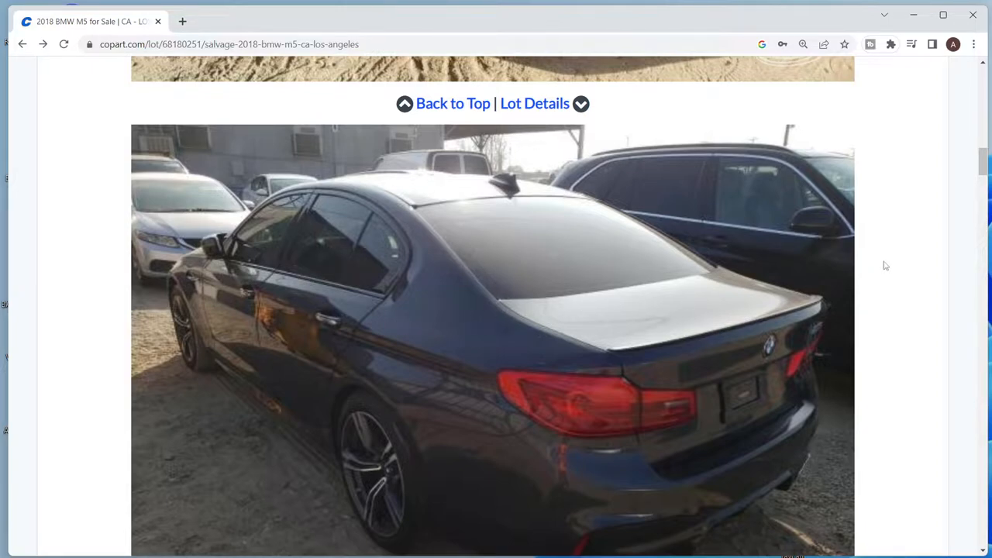
scroll(down, 3)
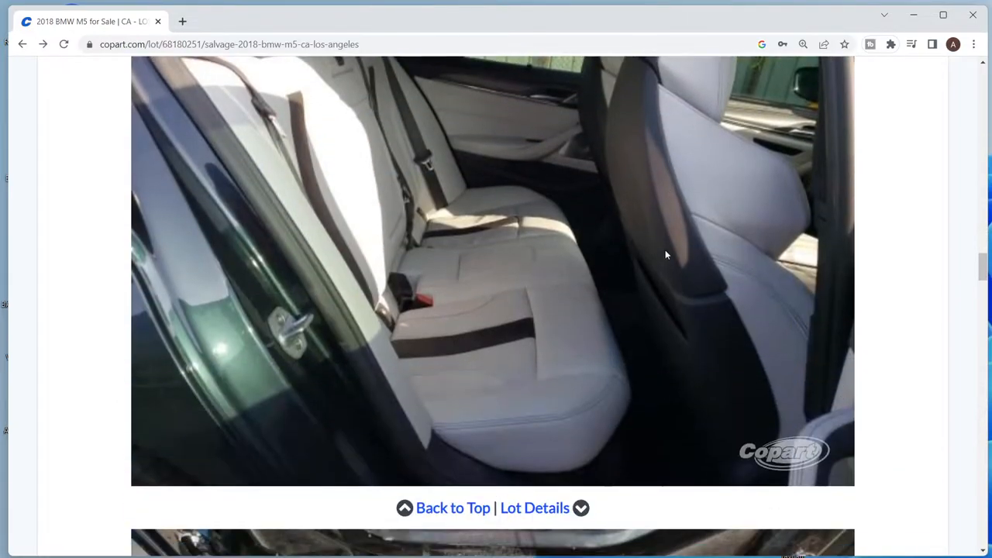
scroll(down, 3)
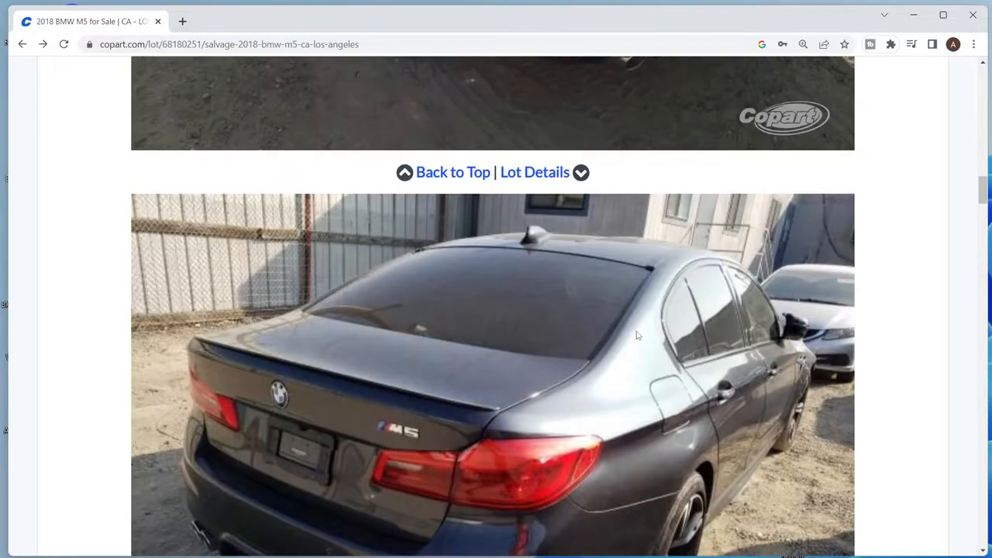
scroll(down, 3)
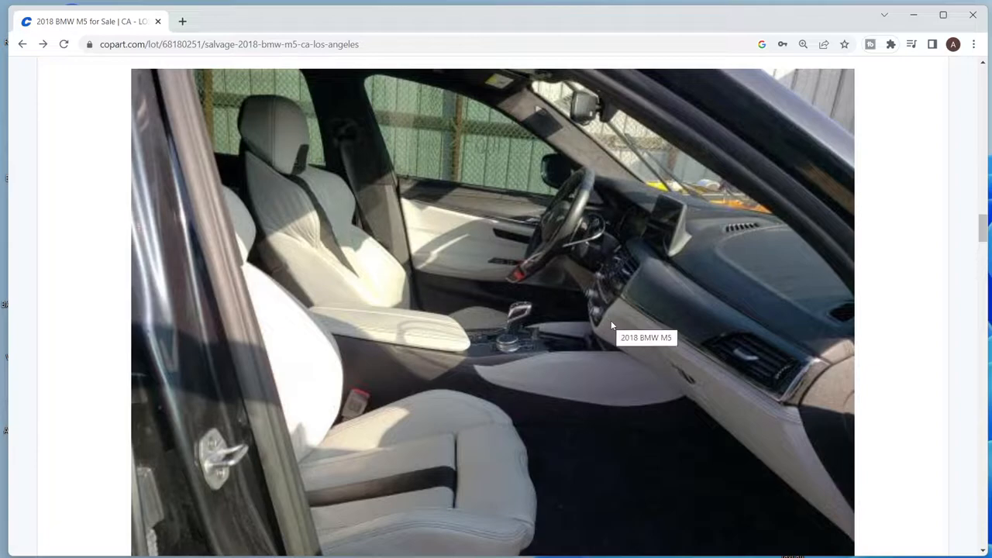
mouse_move(609, 316)
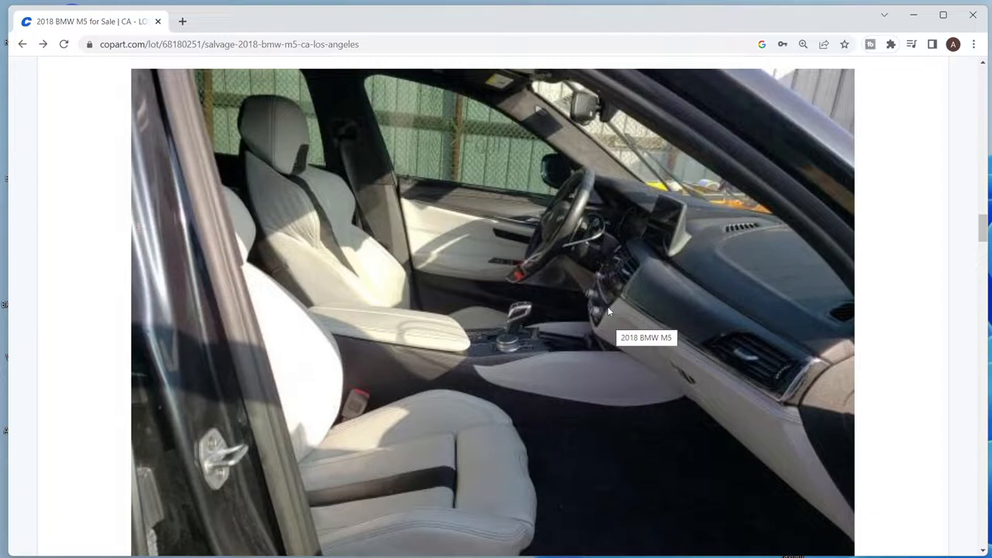
scroll(down, 3)
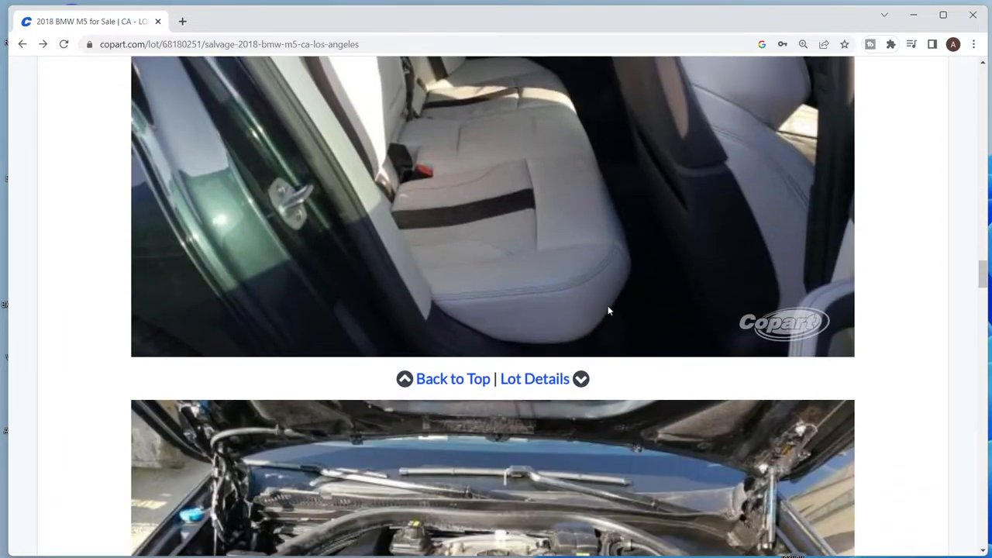
scroll(down, 3)
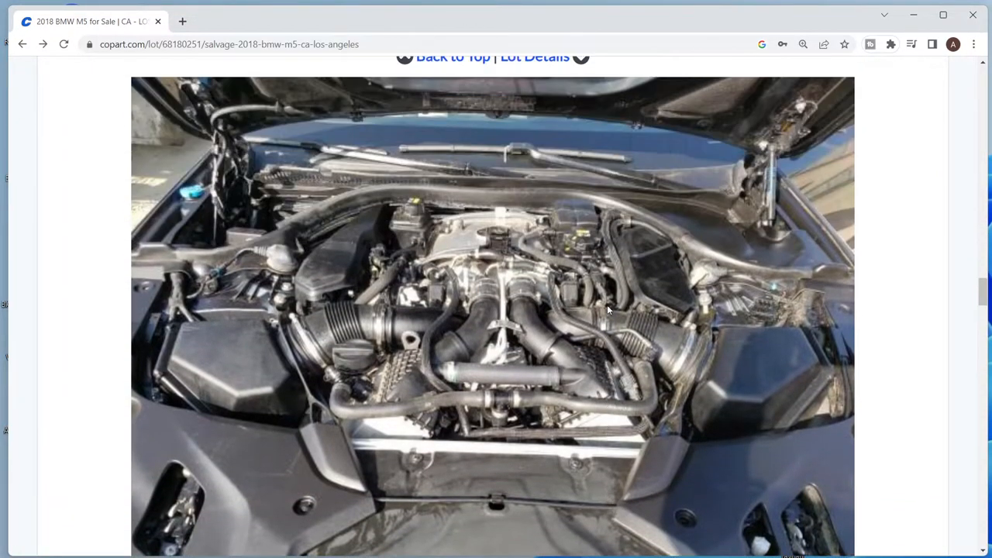
scroll(down, 3)
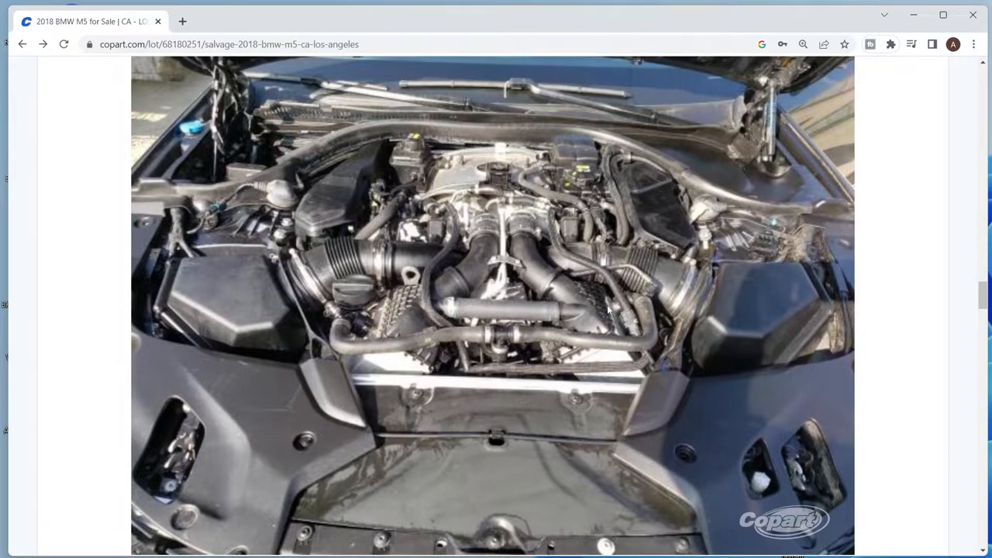
mouse_move(600, 310)
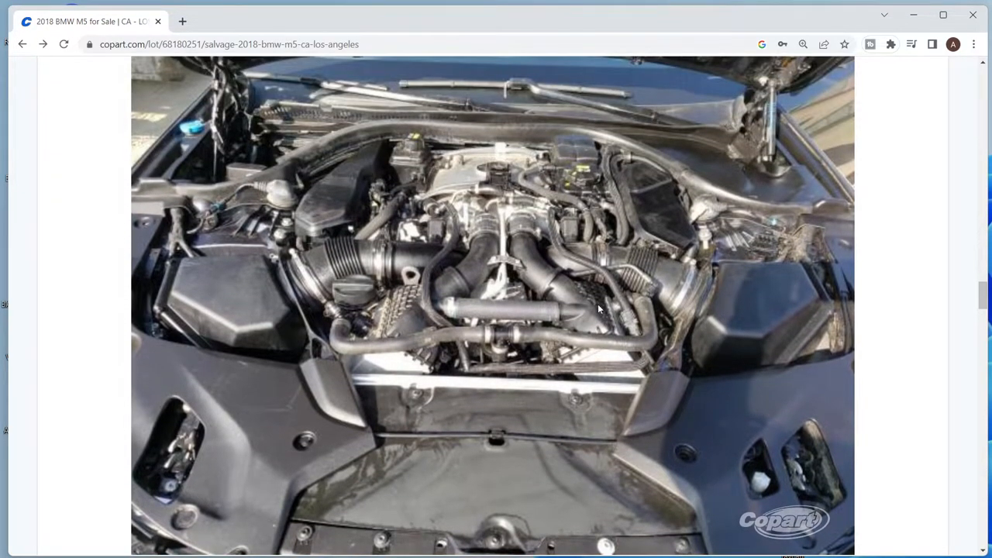
mouse_move(595, 291)
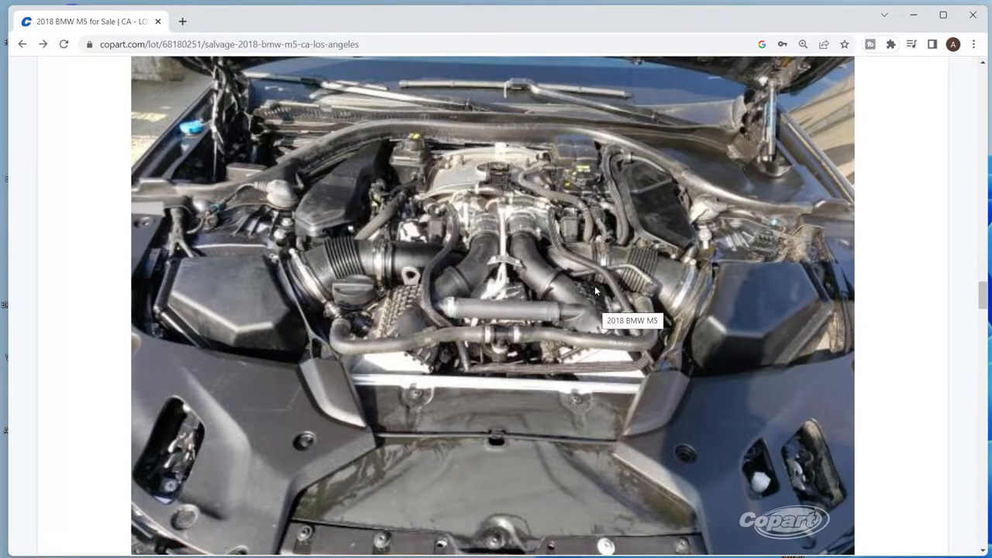
mouse_move(911, 322)
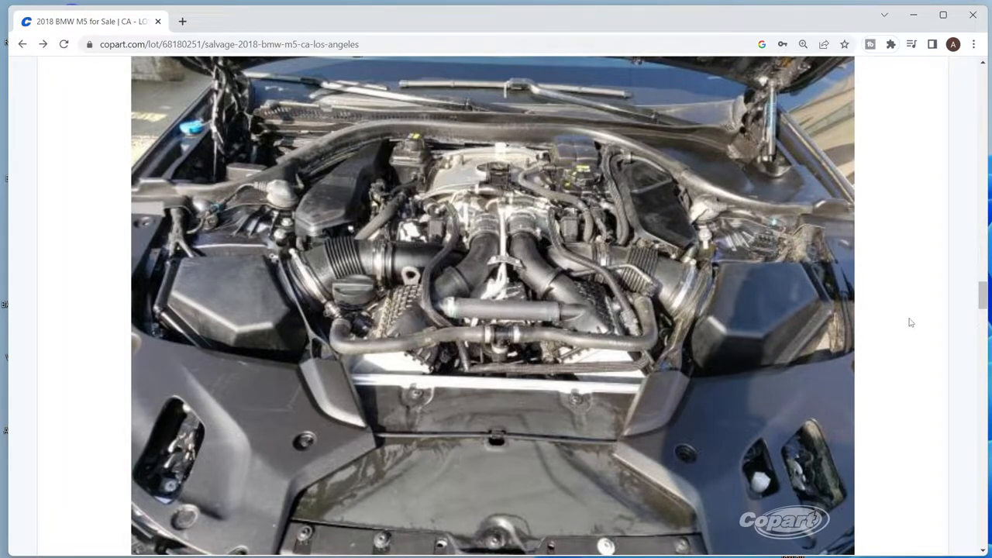
mouse_move(902, 320)
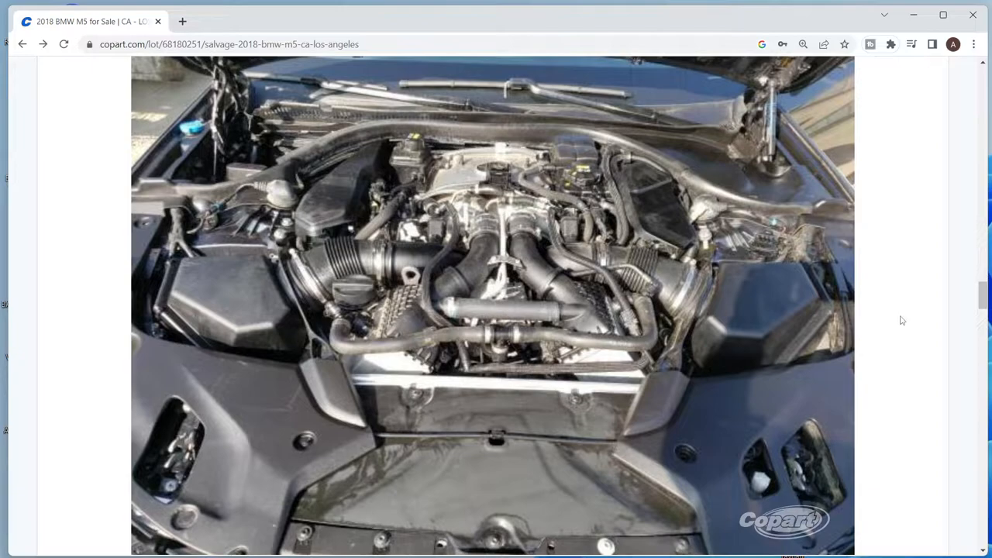
mouse_move(898, 320)
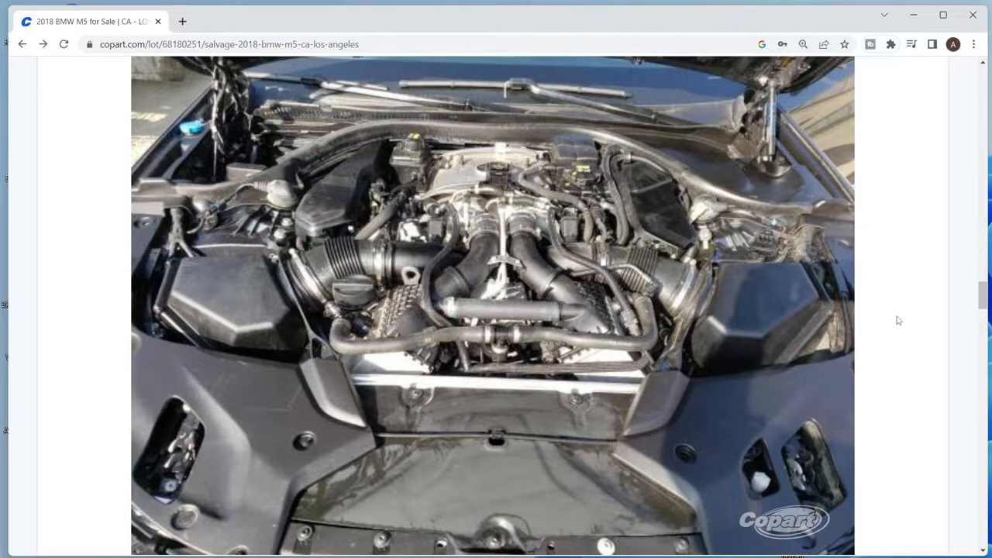
mouse_move(885, 323)
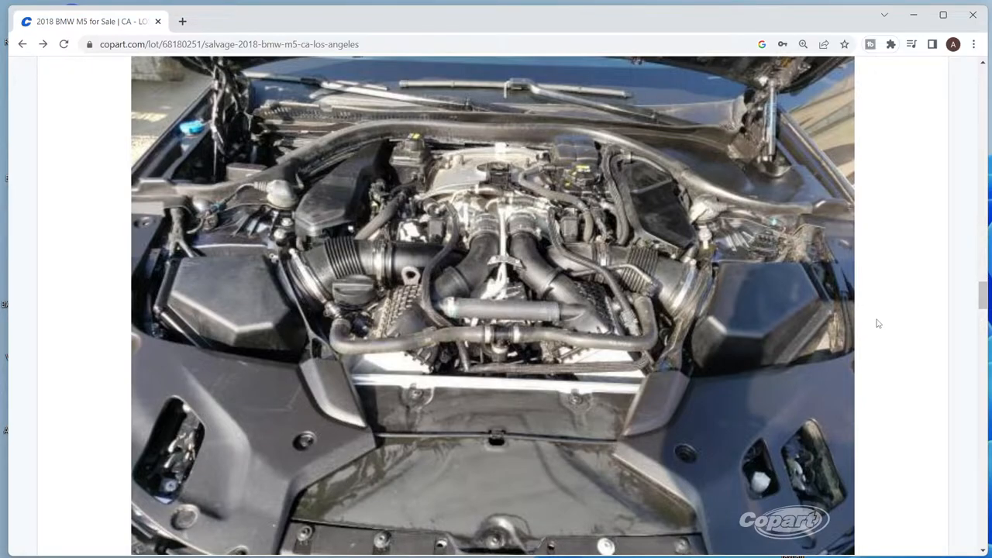
scroll(down, 3)
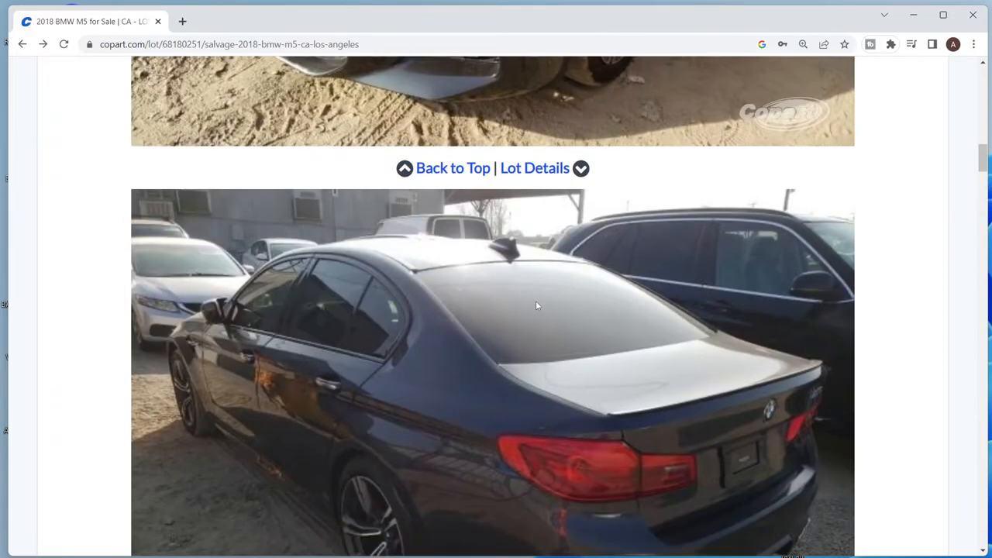
scroll(down, 3)
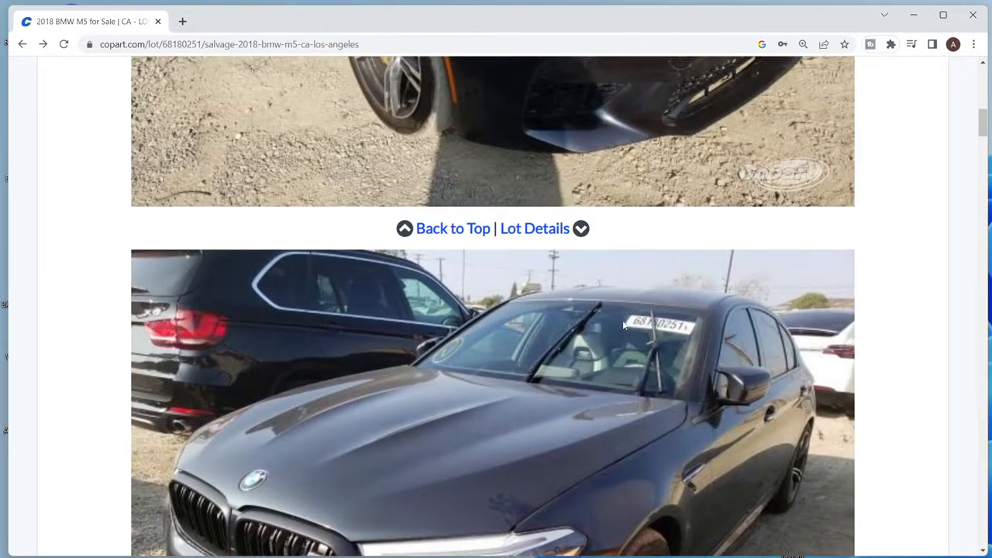
scroll(up, 3)
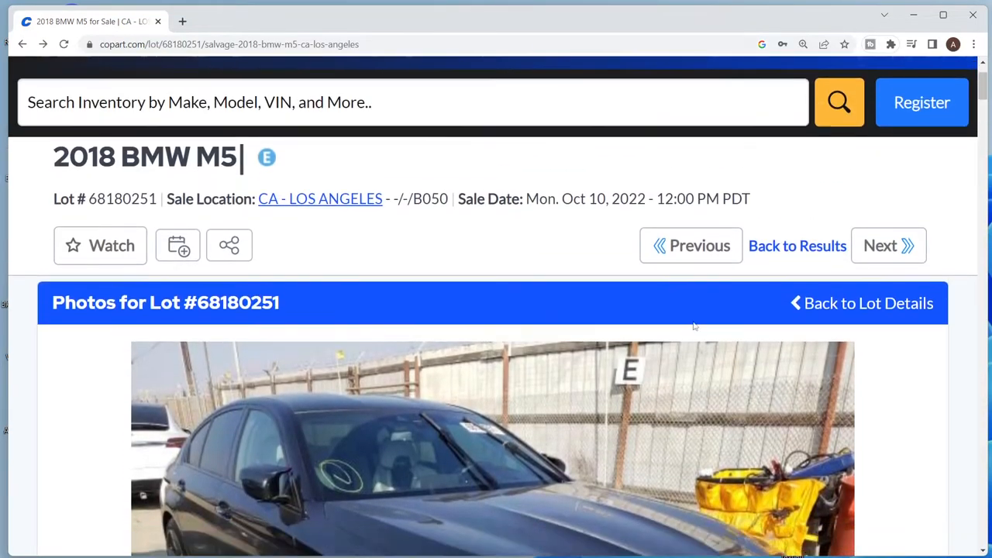
scroll(down, 3)
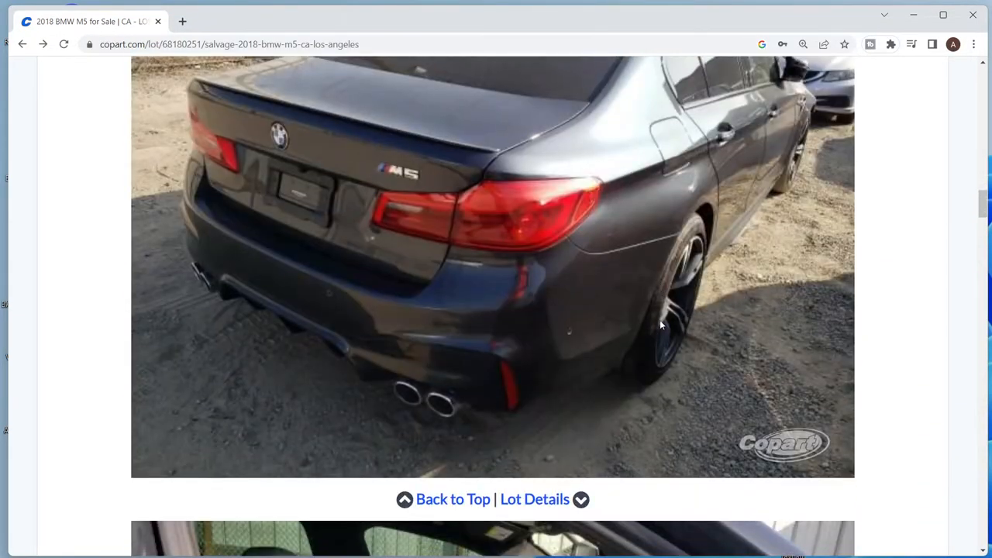
scroll(down, 3)
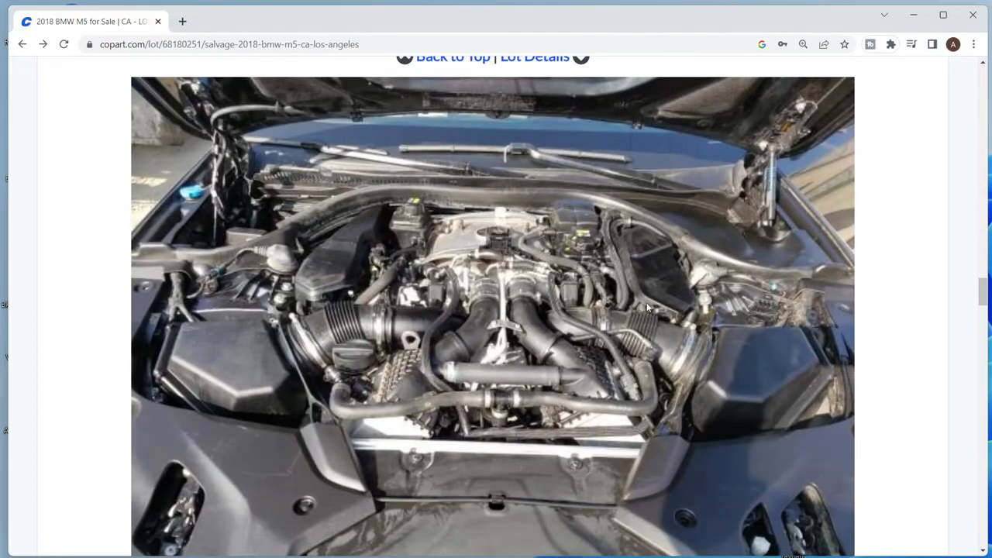
mouse_move(634, 353)
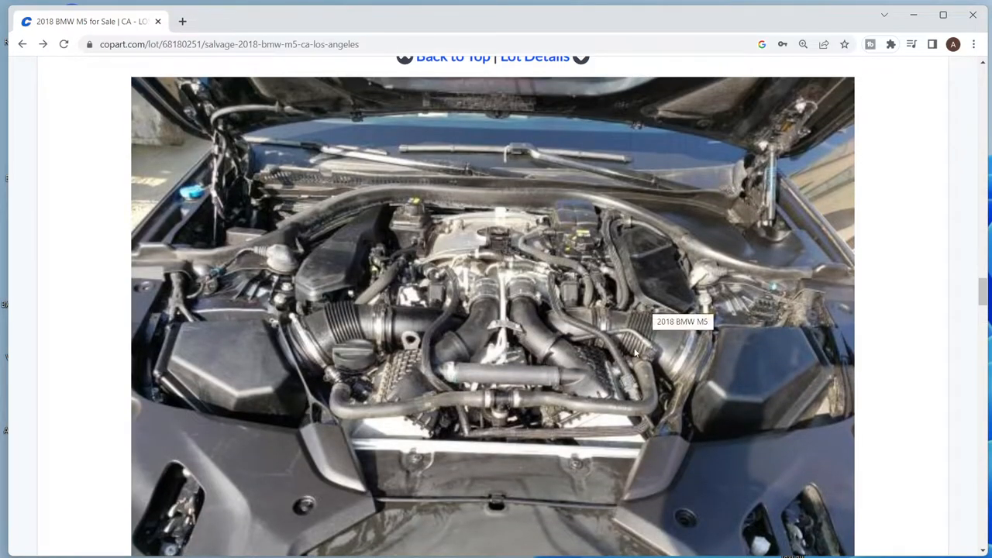
mouse_move(508, 285)
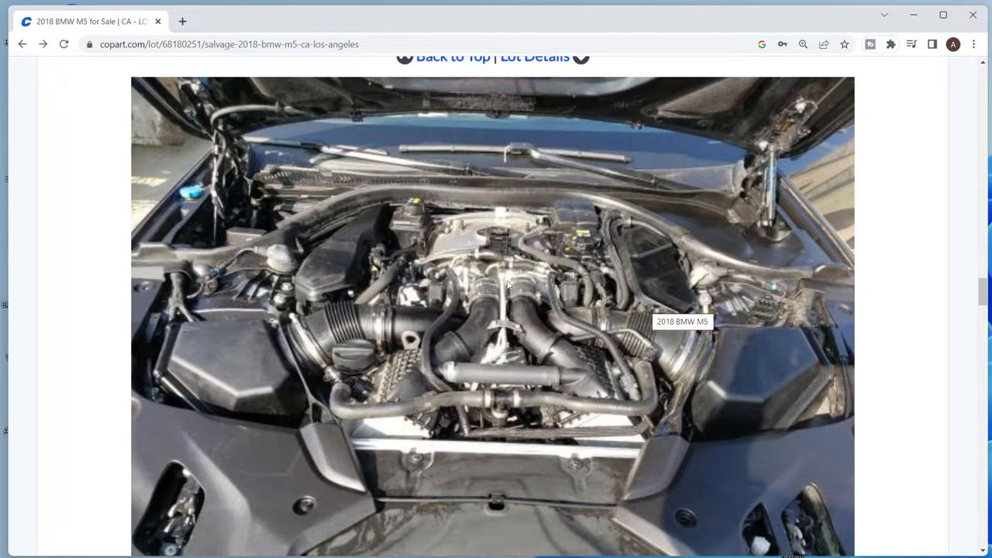
mouse_move(839, 325)
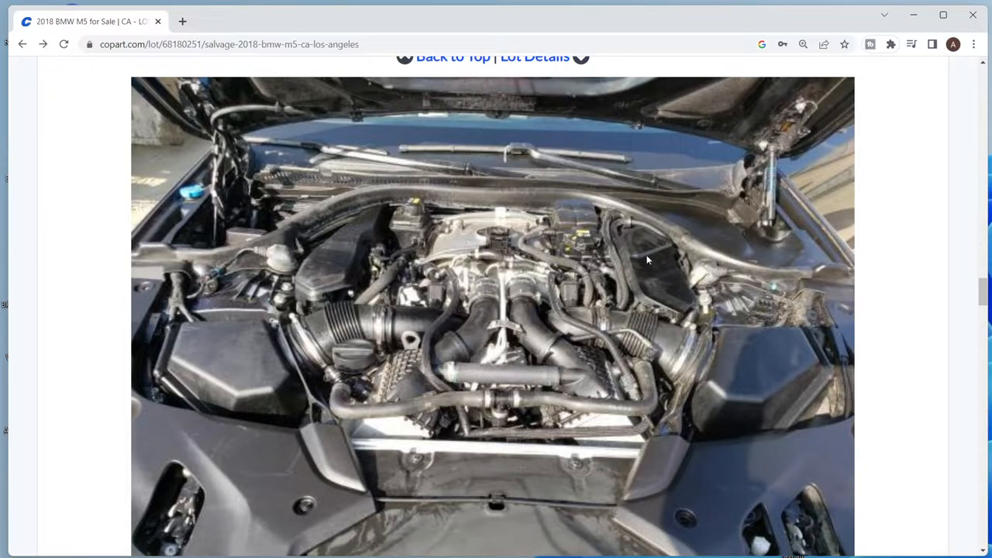
mouse_move(671, 284)
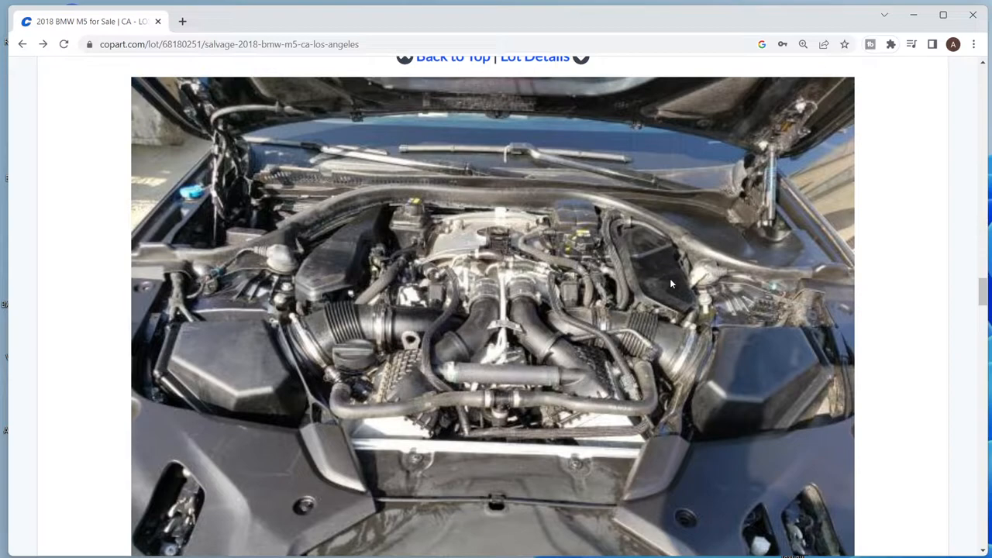
mouse_move(711, 310)
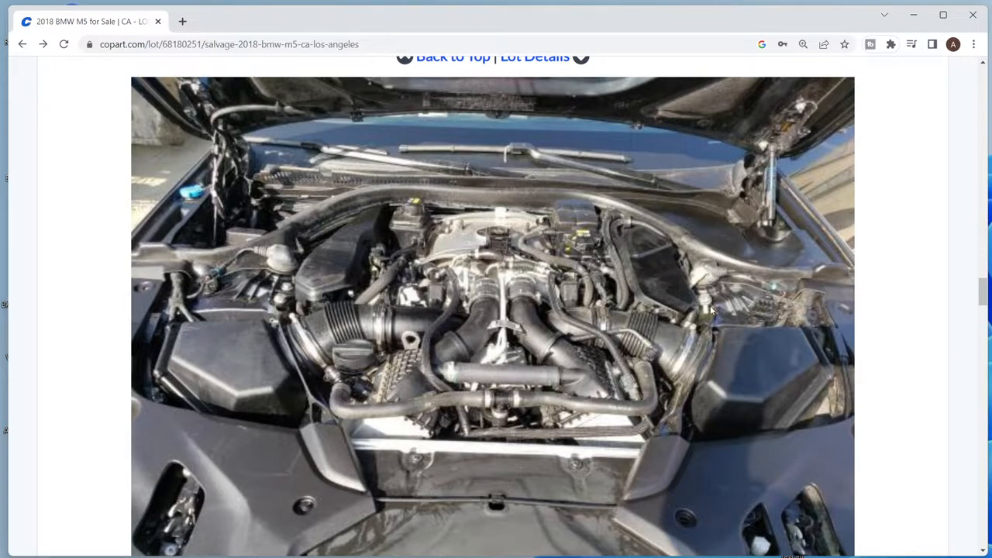
mouse_move(705, 314)
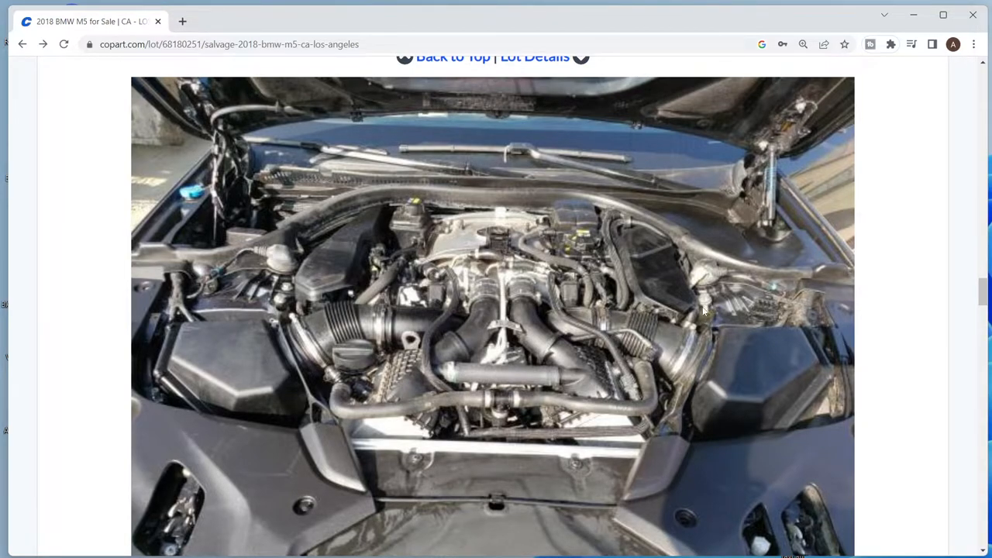
mouse_move(702, 309)
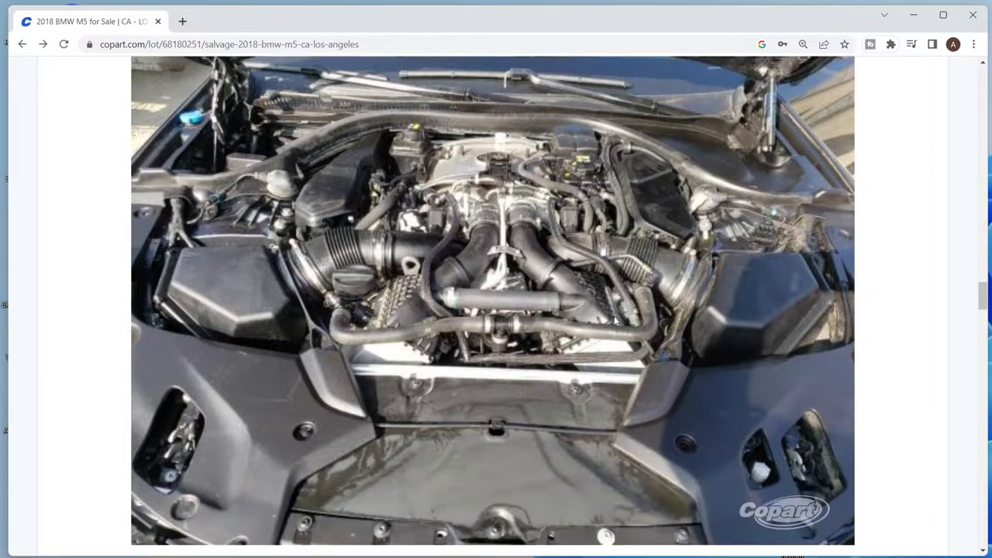
scroll(down, 3)
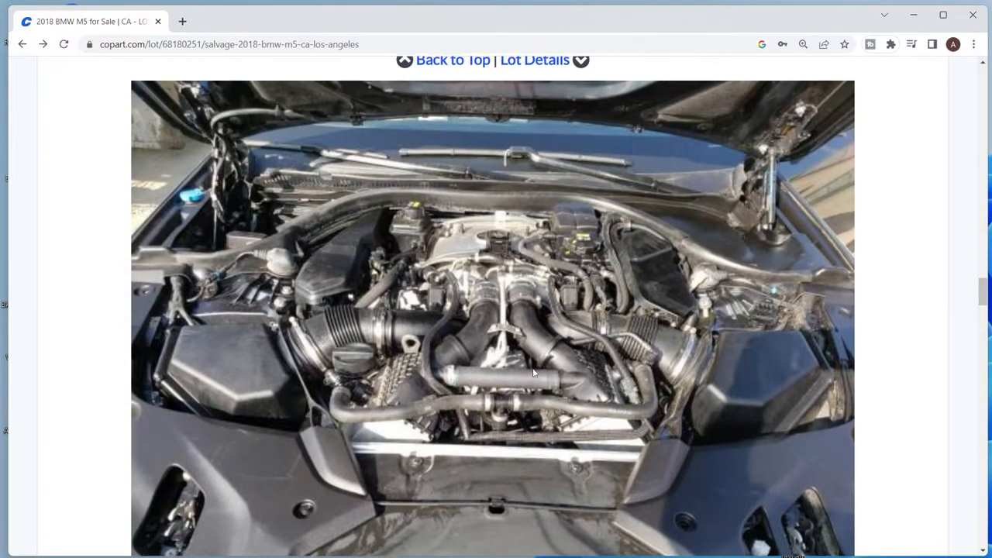
Step: Scroll to the water-streaked instrument cluster photo reading 11,698 miles and READY
scroll(down, 3)
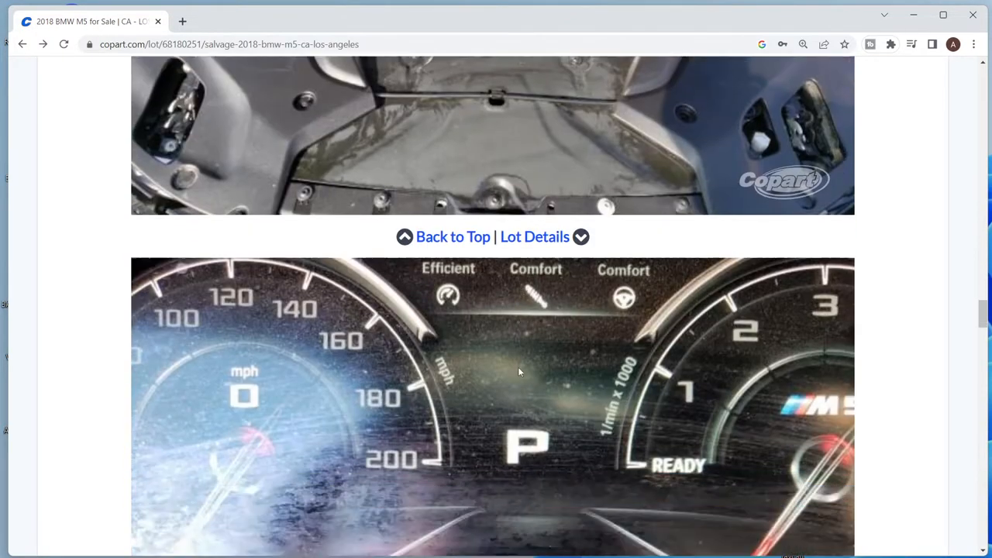
scroll(down, 3)
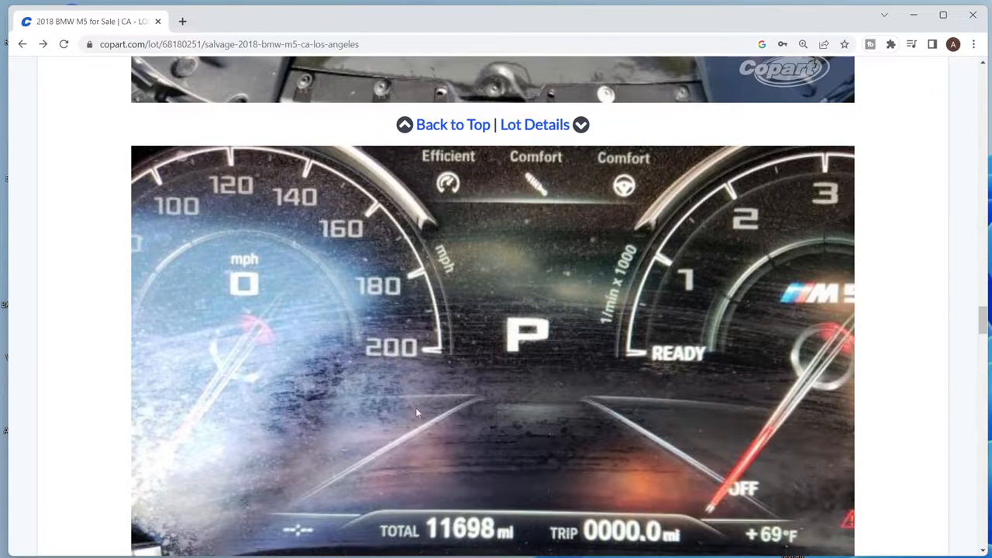
mouse_move(248, 354)
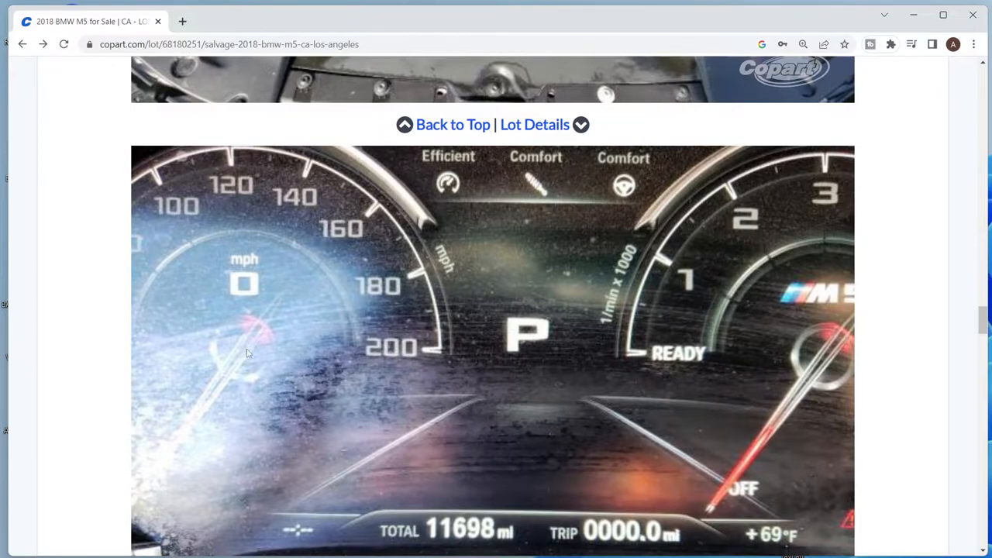
mouse_move(339, 383)
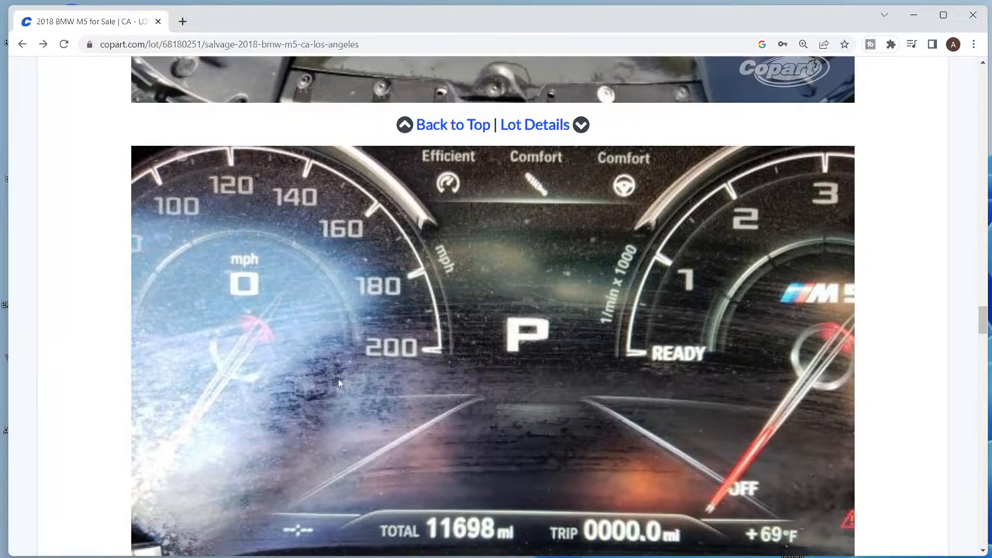
mouse_move(475, 395)
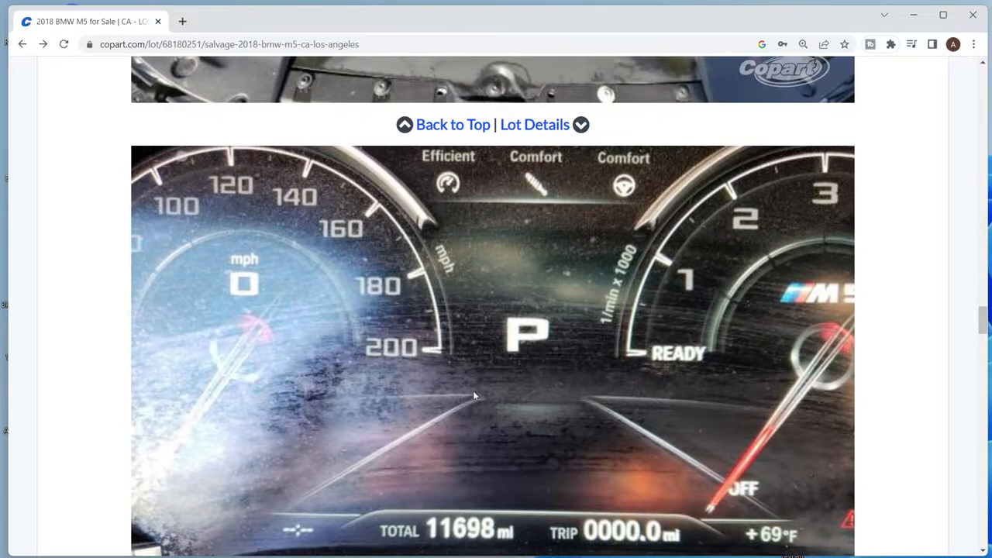
mouse_move(286, 381)
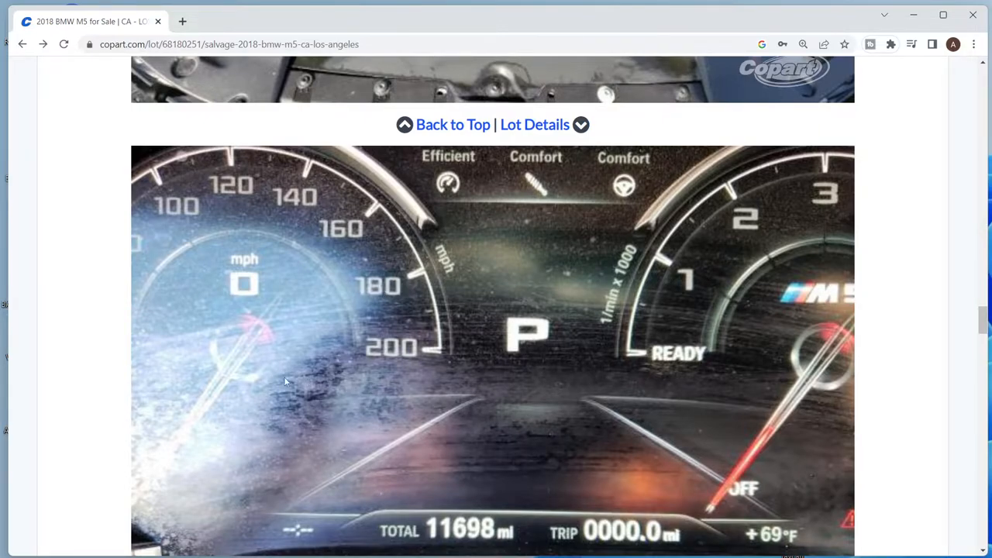
mouse_move(677, 460)
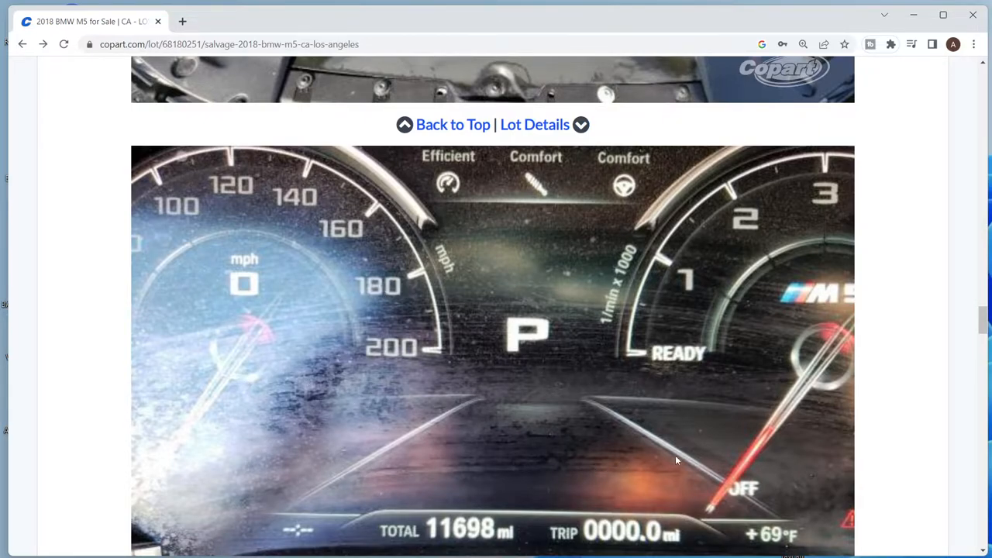
mouse_move(386, 354)
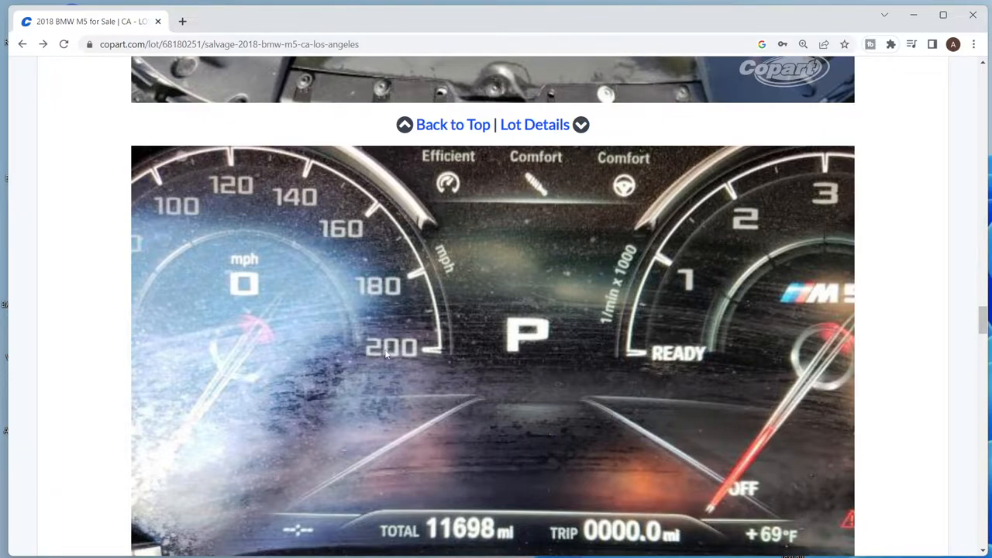
mouse_move(620, 411)
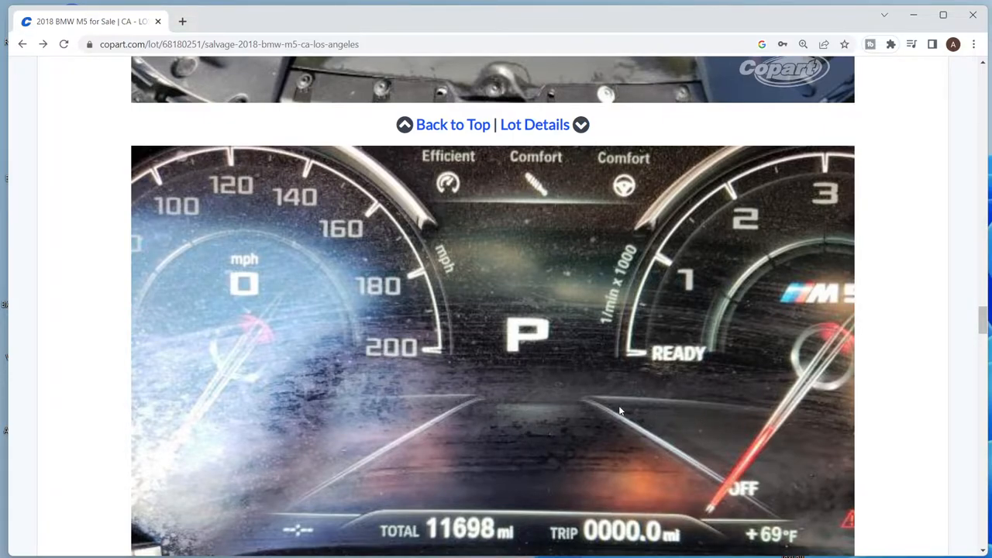
mouse_move(711, 416)
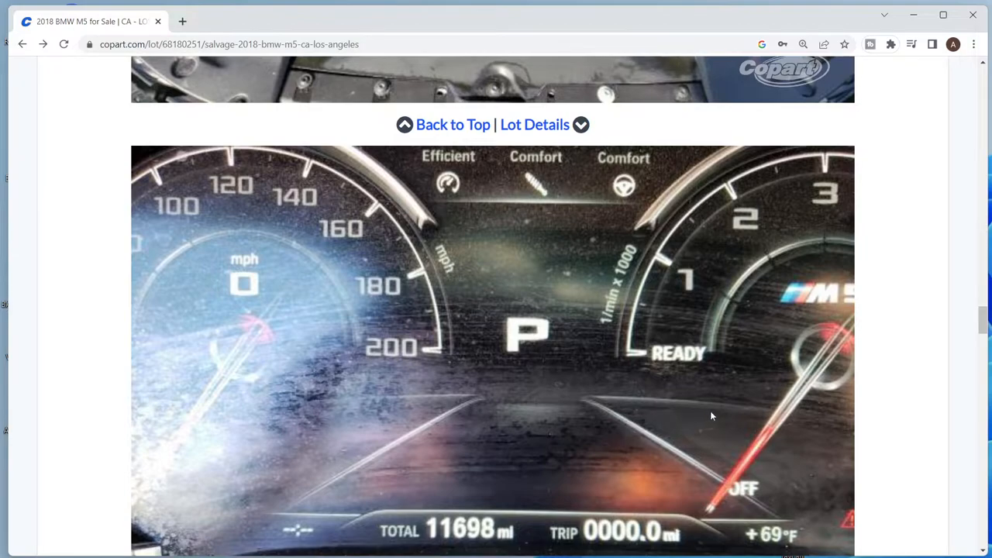
mouse_move(531, 342)
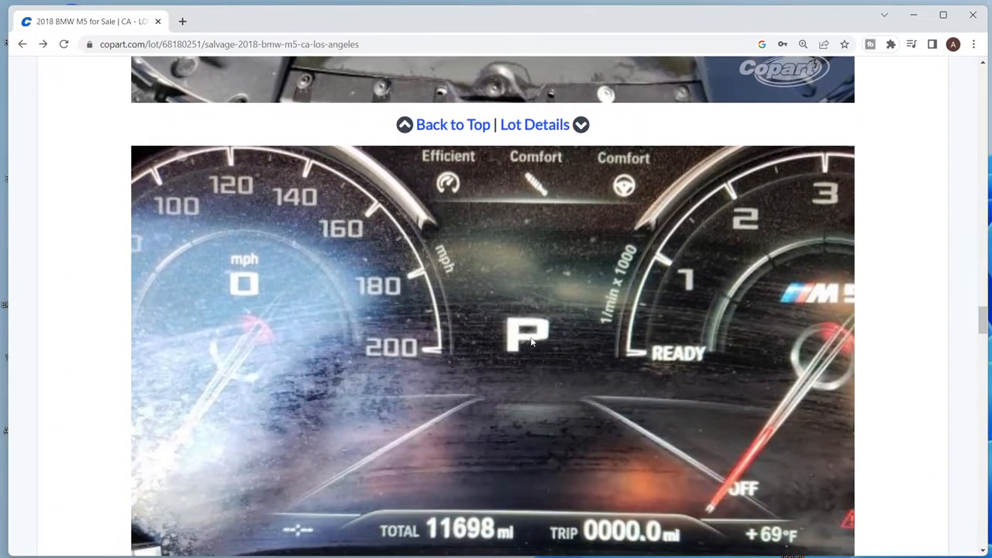
scroll(down, 3)
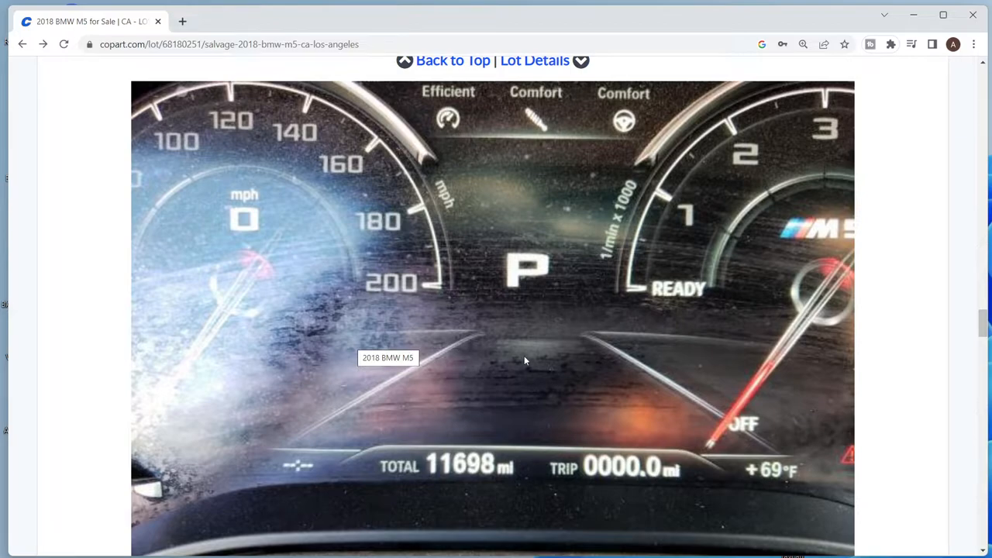
mouse_move(446, 393)
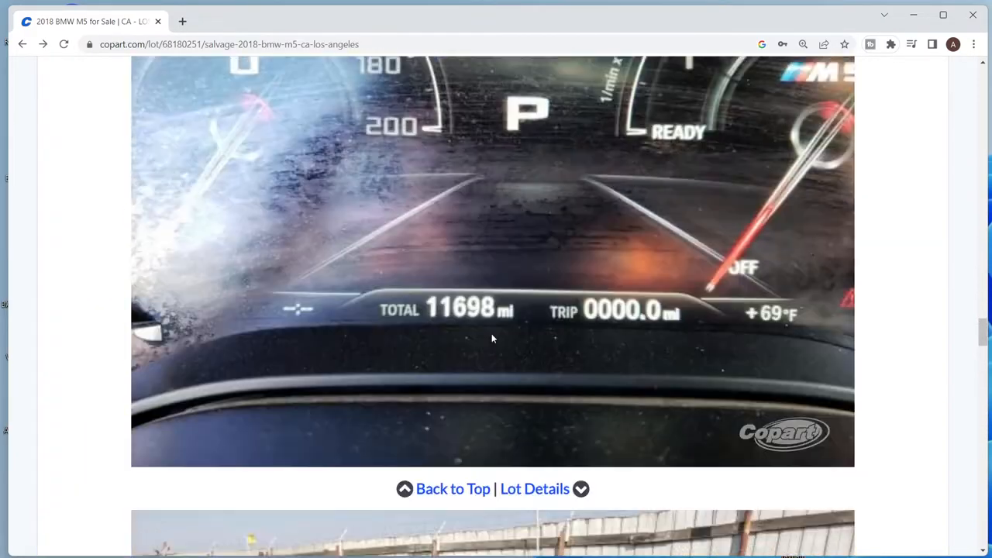
Step: Scroll to the rear three-quarter photo of the dark grey M5 showing its badge
scroll(down, 3)
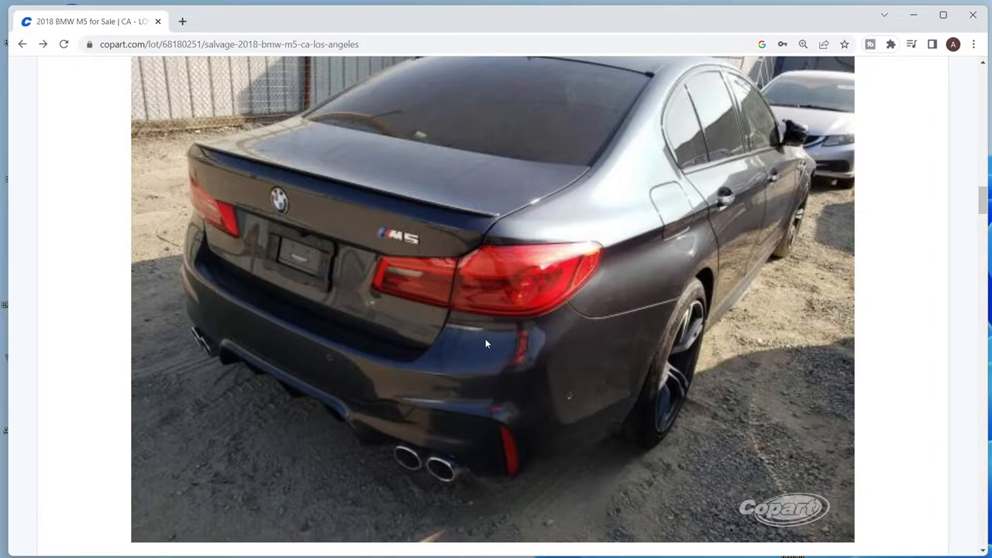
mouse_move(508, 123)
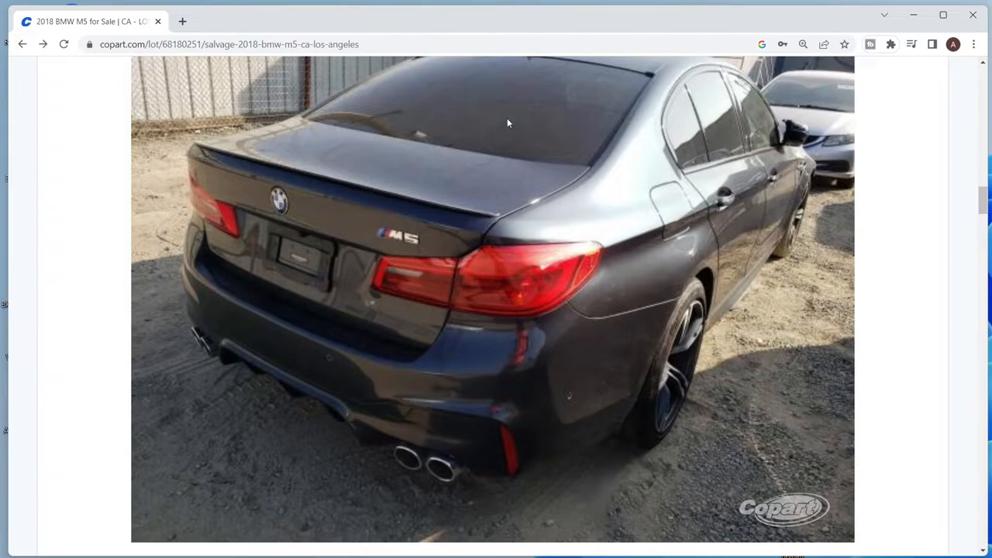
Step: Scroll through the M5's interior, odometer and engine bay photos
scroll(down, 3)
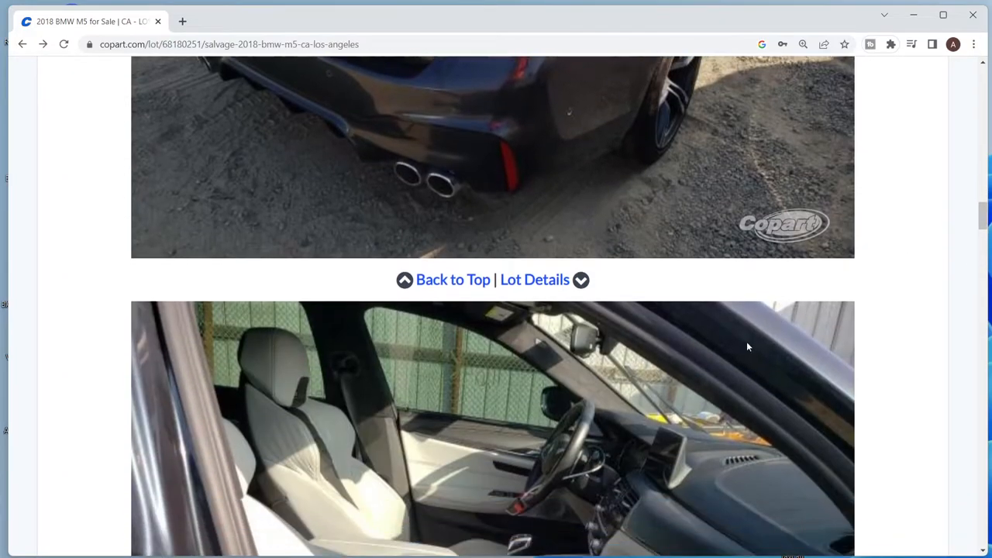
scroll(down, 3)
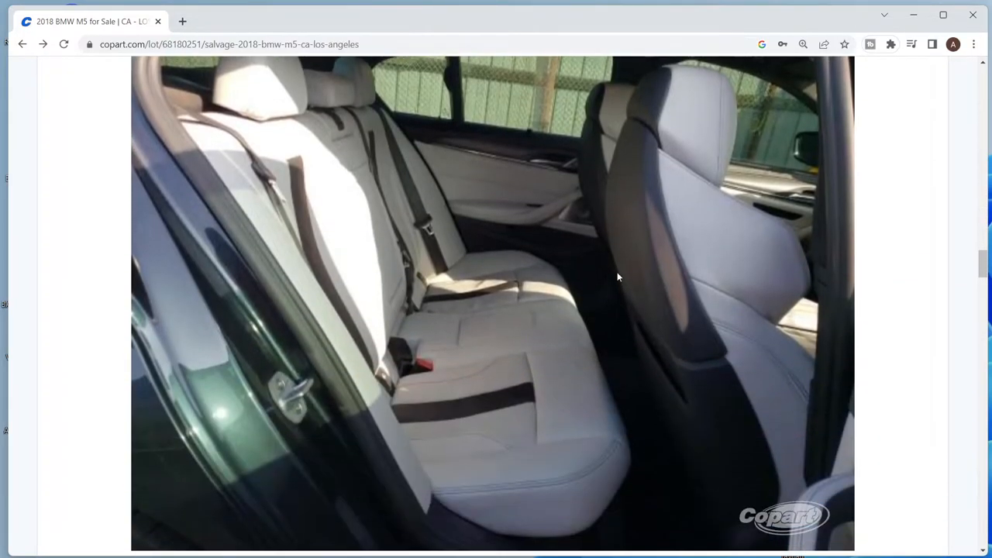
scroll(down, 3)
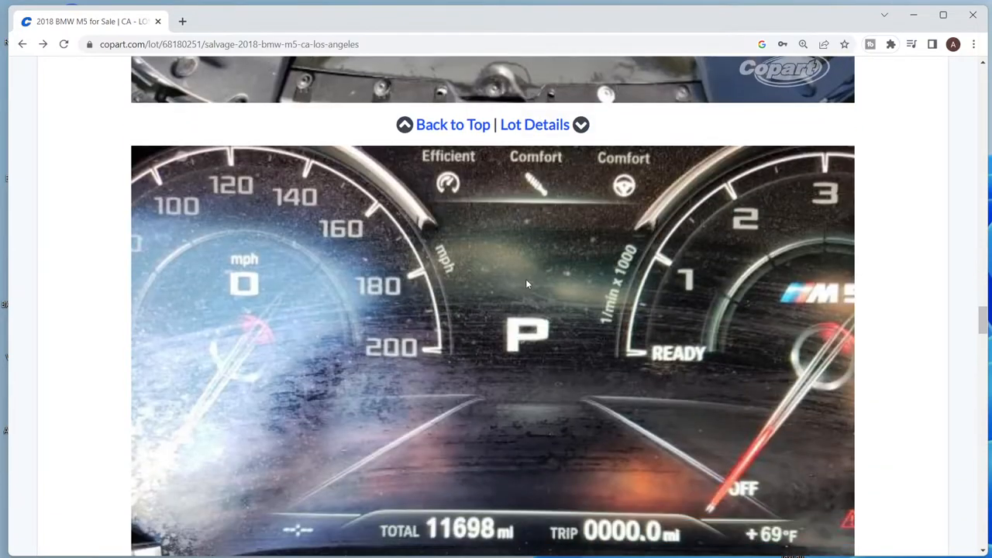
scroll(down, 3)
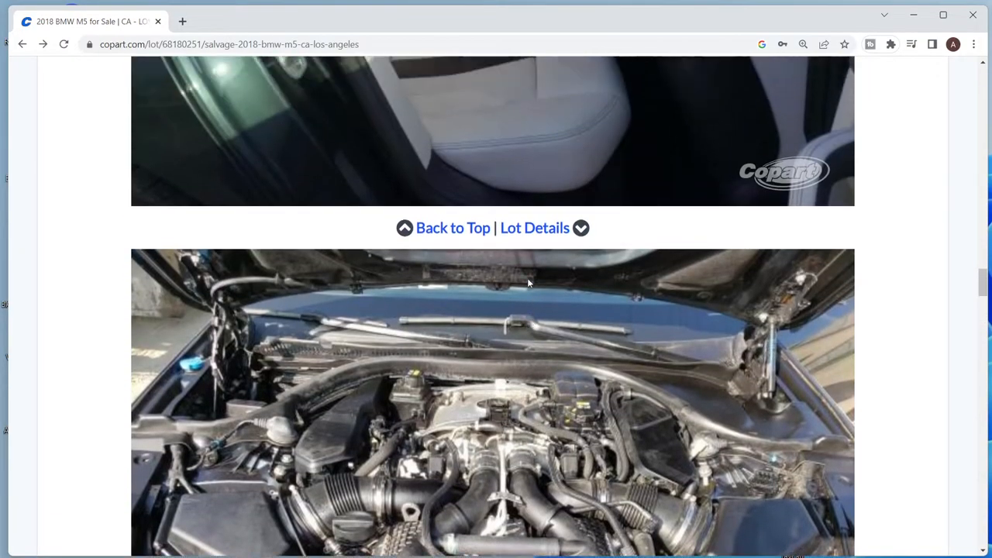
scroll(down, 3)
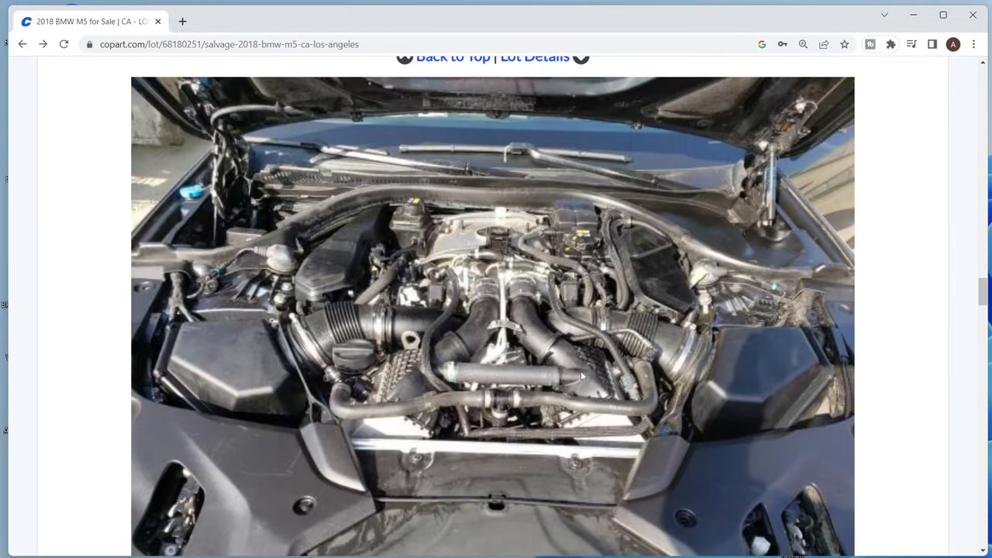
scroll(down, 3)
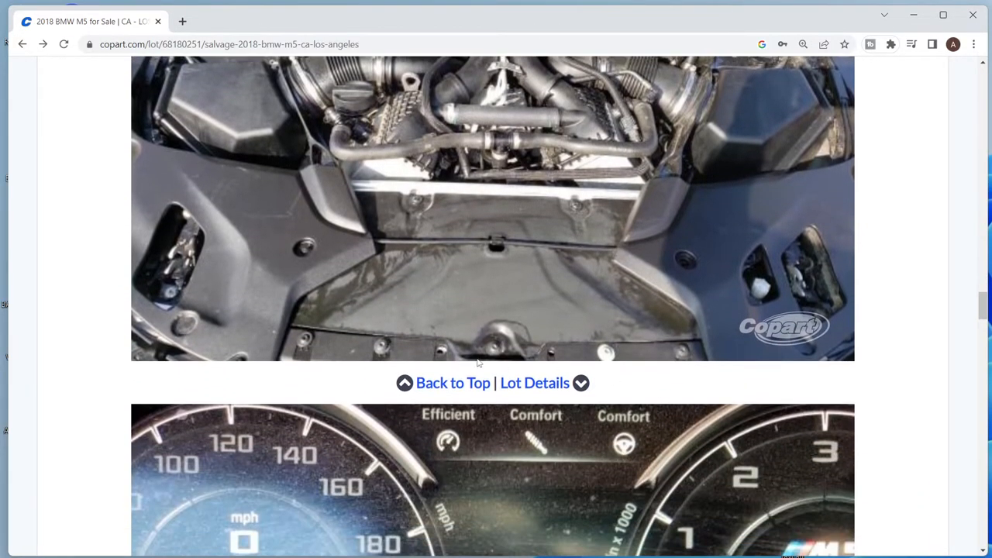
scroll(down, 3)
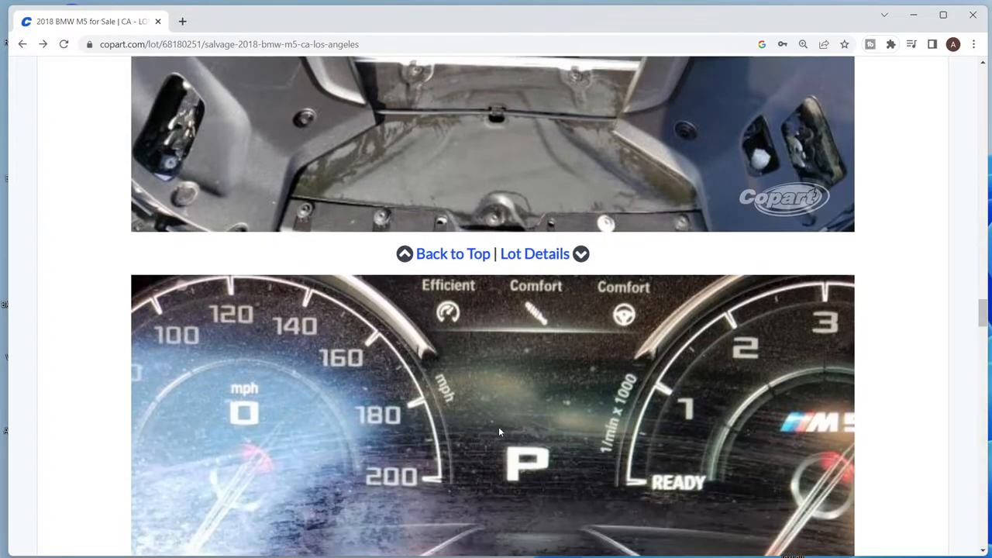
Step: Scroll past the front photos to the lot details with thumbnails and 4.4L V8 specs
scroll(down, 3)
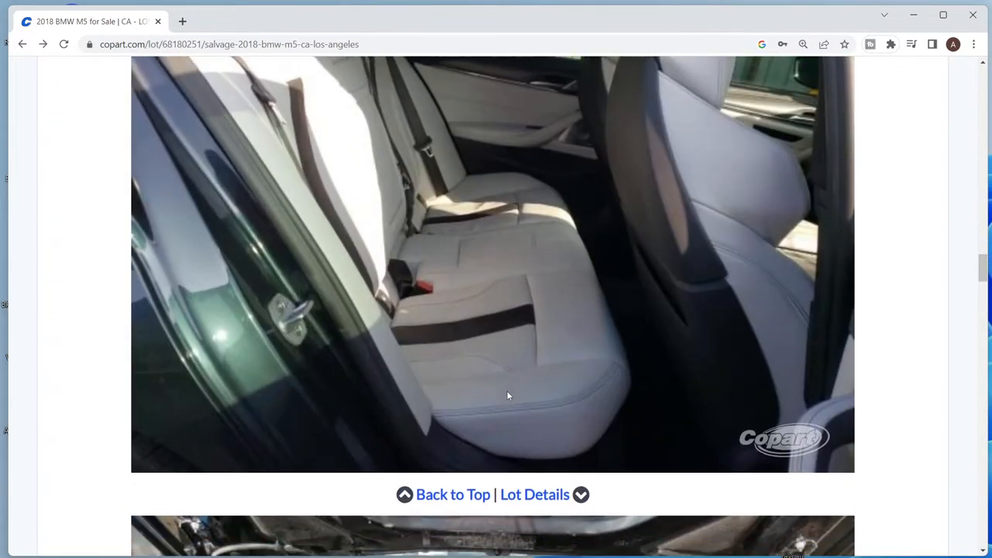
scroll(down, 3)
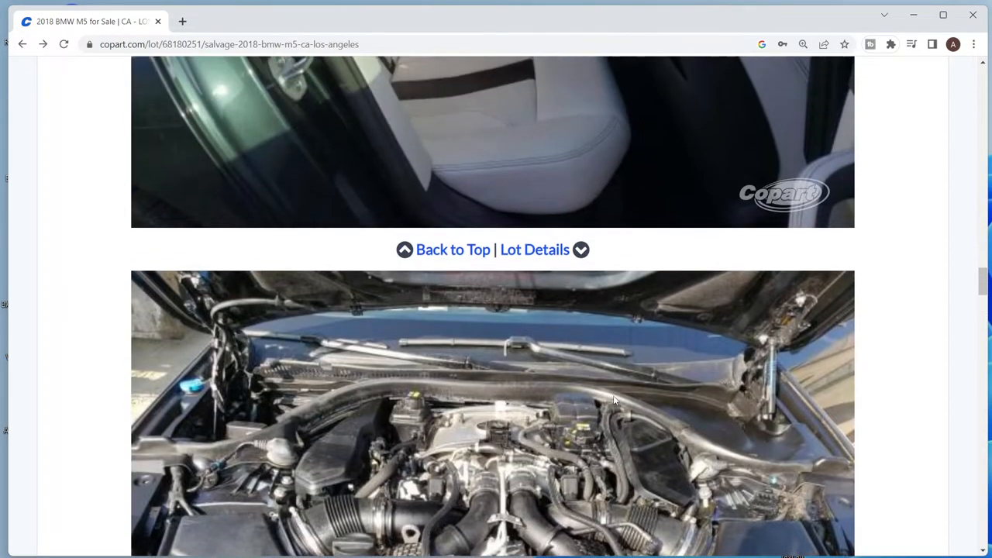
scroll(down, 3)
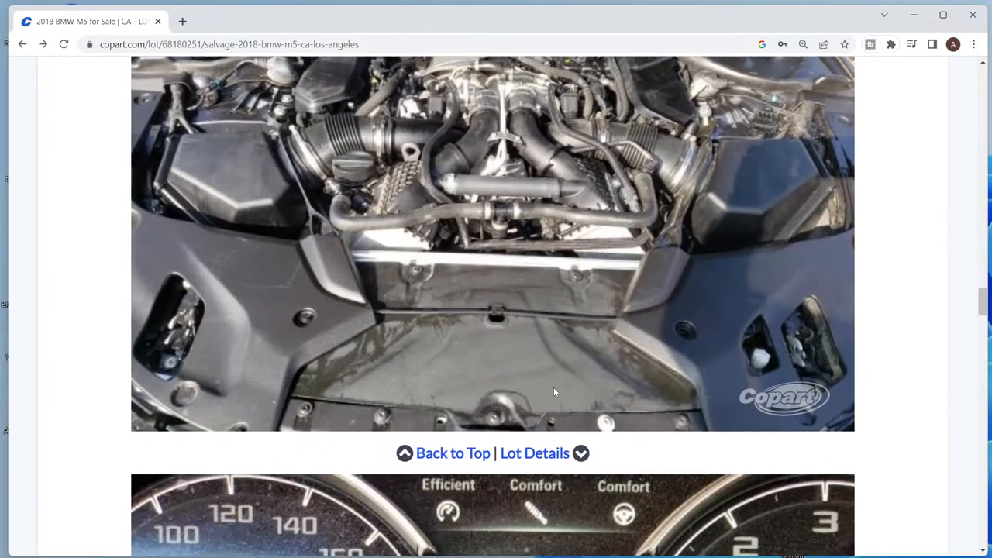
scroll(down, 3)
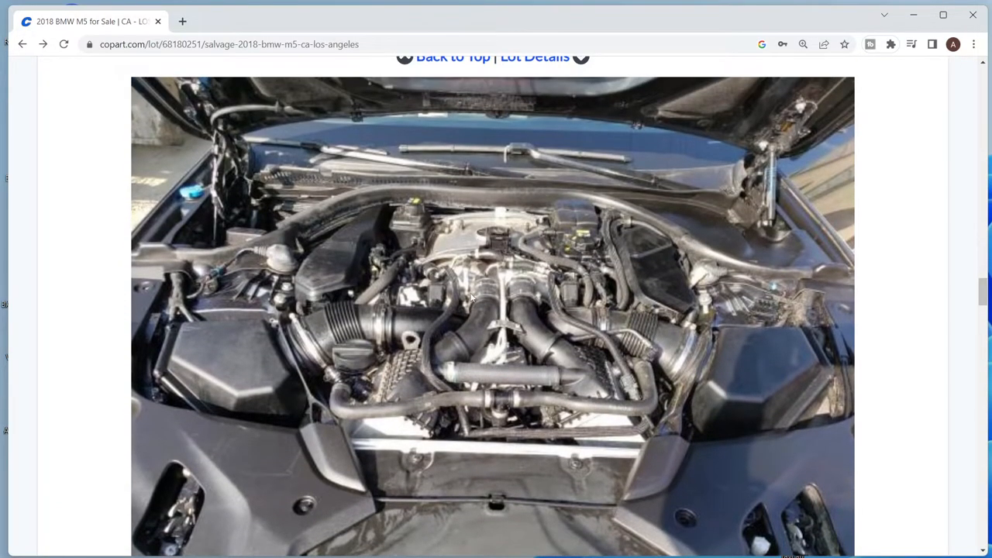
scroll(down, 3)
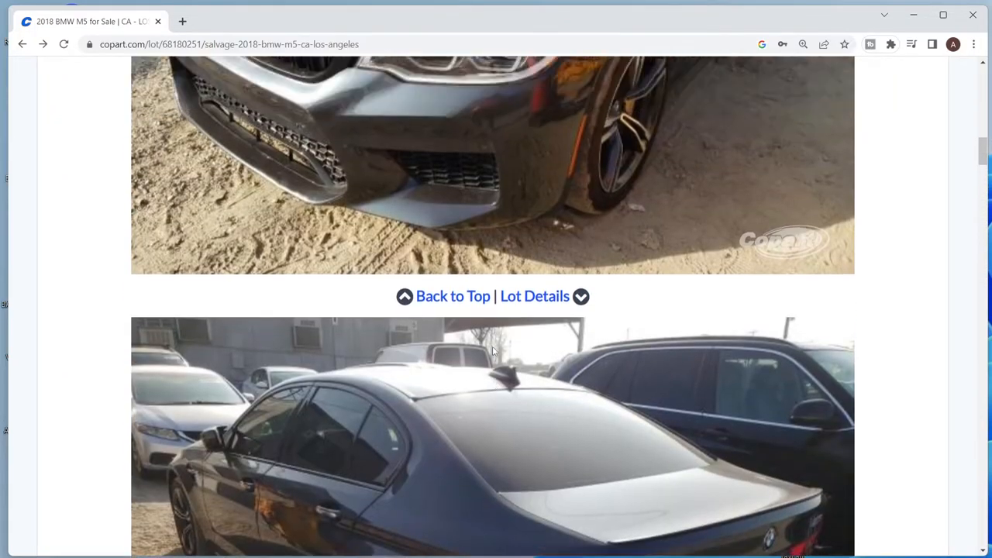
scroll(down, 3)
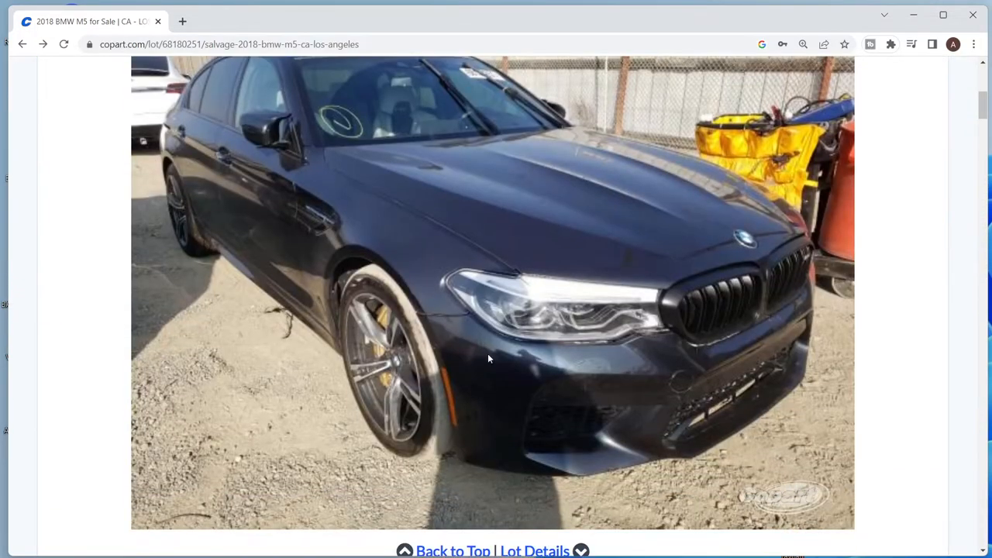
mouse_move(438, 270)
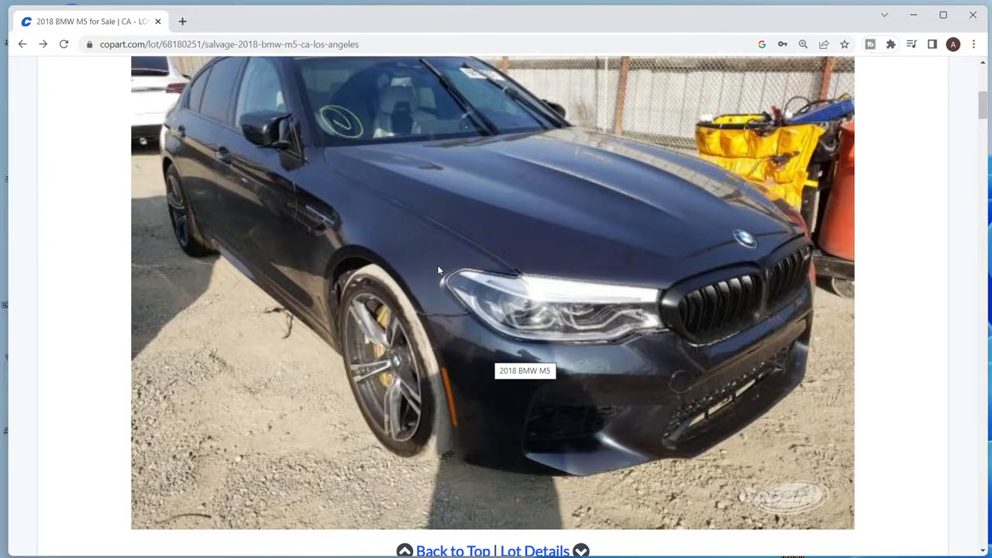
mouse_move(403, 343)
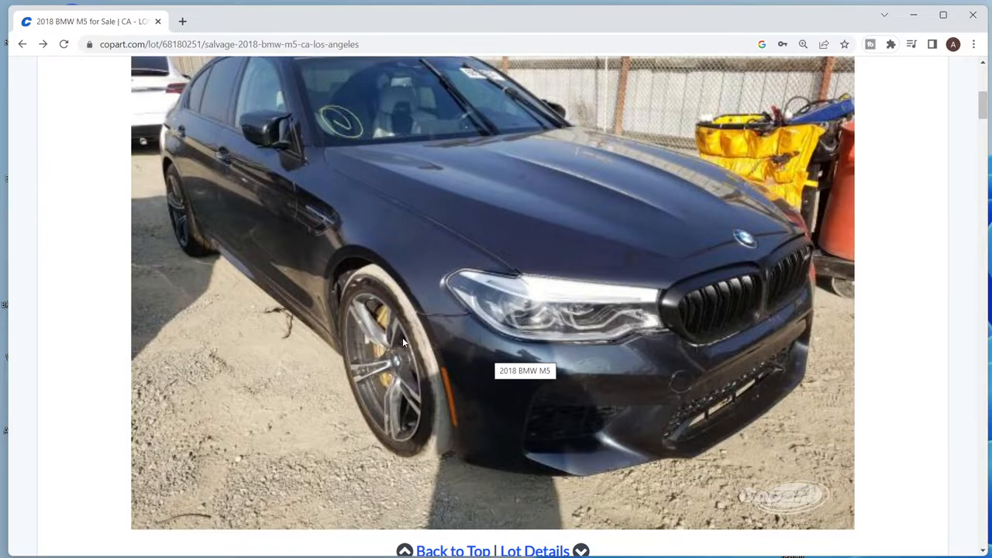
mouse_move(432, 332)
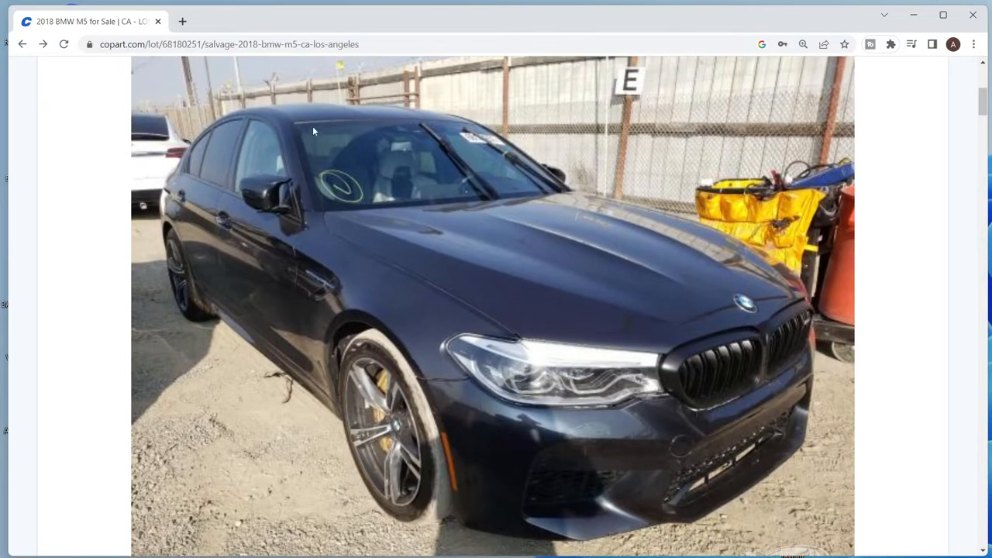
mouse_move(514, 248)
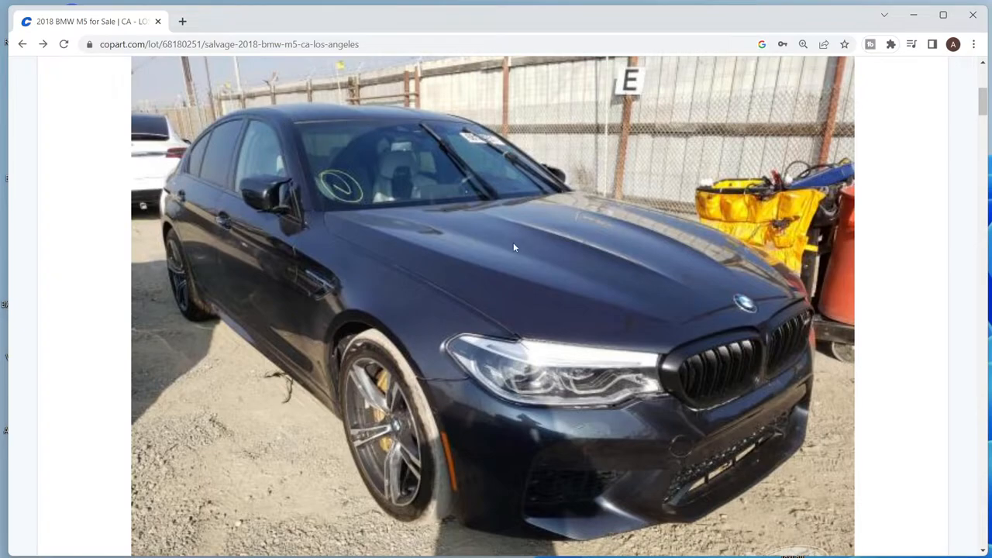
scroll(down, 3)
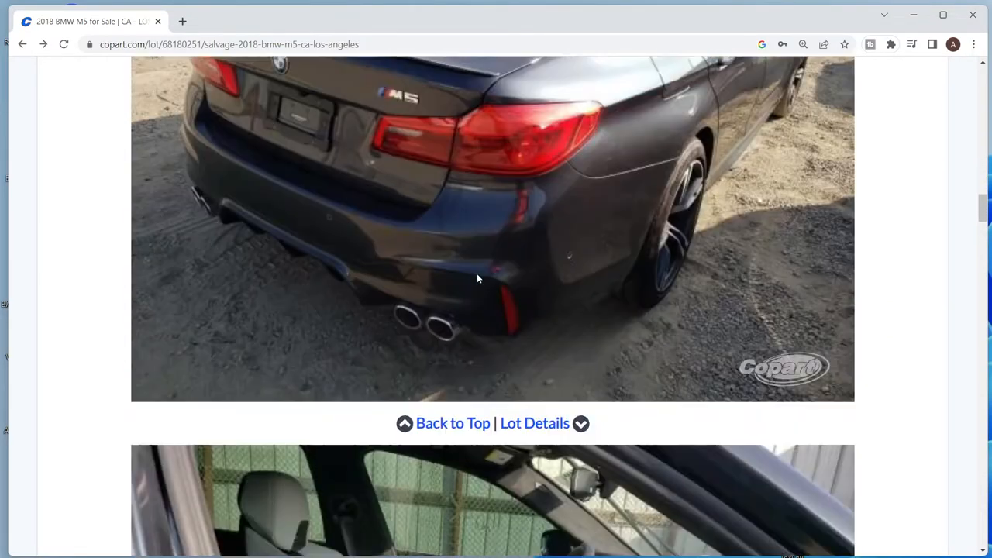
scroll(down, 3)
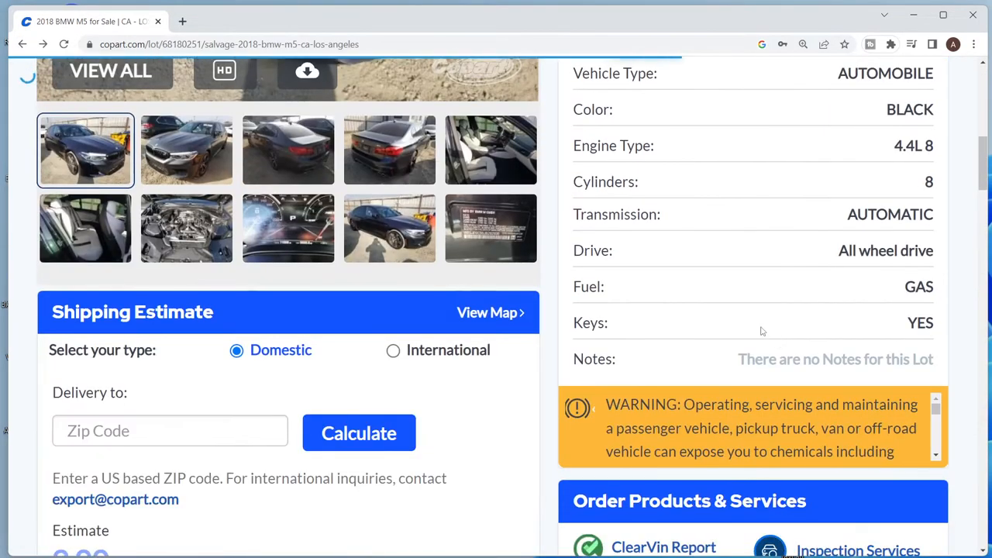
Step: View the full lot page with the $0.00 current bid and $36,000.00 buy-it-now panels
scroll(up, 3)
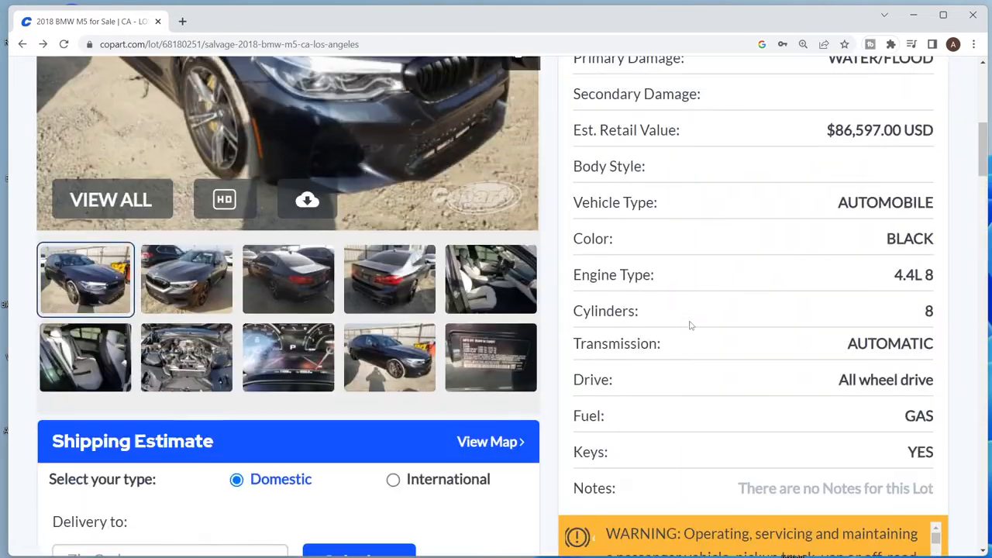
scroll(down, 3)
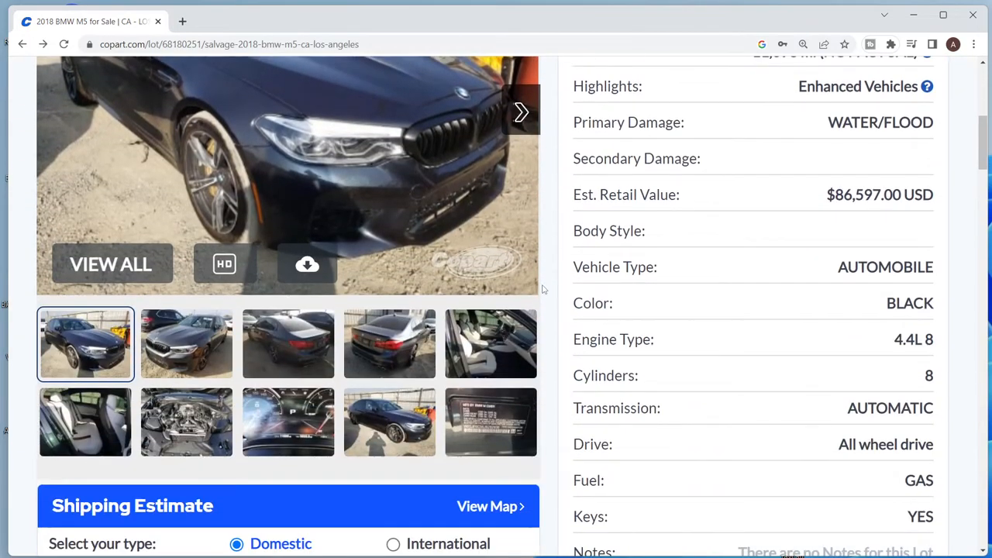
scroll(down, 3)
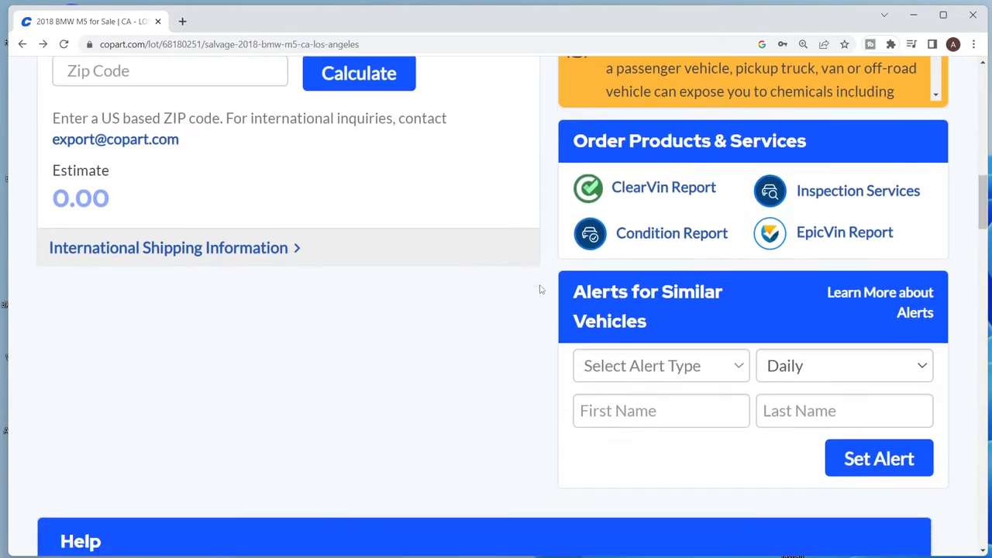
scroll(up, 3)
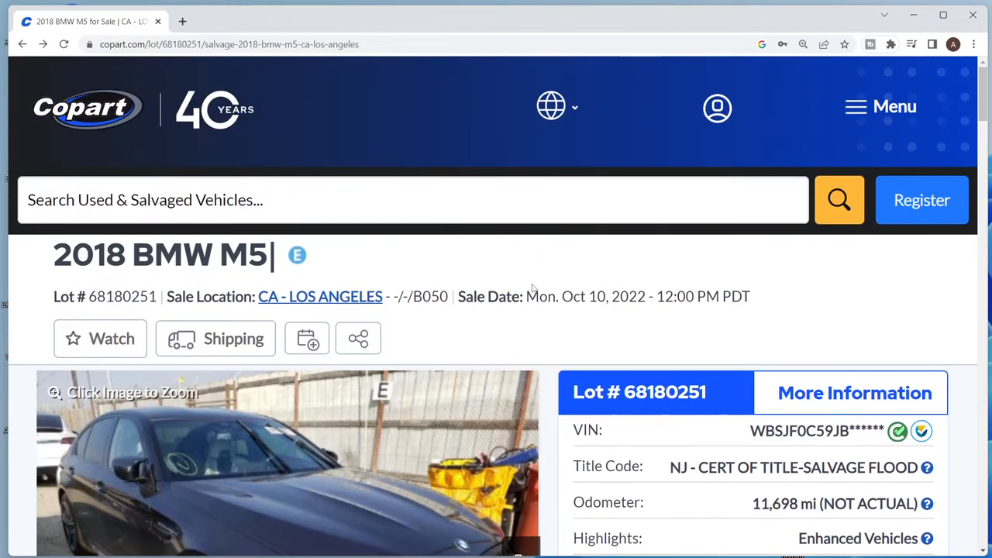
click(64, 44)
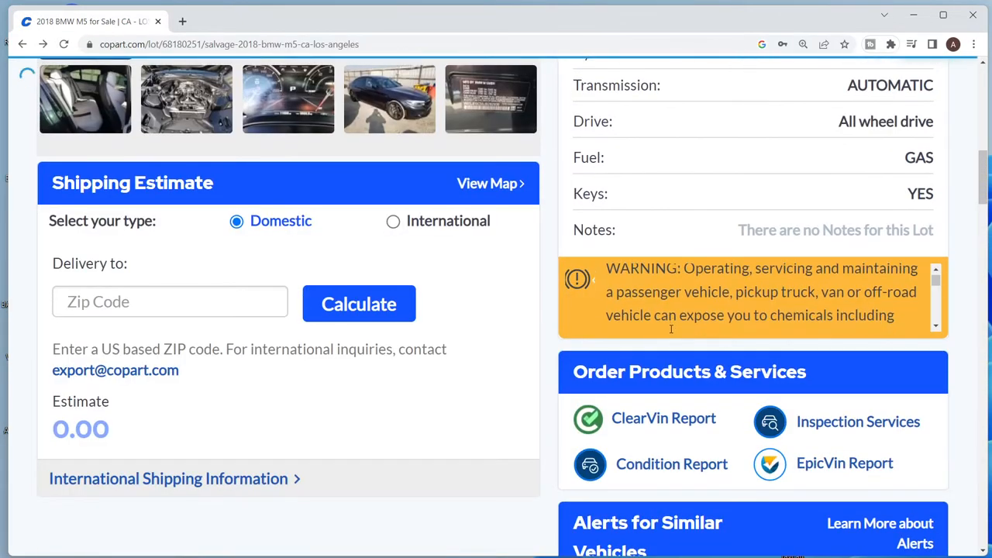
scroll(down, 3)
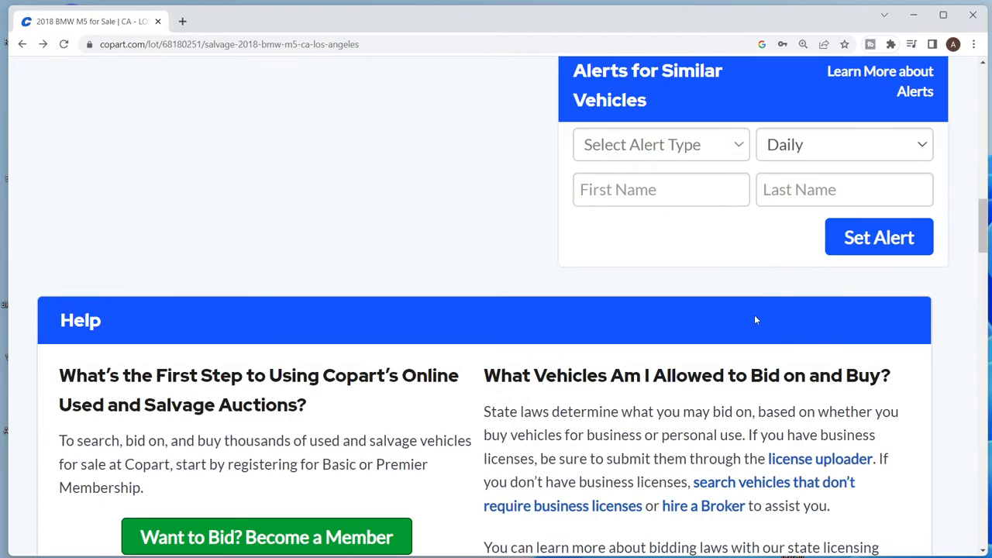
scroll(up, 3)
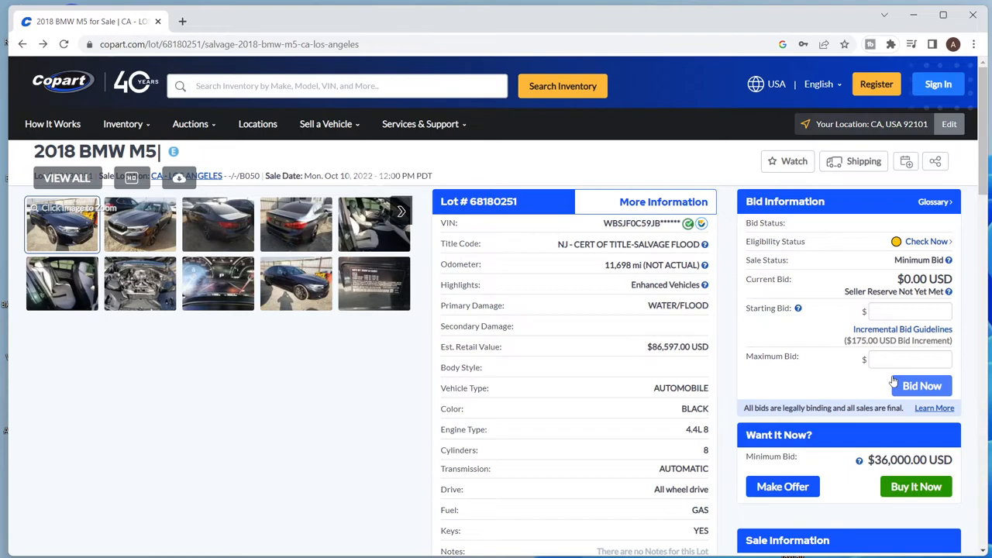
mouse_move(729, 280)
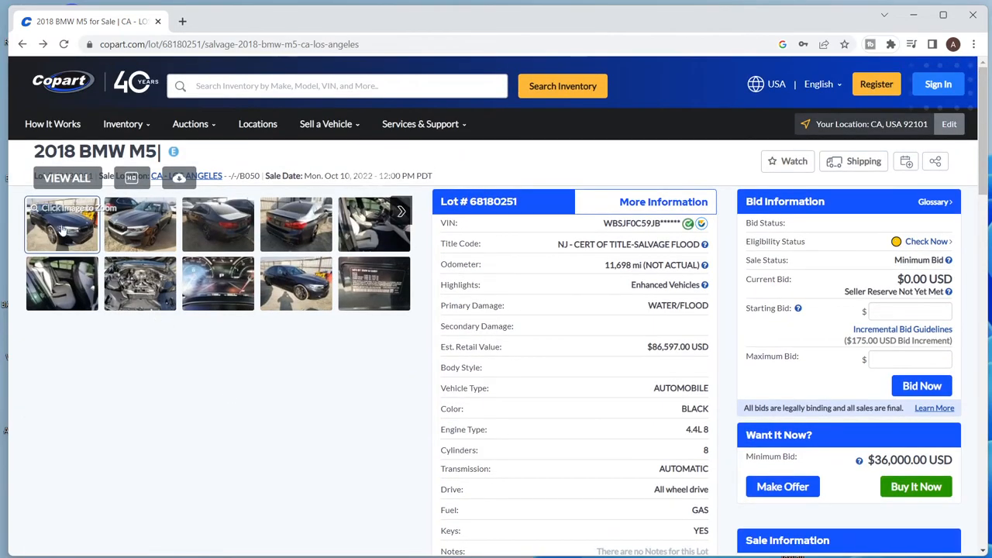
click(62, 225)
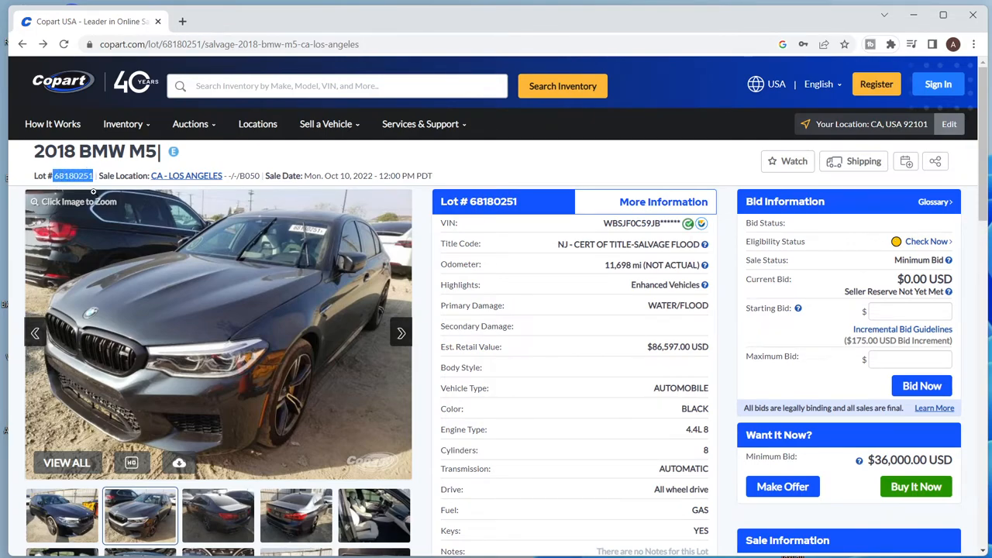
mouse_move(586, 347)
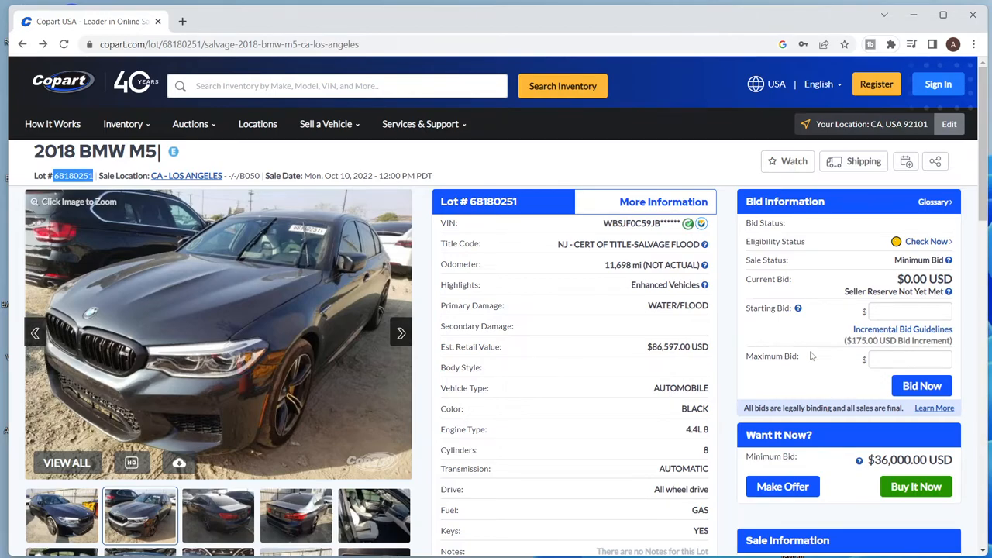
scroll(down, 3)
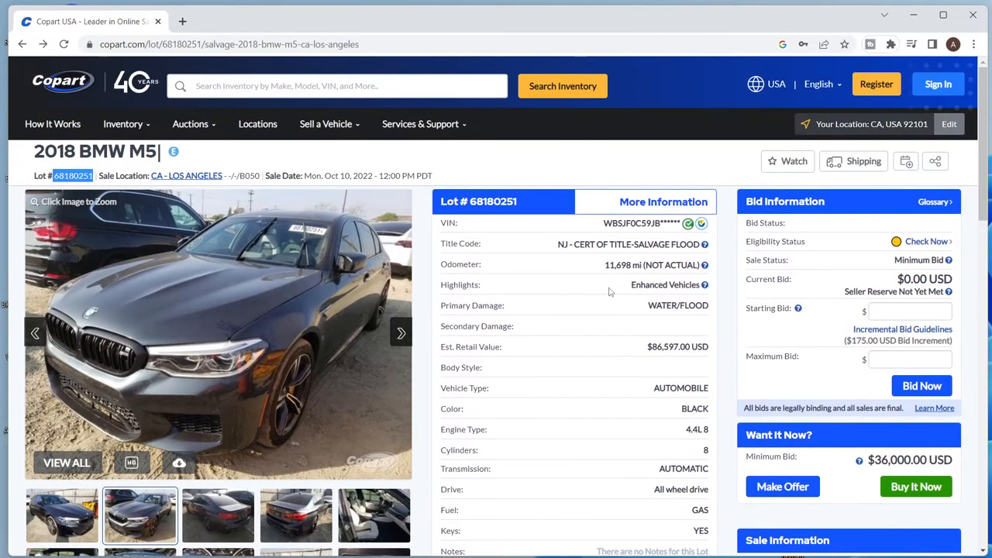
scroll(down, 3)
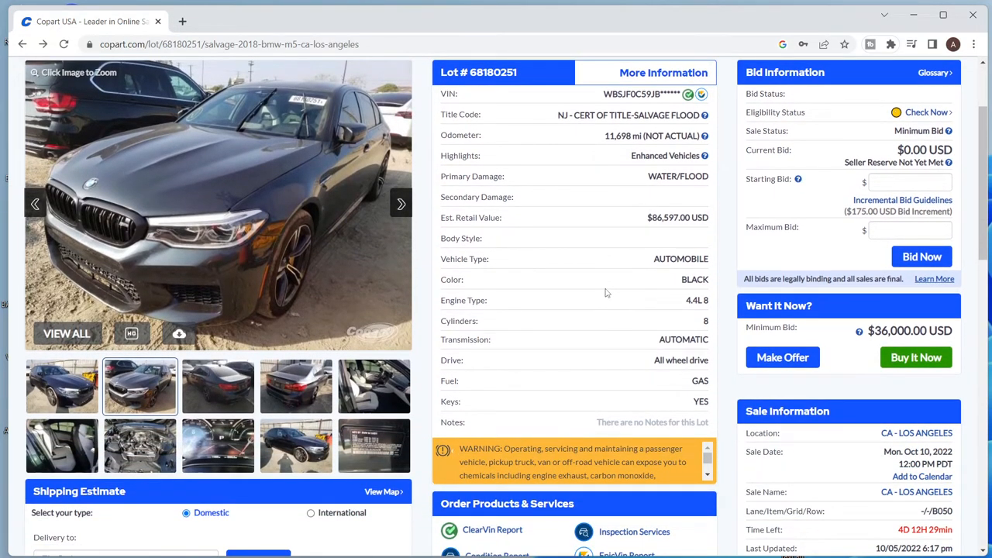
mouse_move(295, 197)
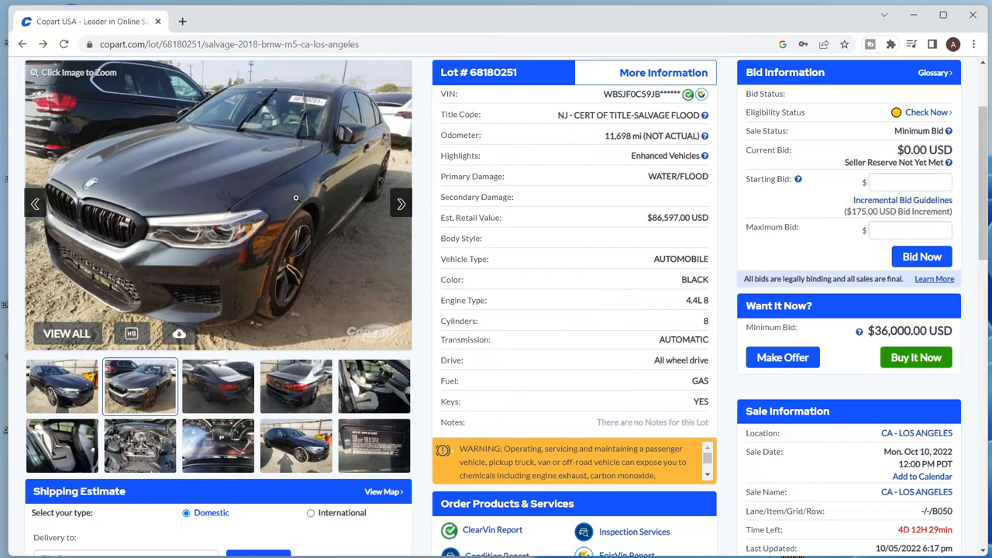
scroll(up, 3)
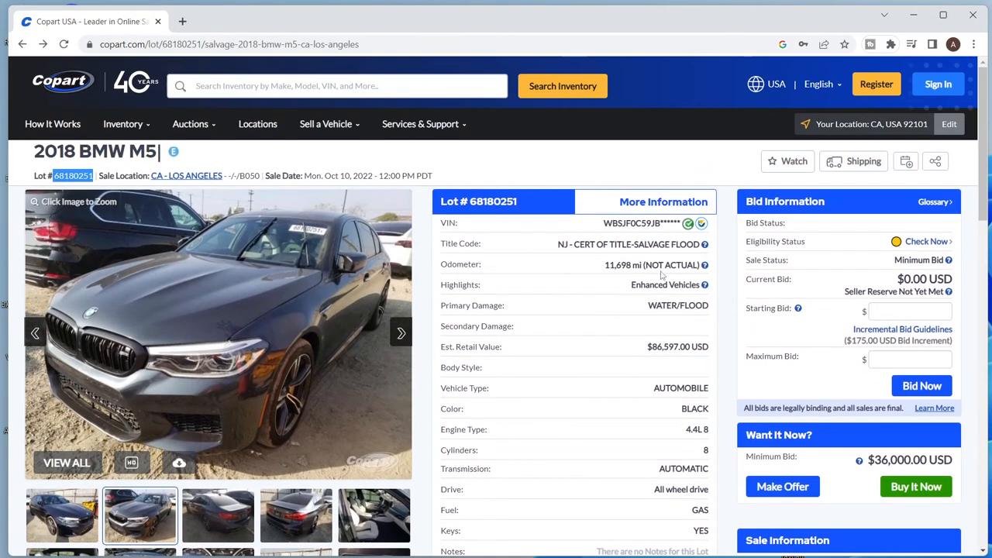
scroll(down, 3)
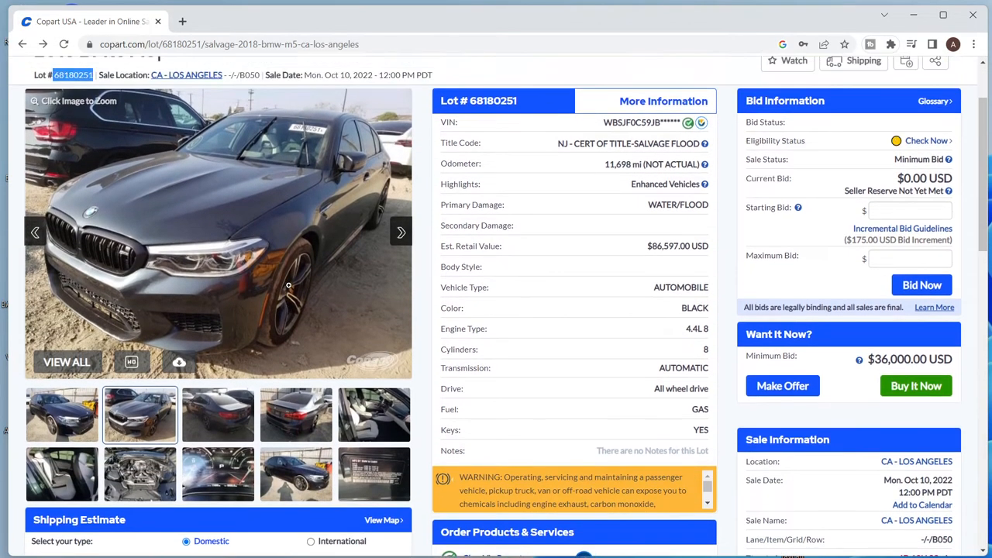
scroll(up, 3)
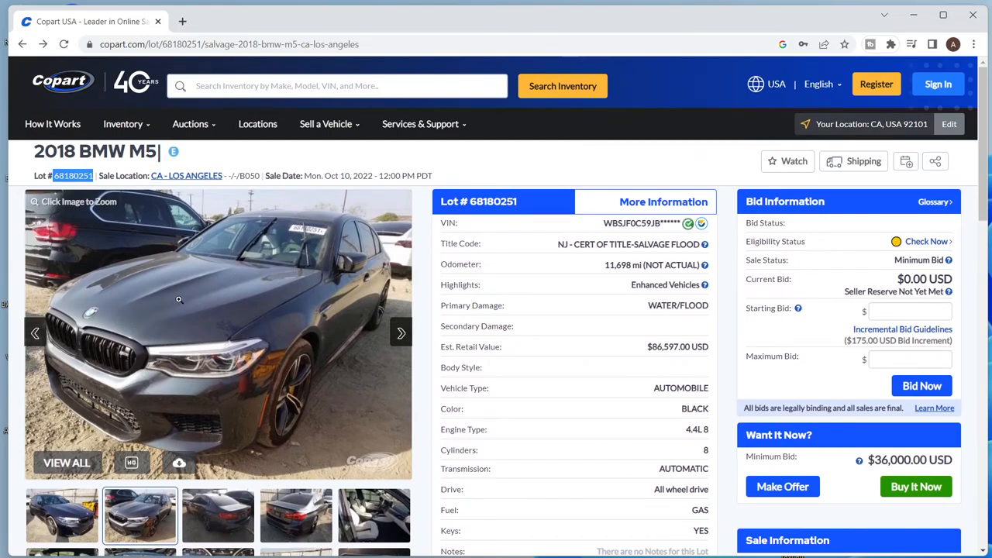
mouse_move(604, 360)
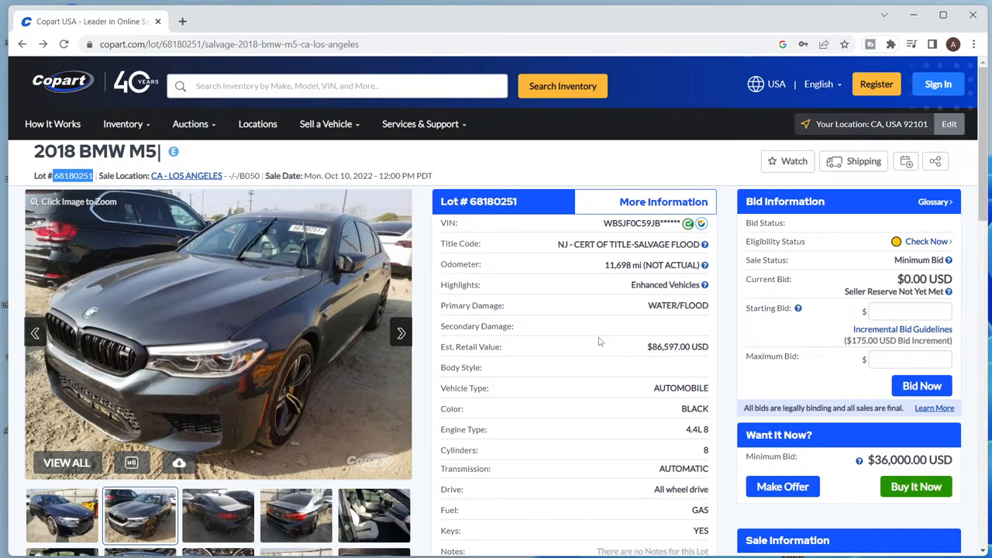
mouse_move(584, 336)
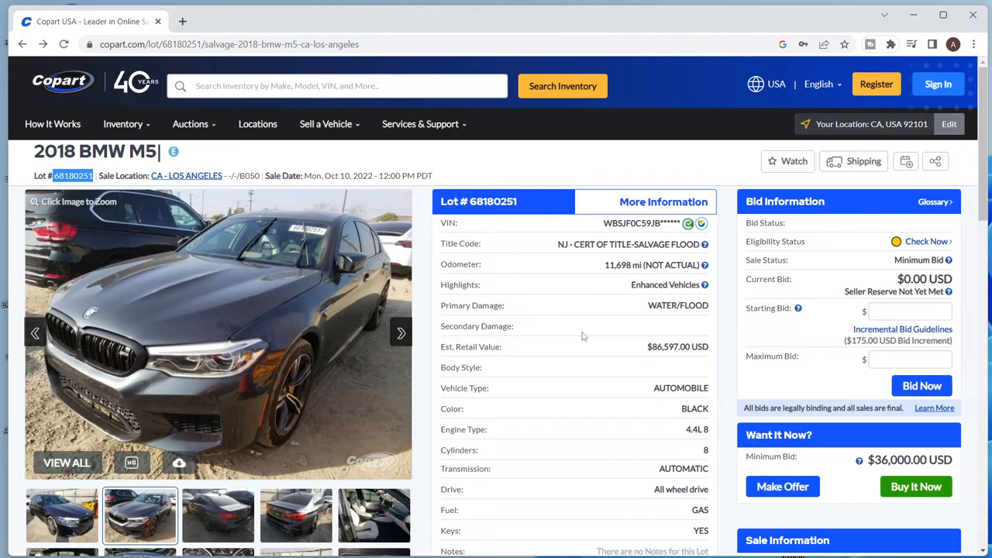
scroll(down, 3)
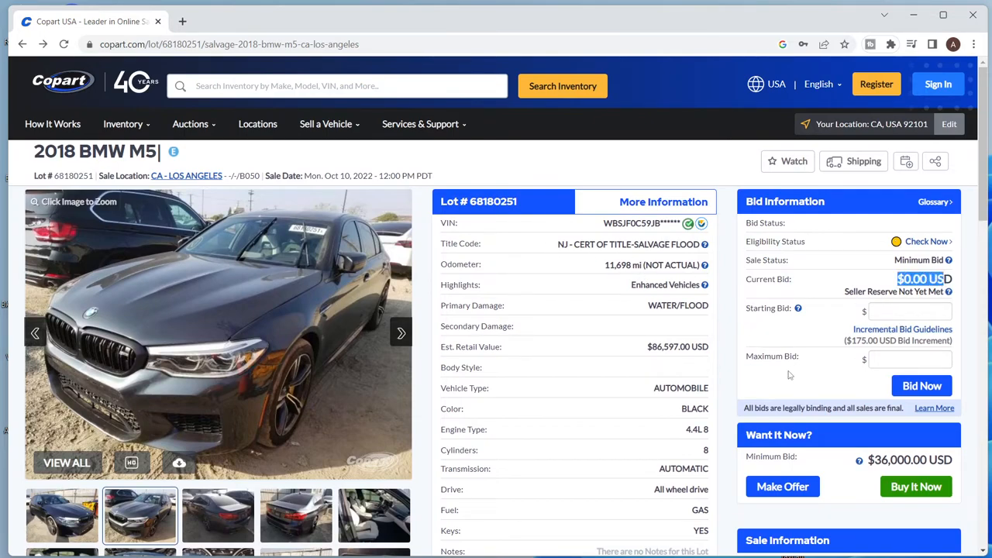
scroll(down, 3)
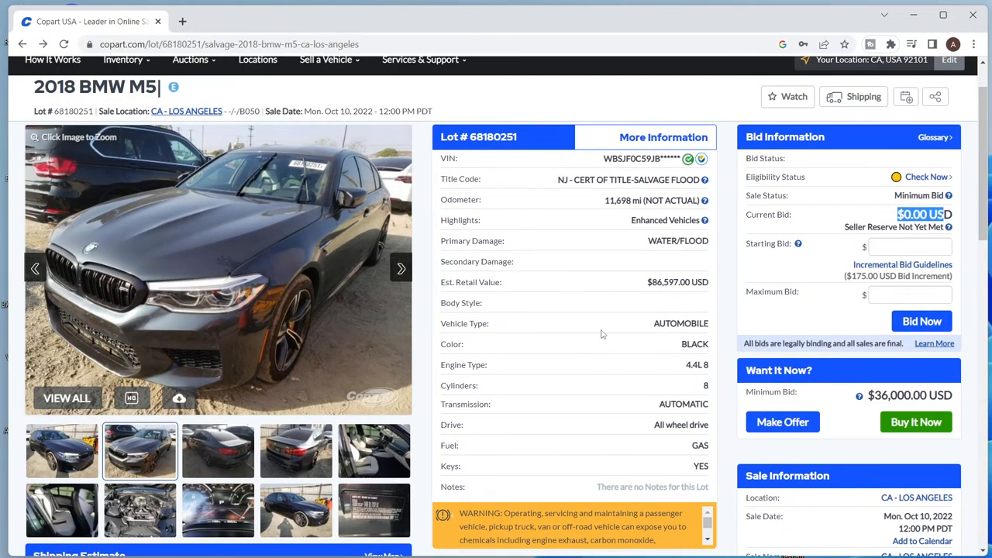
mouse_move(581, 298)
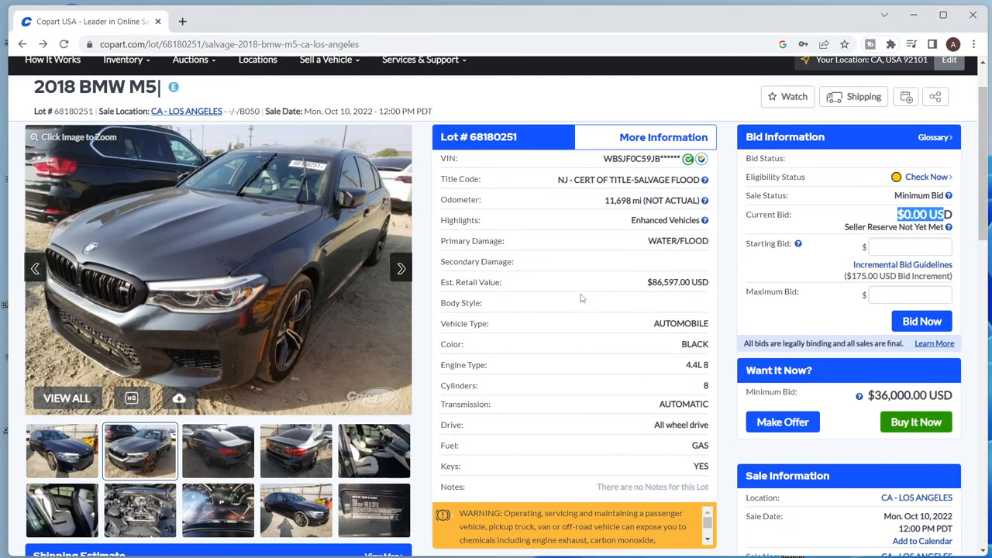
mouse_move(296, 303)
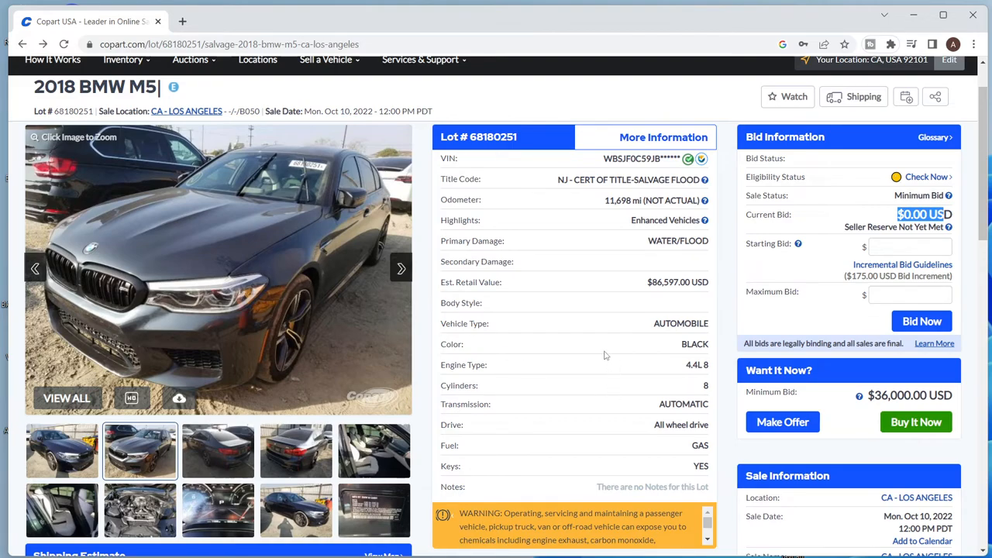
mouse_move(597, 344)
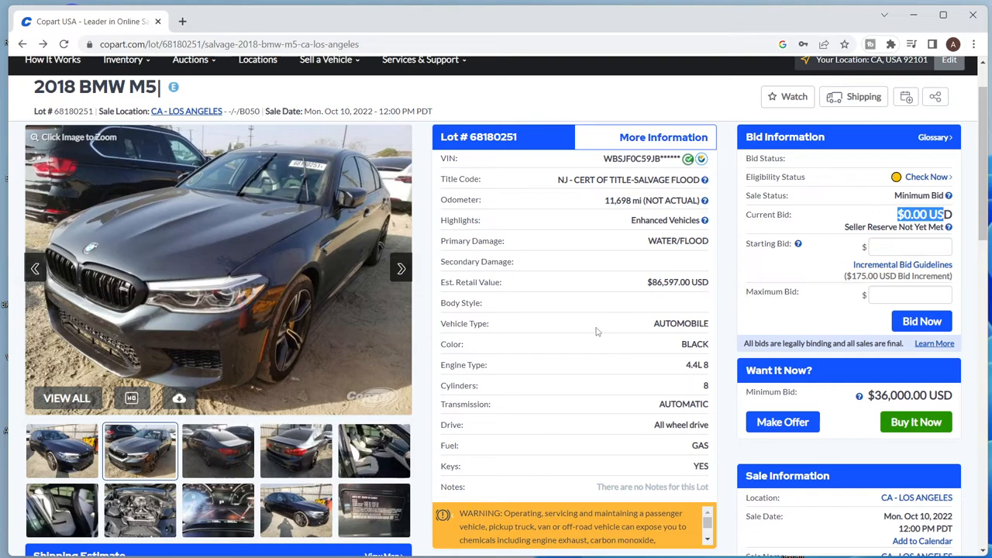
mouse_move(291, 323)
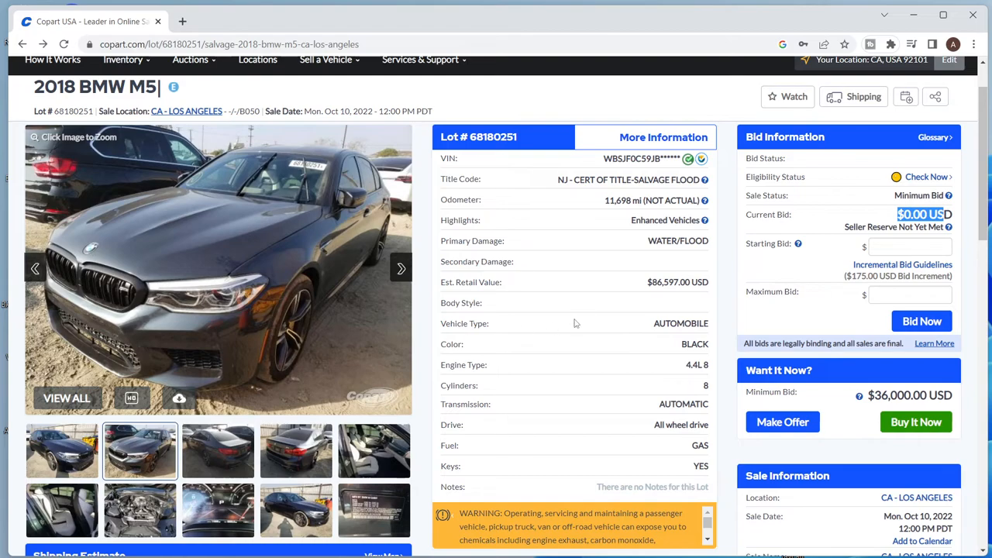
mouse_move(566, 325)
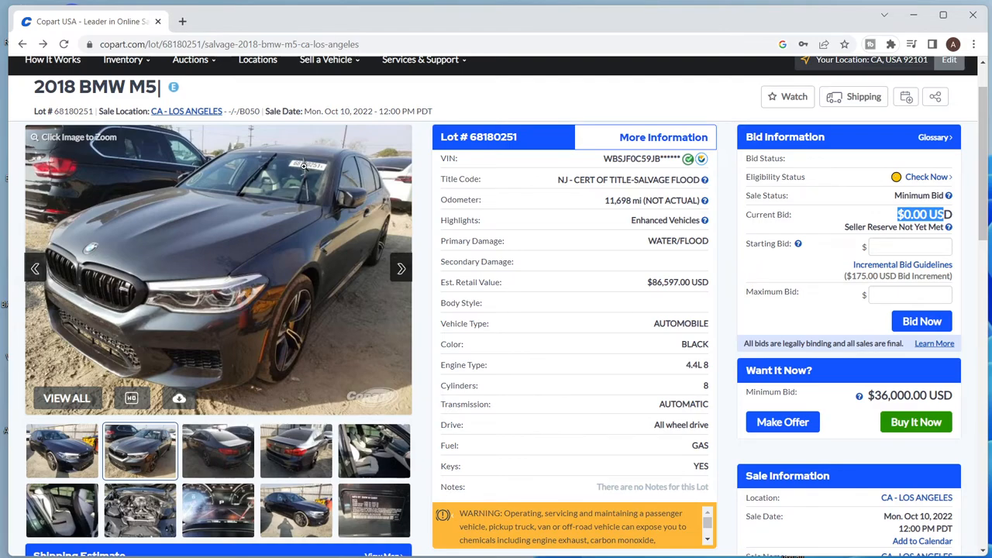
mouse_move(327, 201)
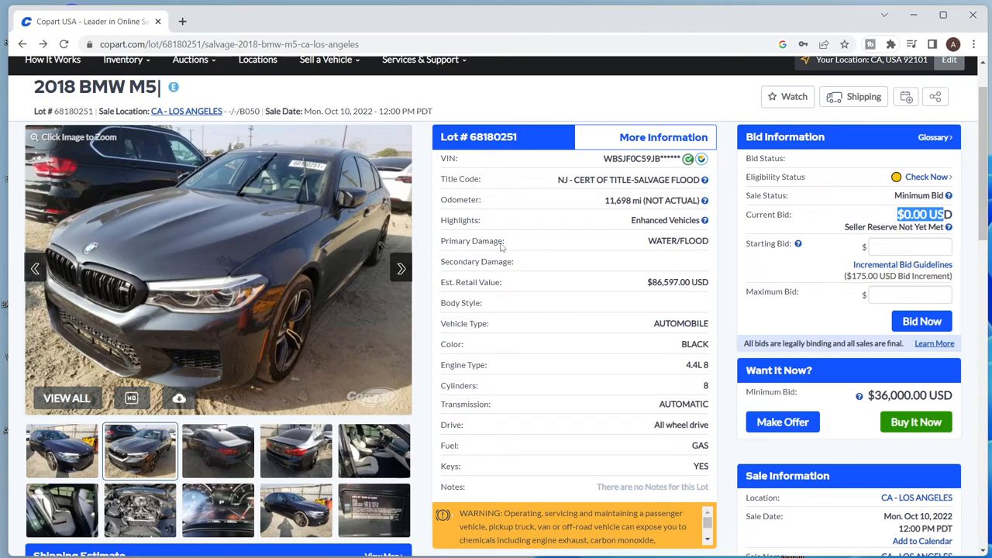
mouse_move(526, 243)
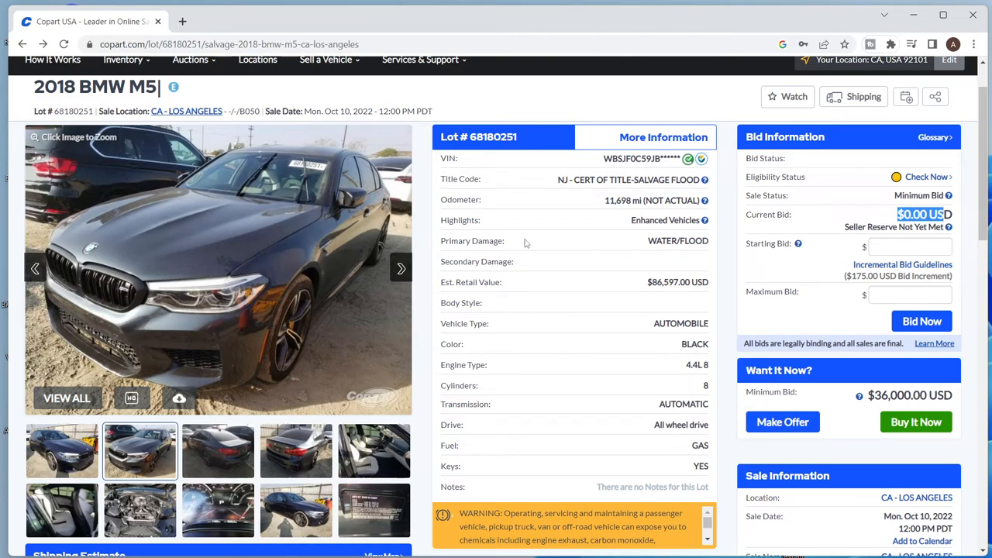
mouse_move(552, 284)
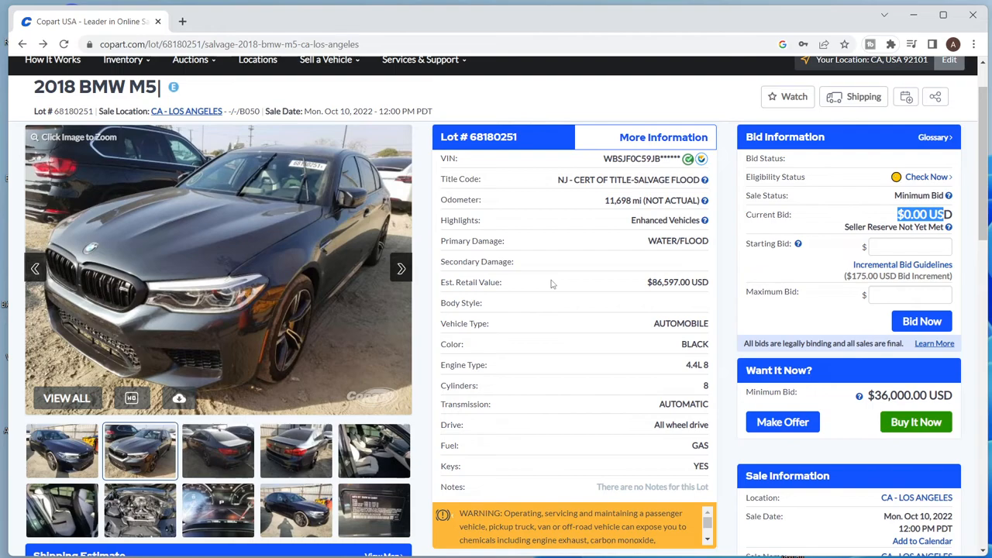
mouse_move(267, 313)
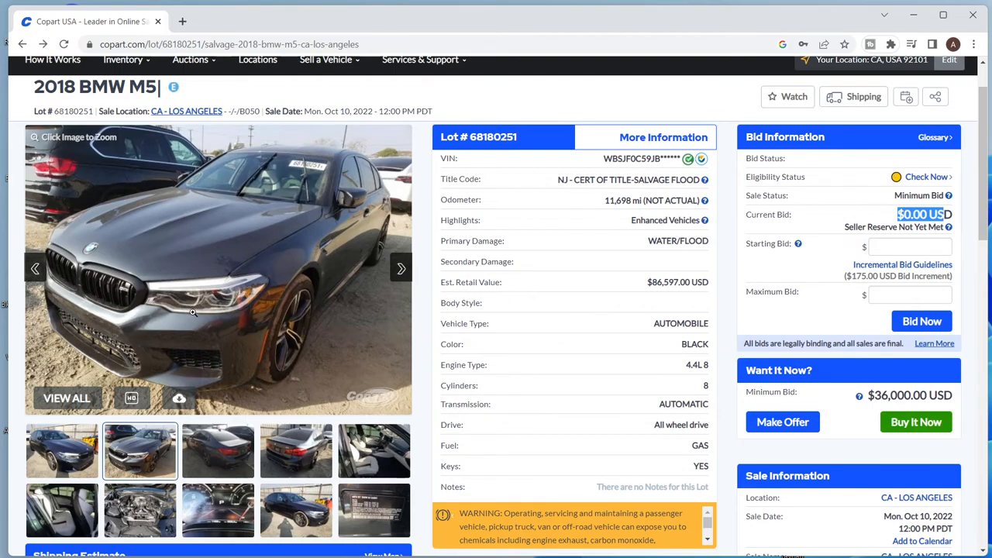
mouse_move(202, 310)
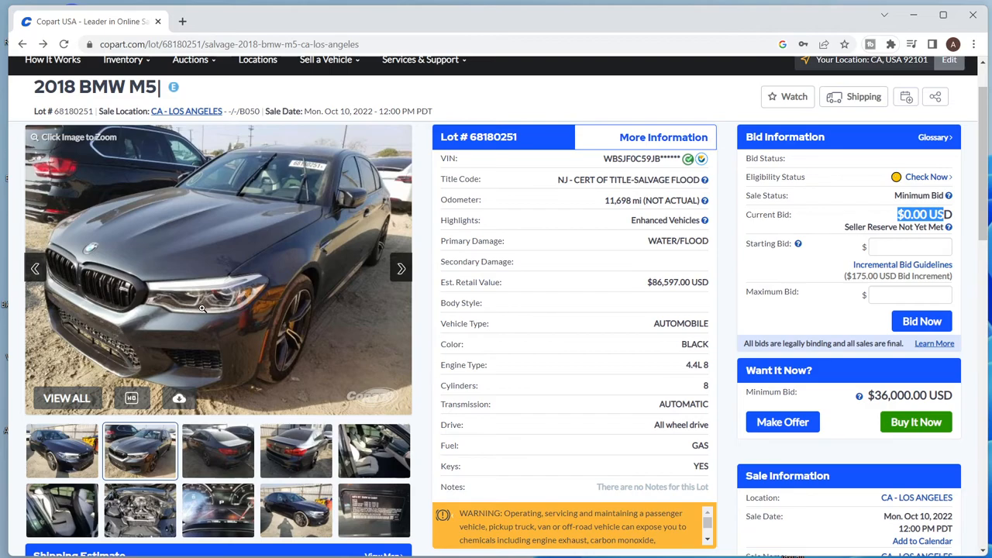
mouse_move(540, 310)
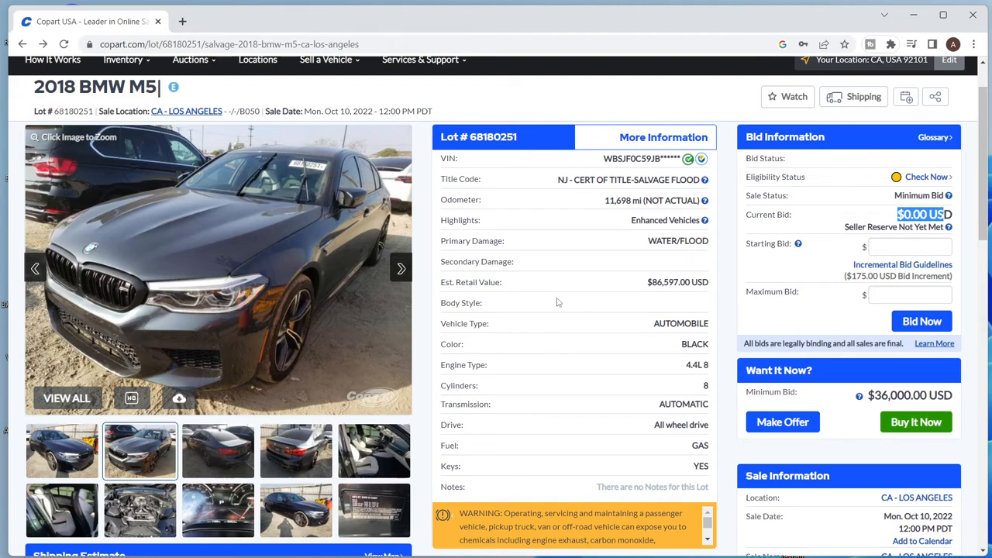
mouse_move(555, 302)
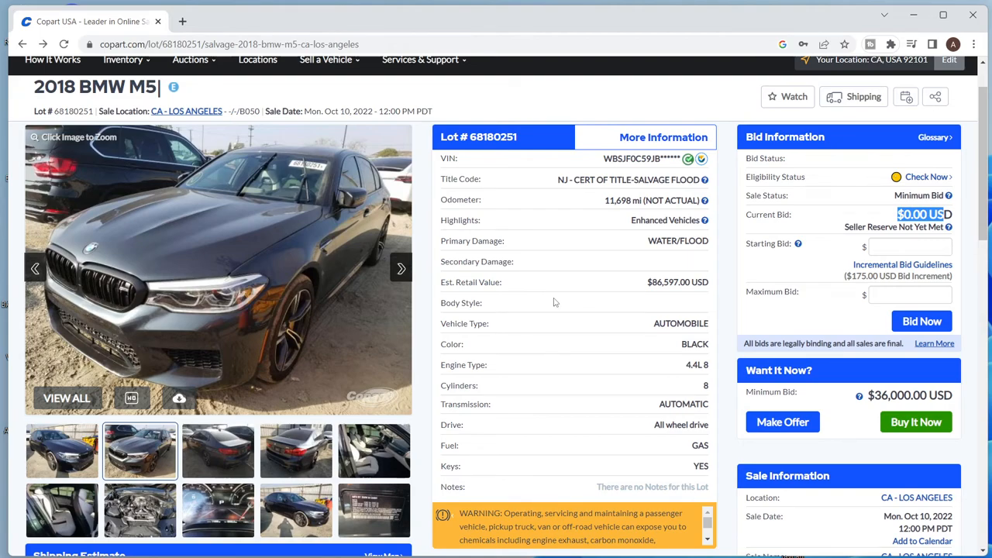
mouse_move(540, 298)
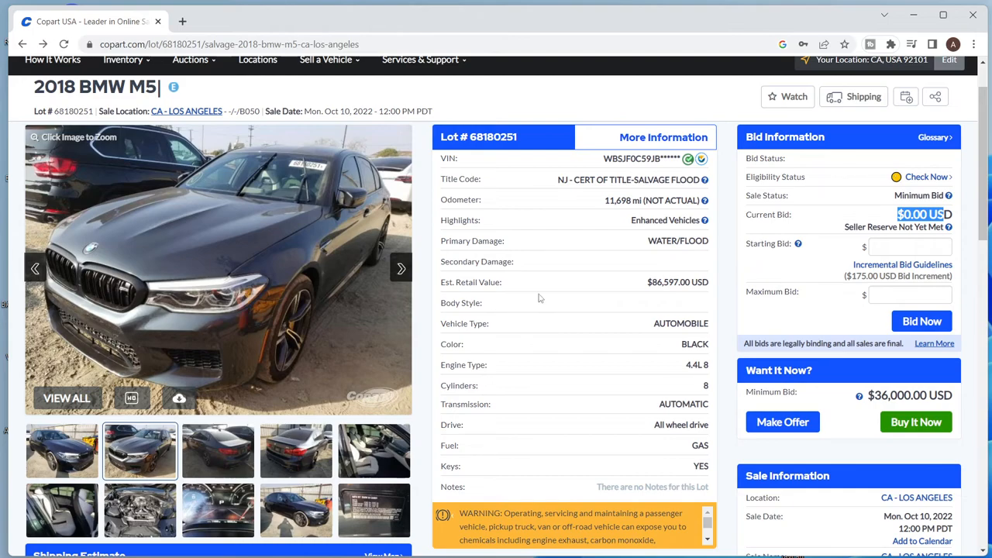
mouse_move(511, 262)
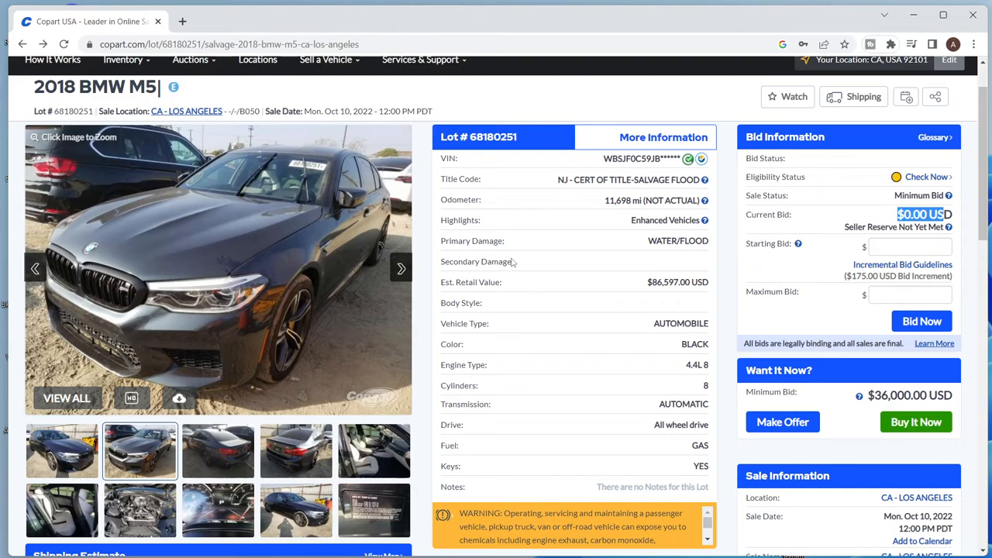